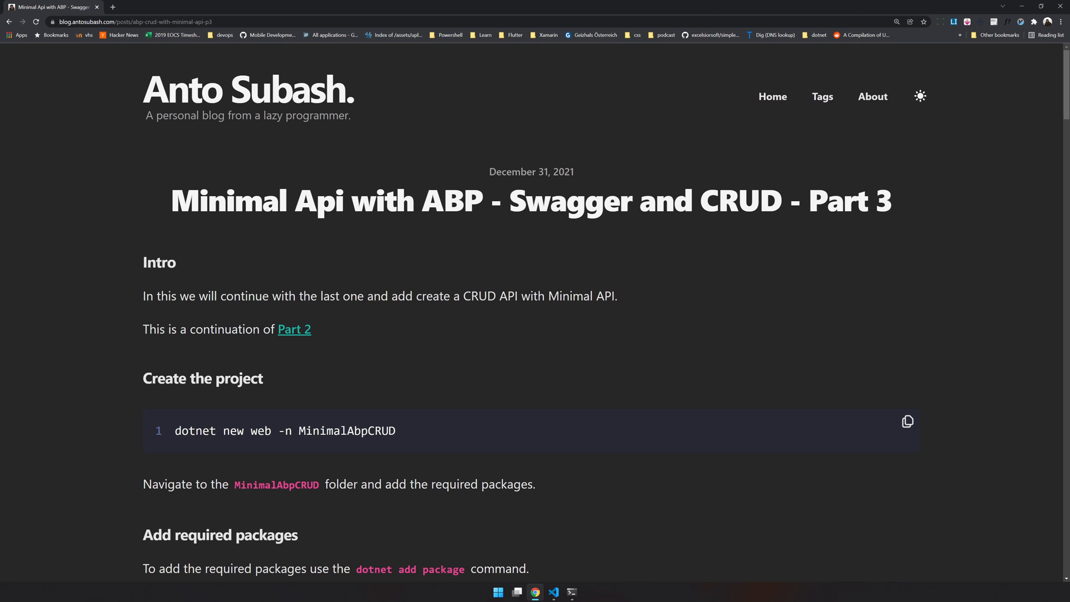
- Run 'dotnet new web -n MinimalAbpCRUD', copied from the blog, in the terminal
scroll(down, 3)
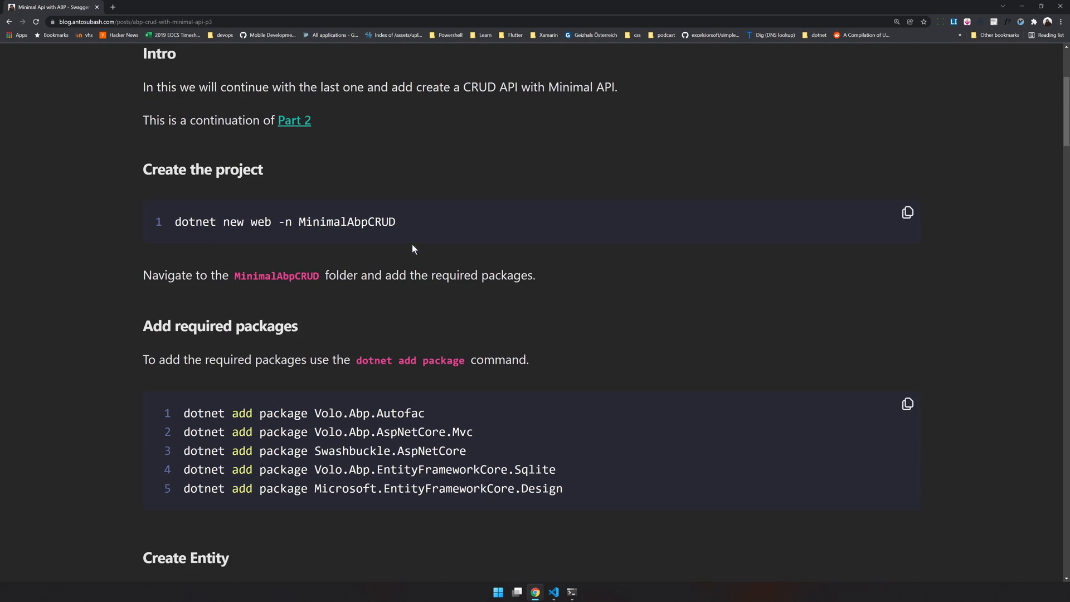
triple_click(284, 222)
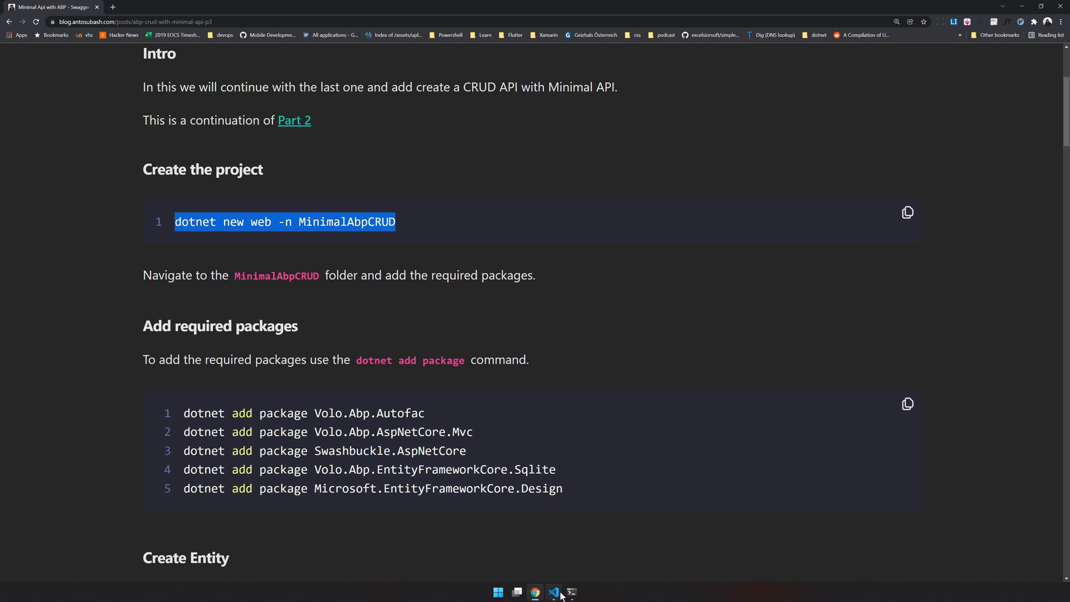
click(575, 589)
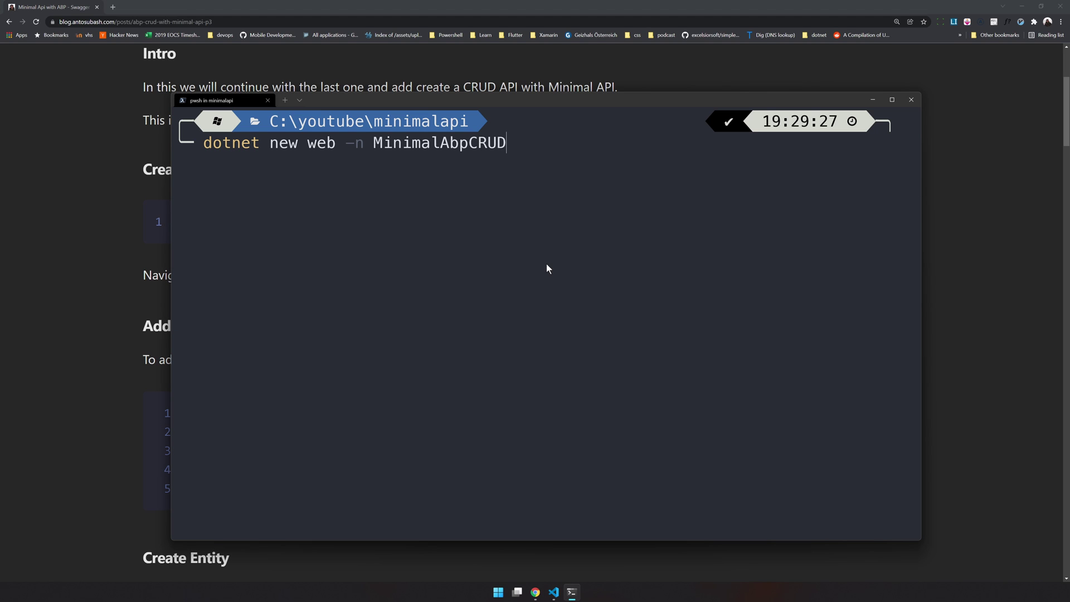
key(Enter)
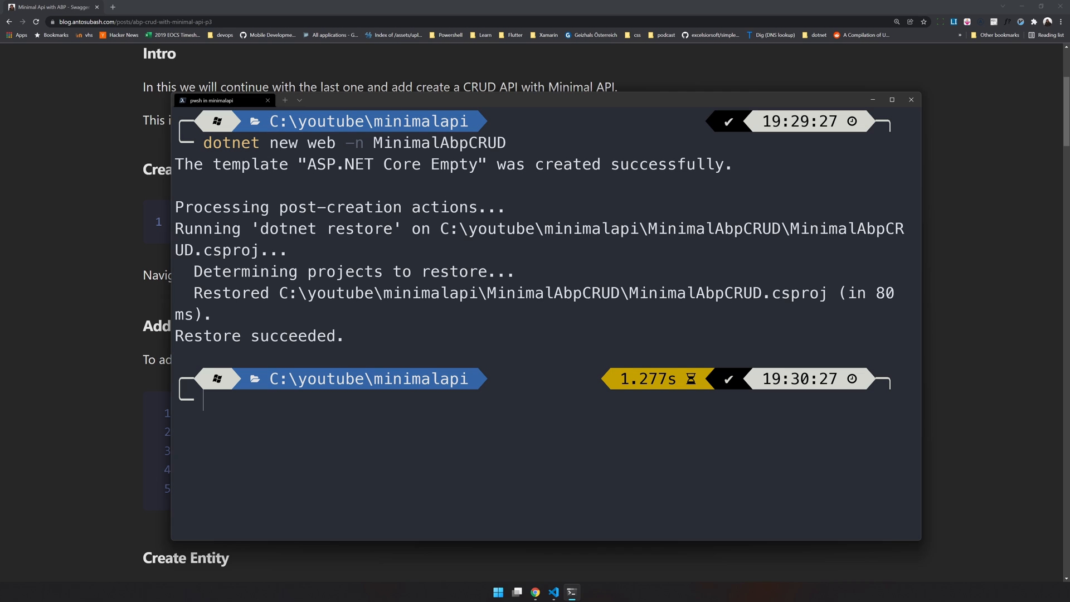
- Move into youtube\minimalapi\MinimalAbpCRUD, list its contents, and open it with 'code .'
text(cd .\youtube\minimalapi\)
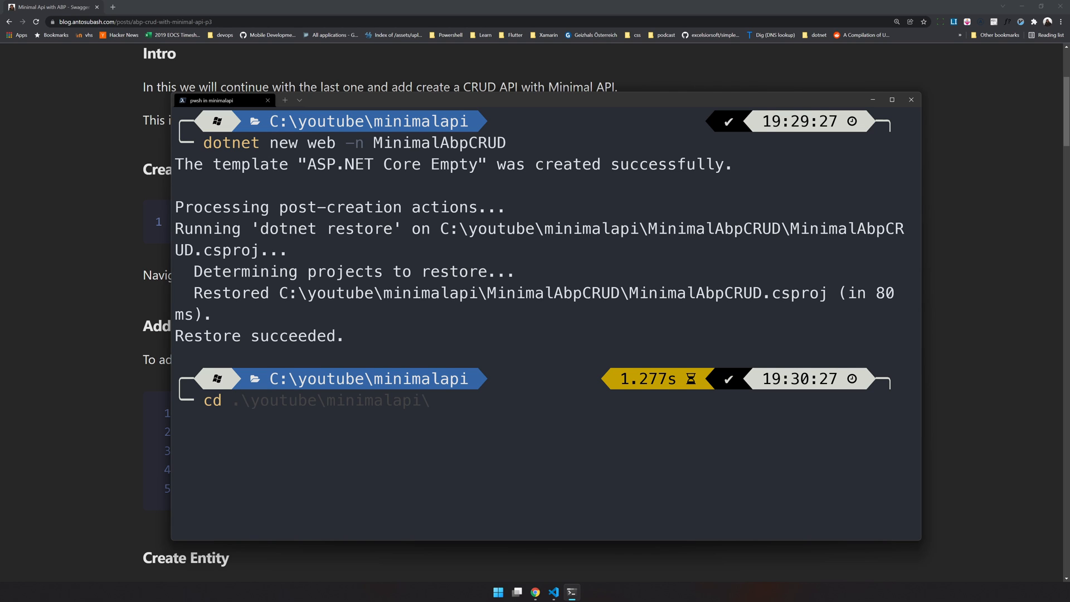
text(.\MinimalAbpCRUD\)
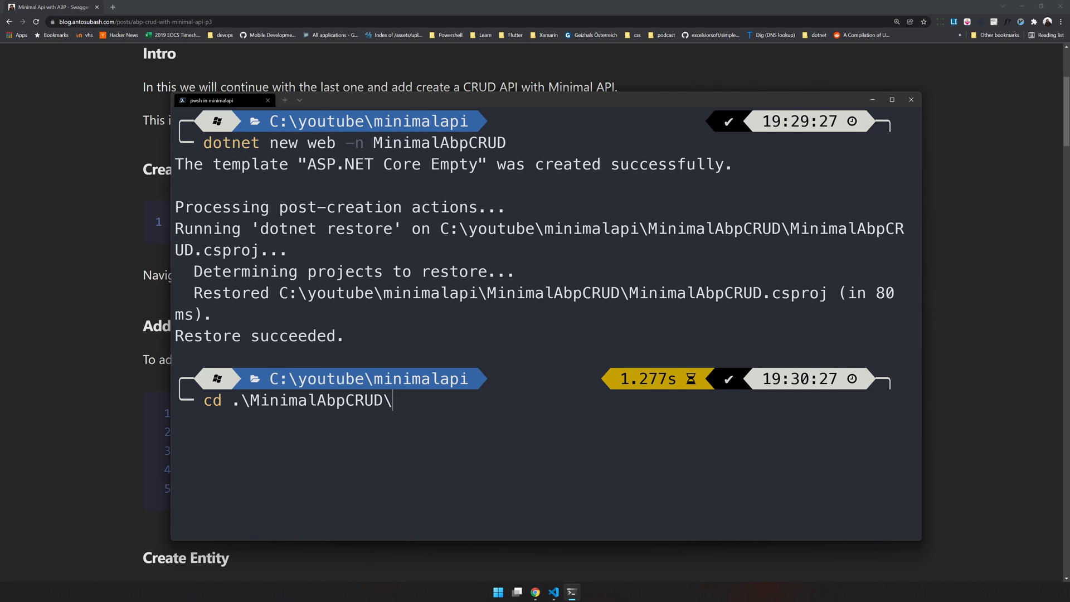
key(Enter)
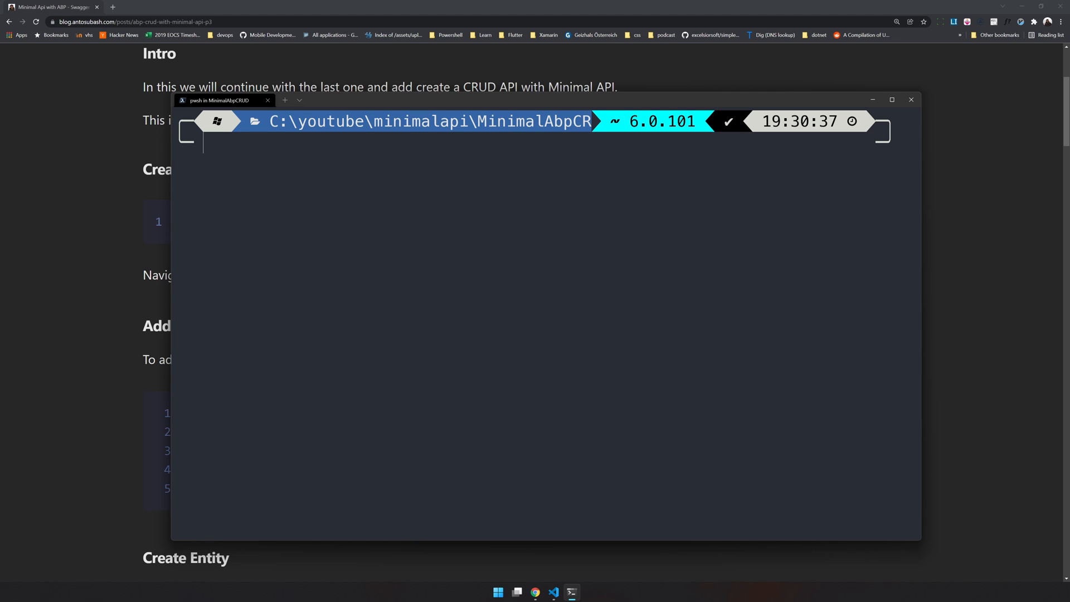
text(ls)
text(c)
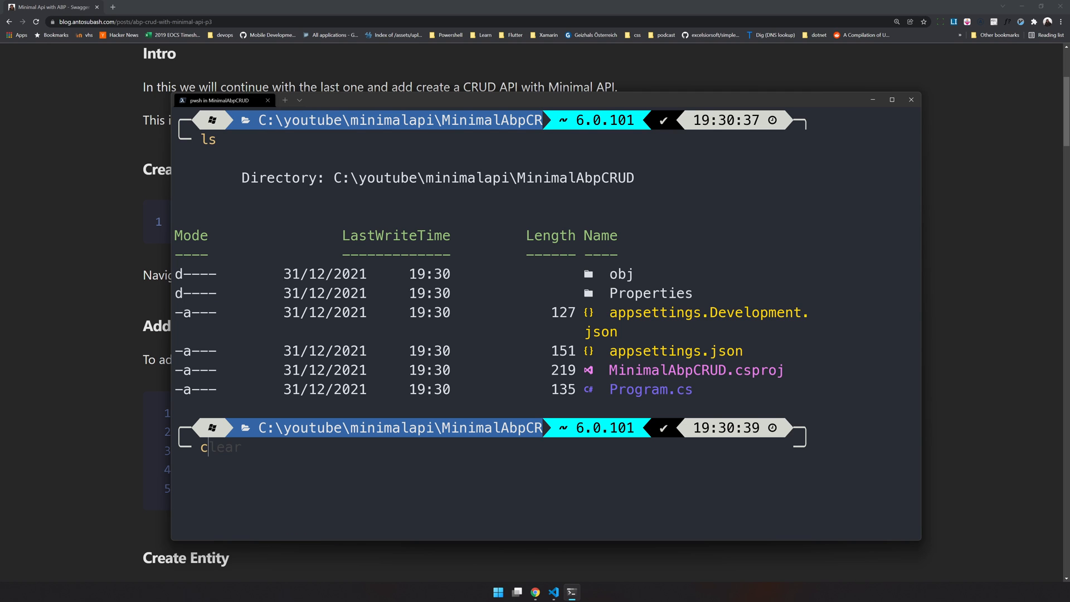
key(Enter)
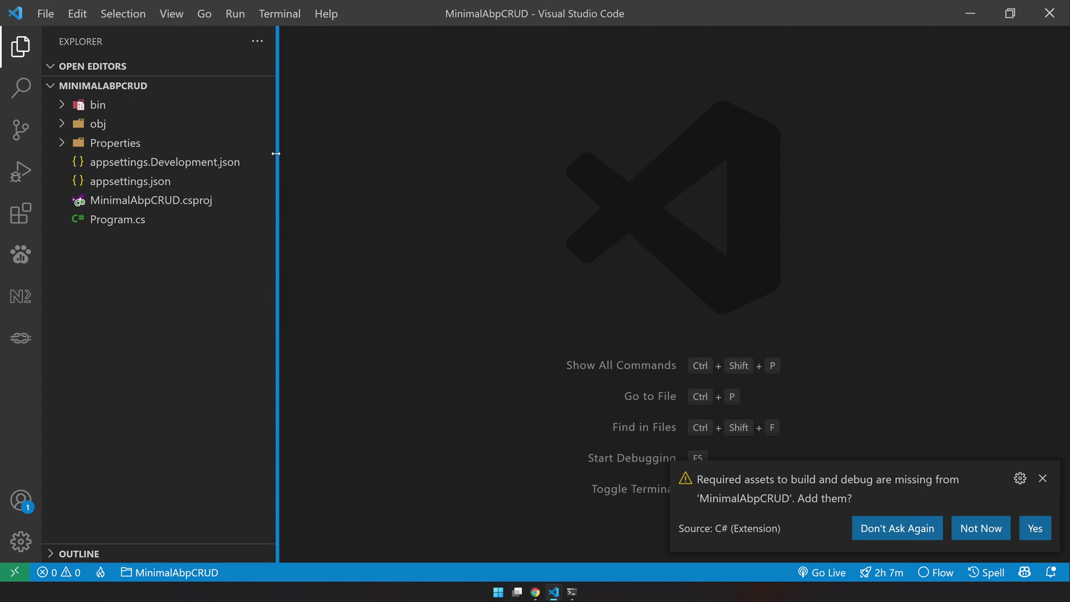
- Choose Not Now on the build assets prompt and delete all Hello World code from Program.cs
click(1043, 479)
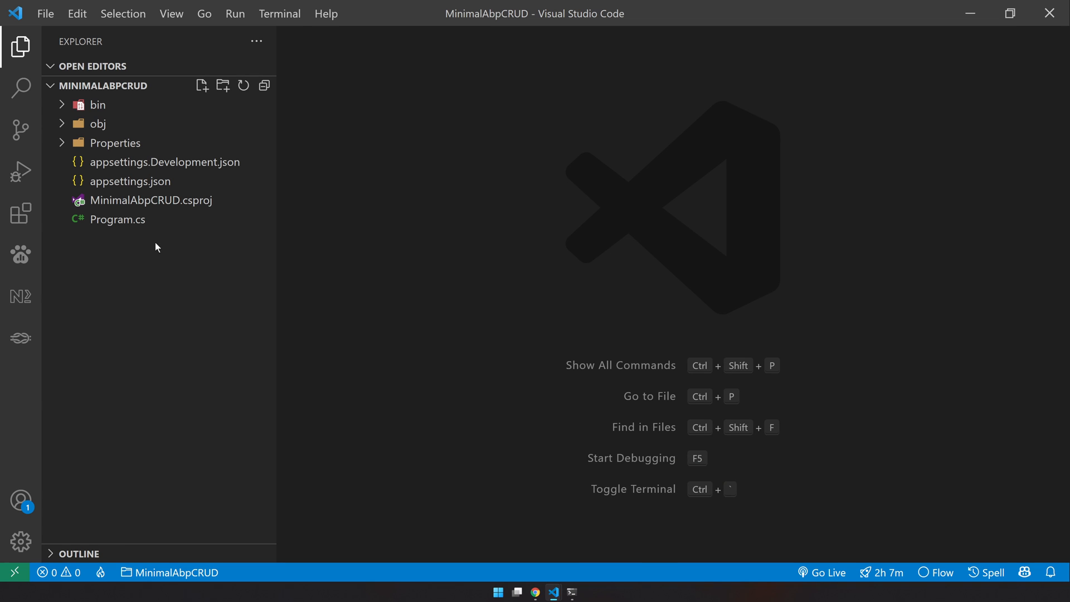
double_click(117, 219)
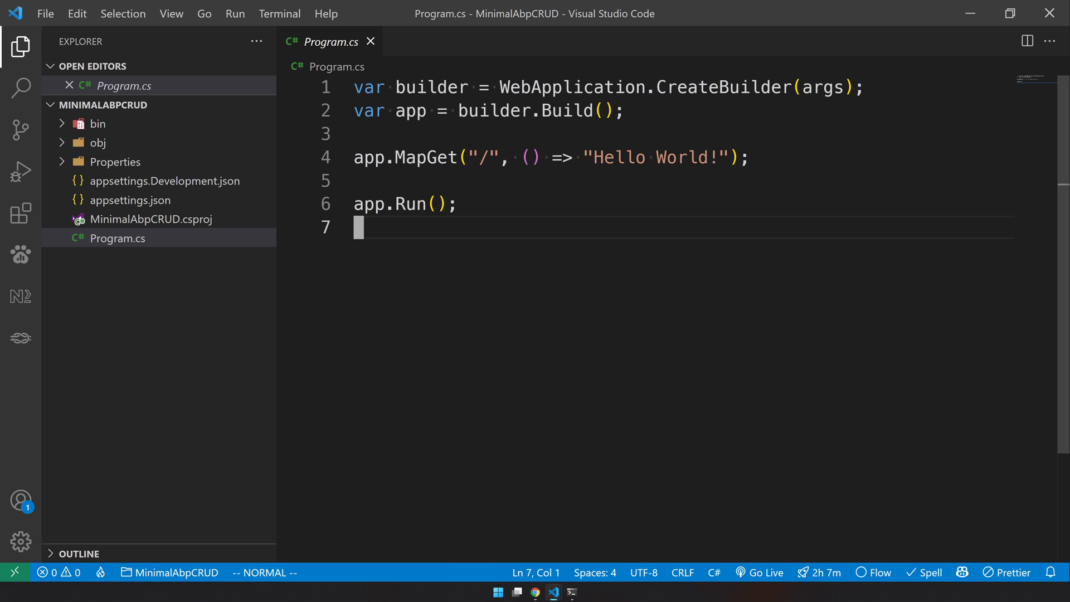
key(ctrl+a)
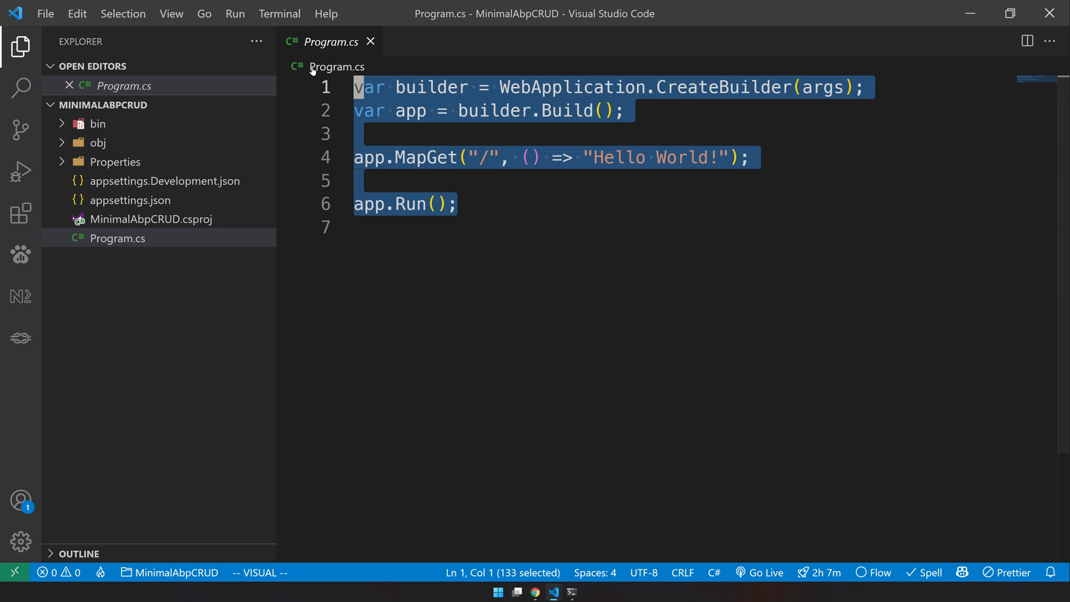
key(Delete)
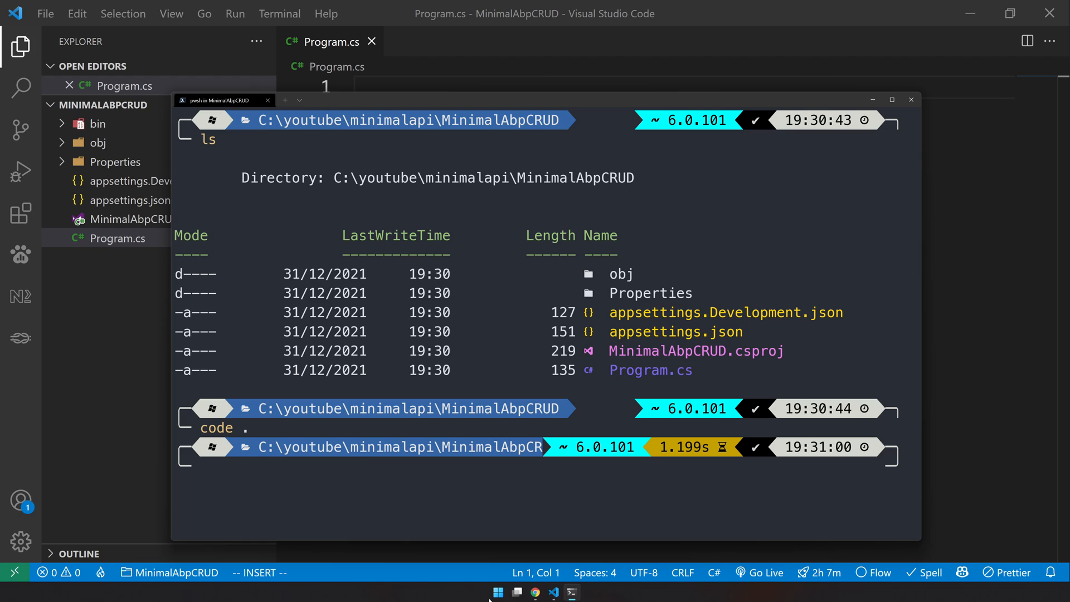
- Add the Volo.Abp.Autofac and Swashbuckle packages using commands copied from the blog
click(535, 590)
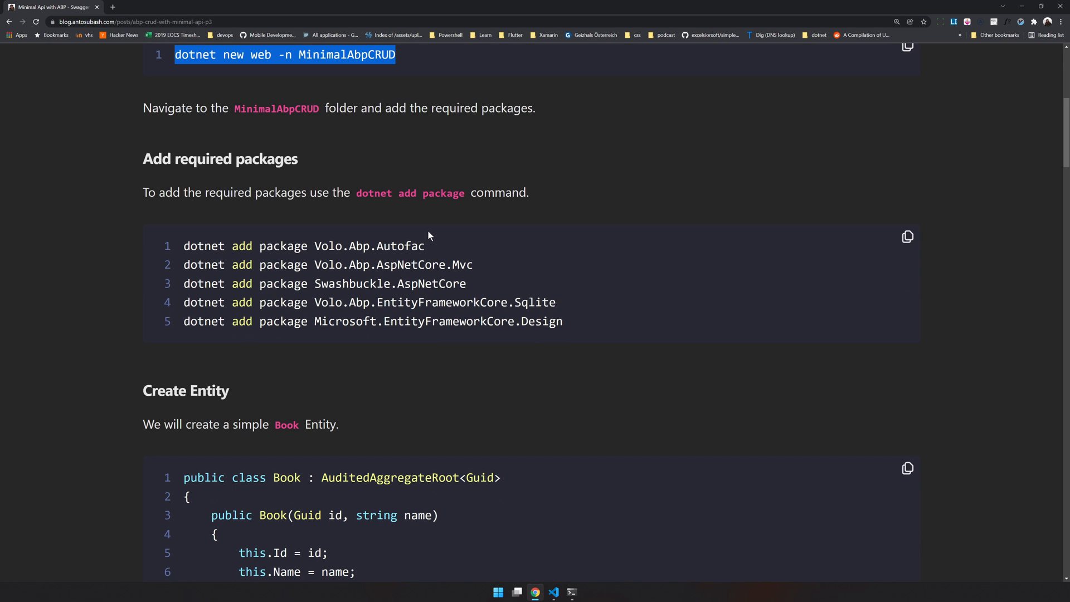
mouse_move(433, 251)
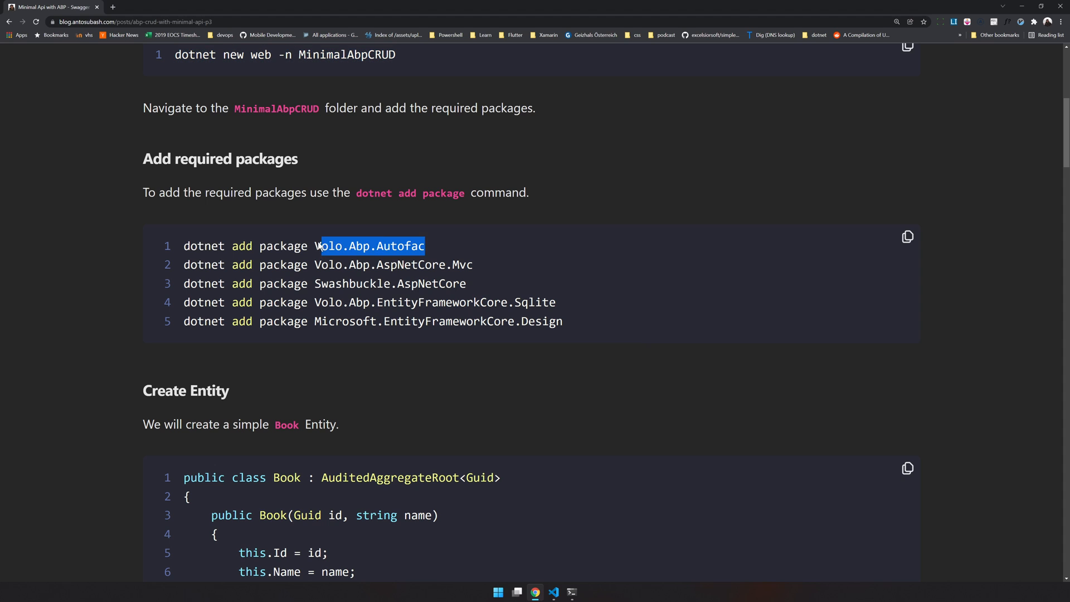
triple_click(322, 246)
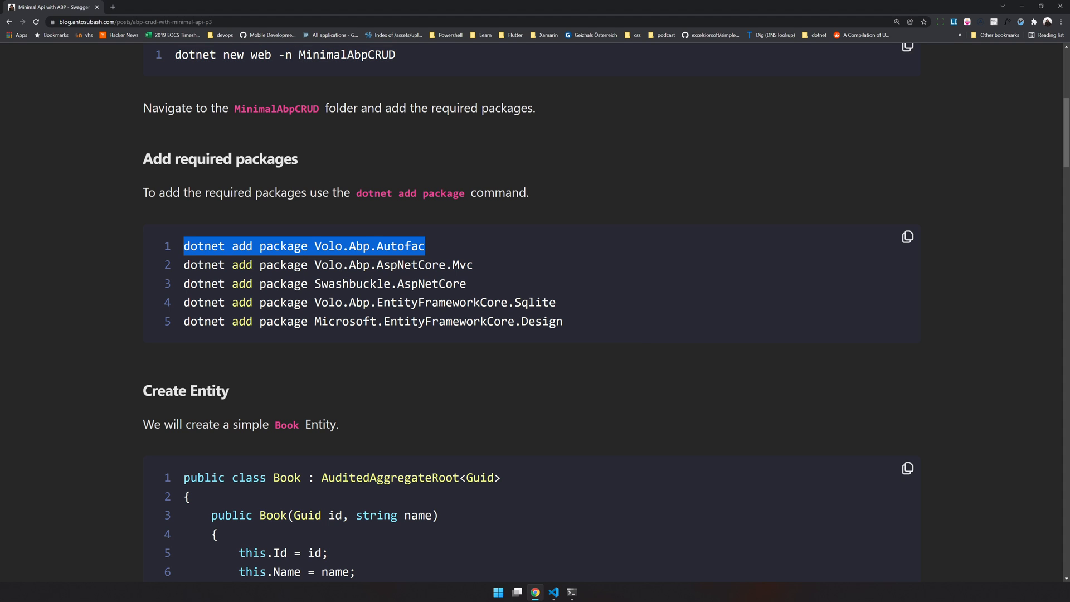
click(484, 273)
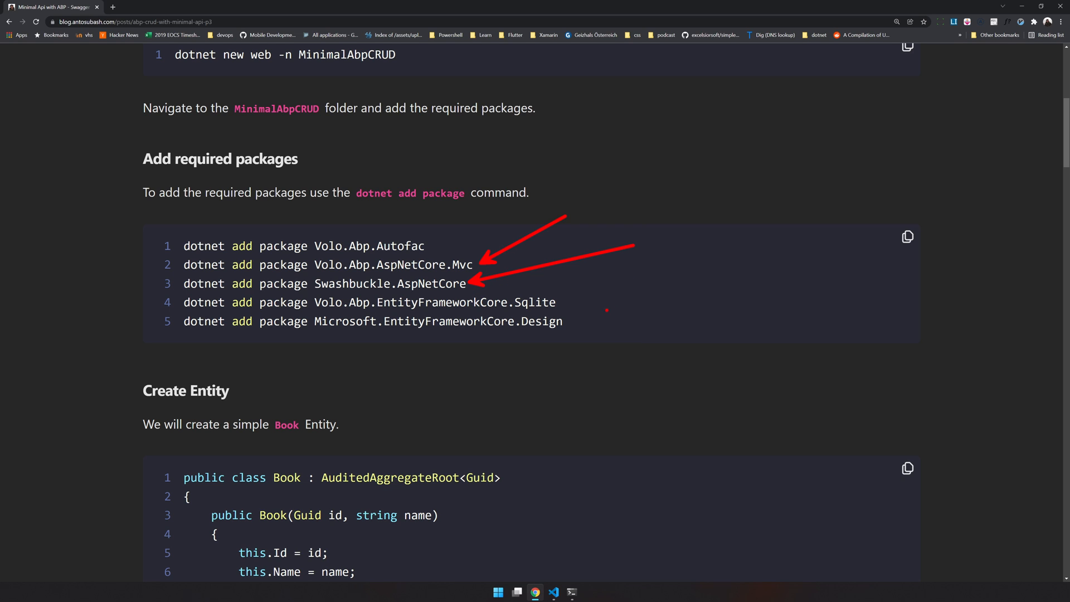
drag(666, 235, 566, 301)
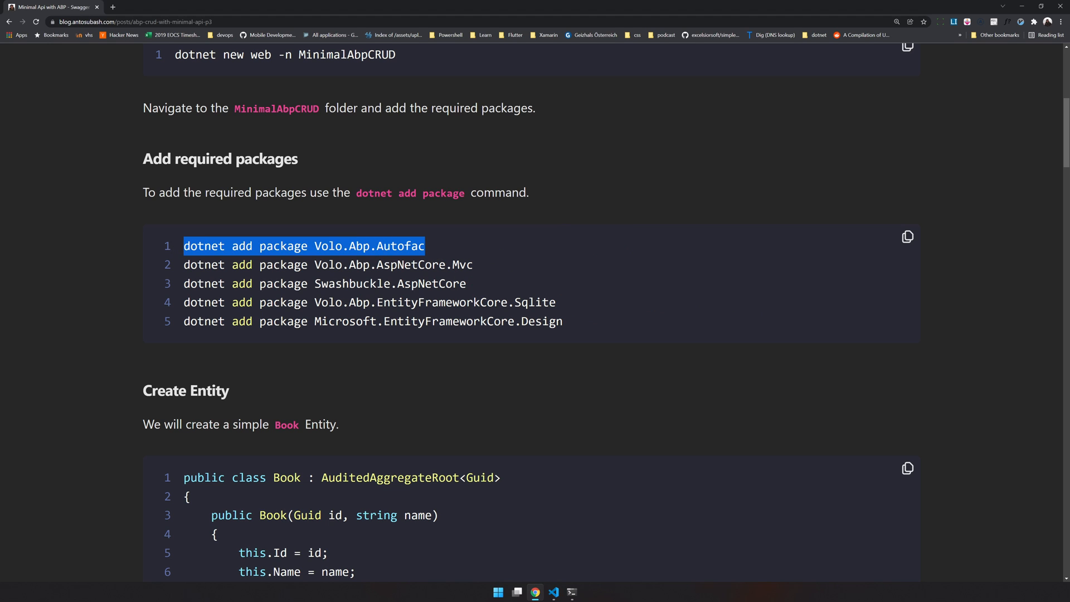
click(572, 590)
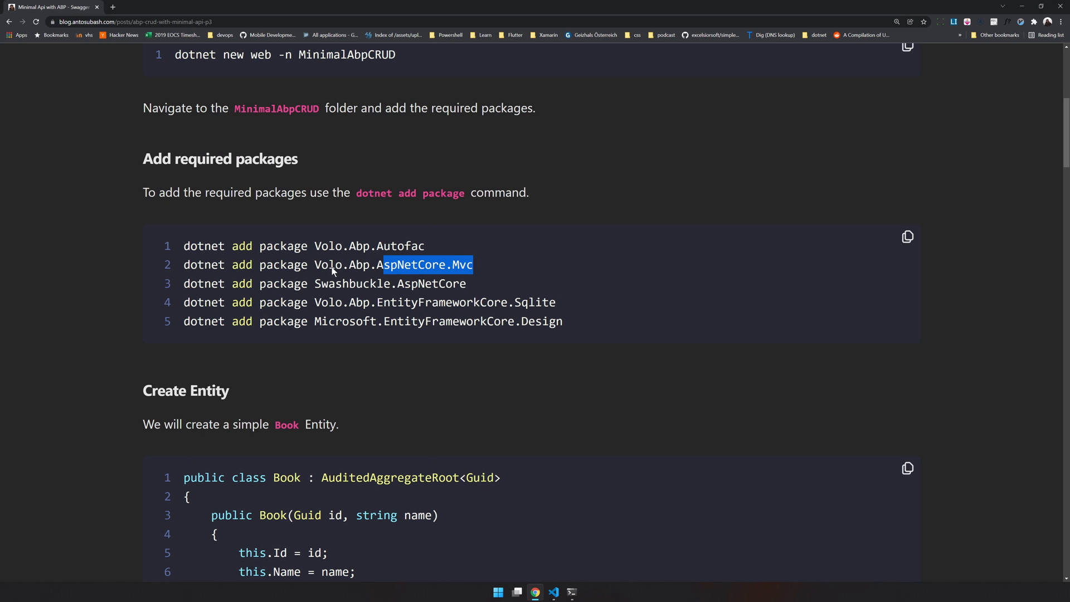
- Add the Volo.Abp.AspNetCore.Mvc, Volo.Abp.EntityFrameworkCore.Sqlite and Microsoft.EntityFrameworkCore.Design packages
click(575, 591)
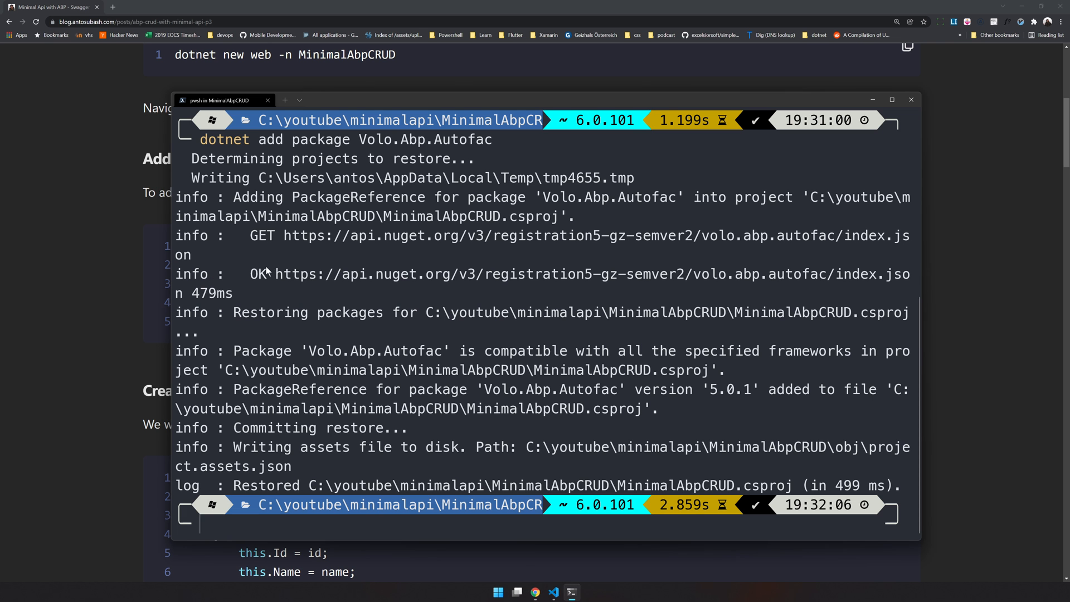
text(dotnet add package Volo.Abp.AspNetCore.Mvc)
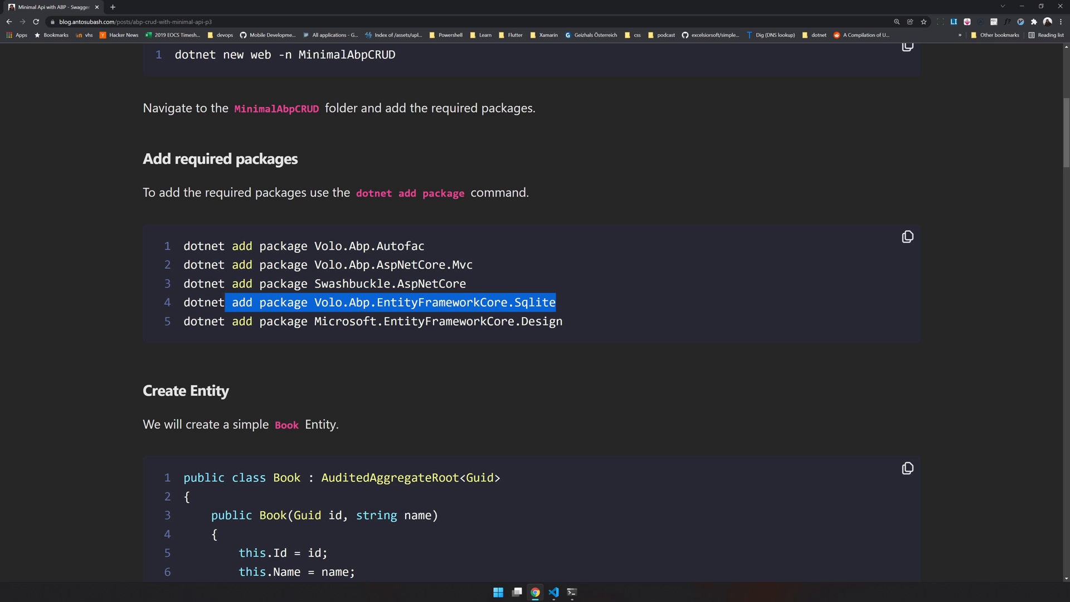
click(574, 590)
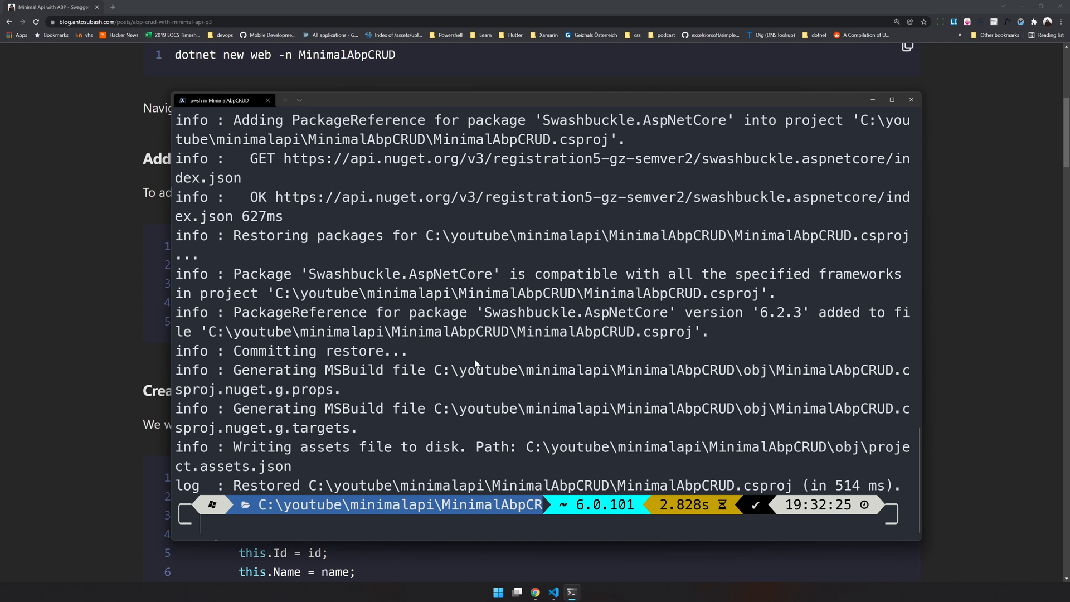
text(dotnet add package Volo.Abp.EntityFrameworkCore.Sqlite)
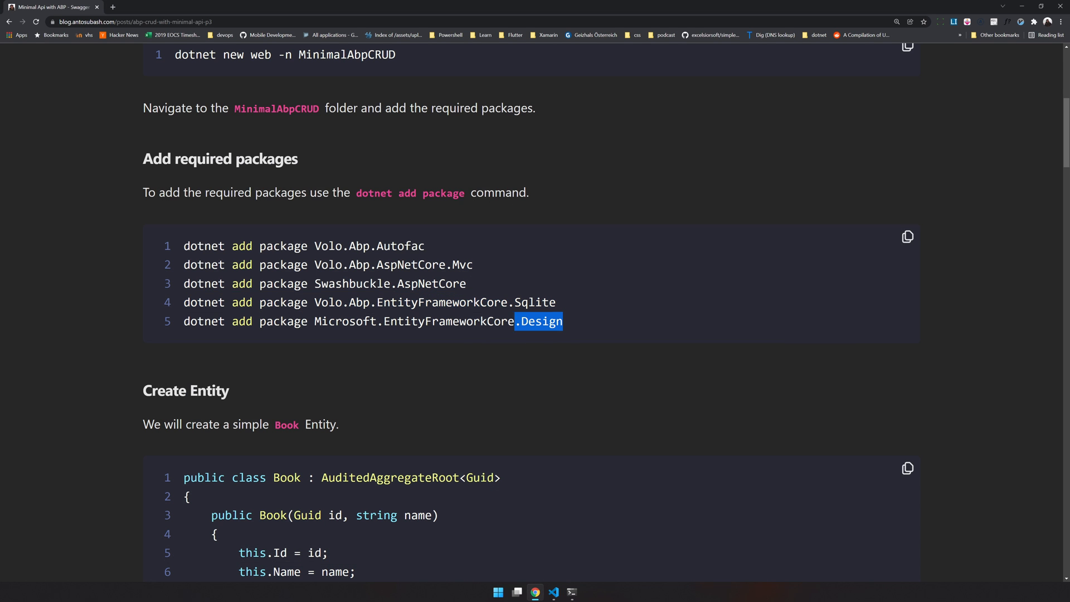
click(572, 591)
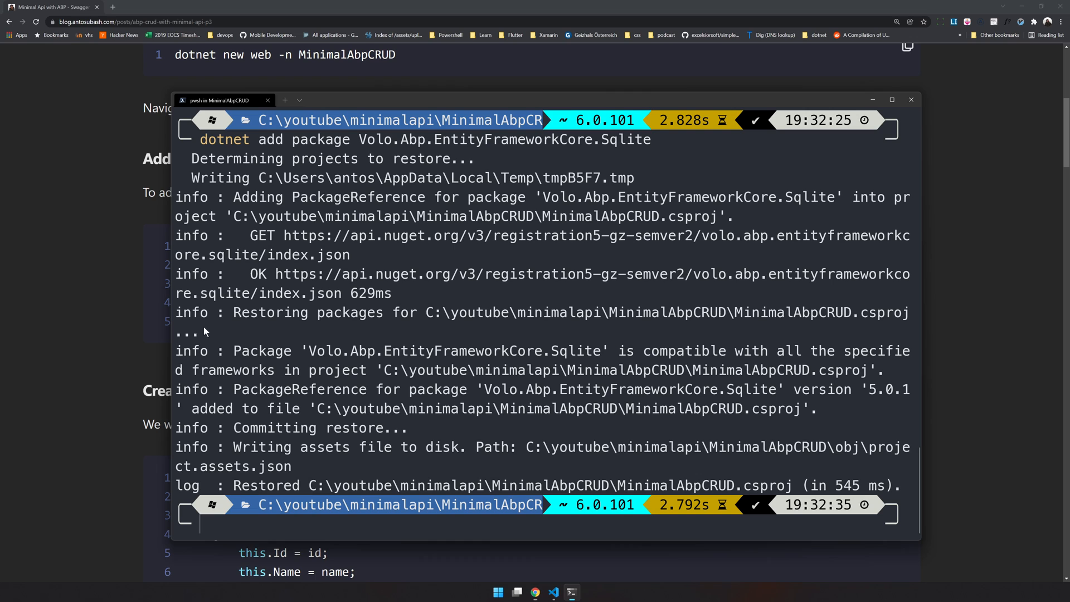
text(dotnet add package Microsoft.EntityFrameworkCore.Design)
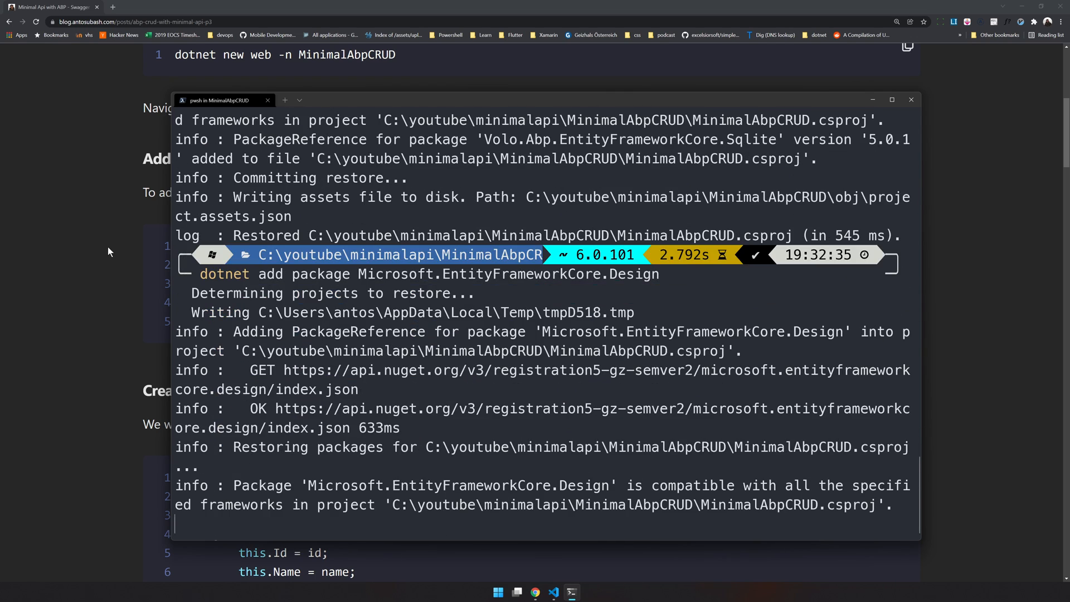
click(910, 99)
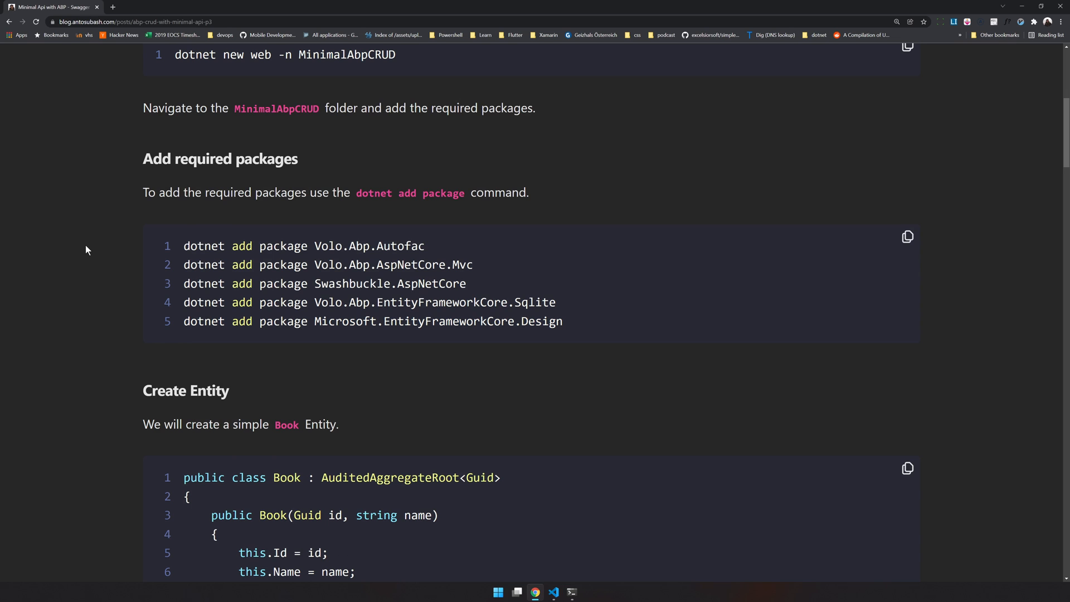
scroll(down, 3)
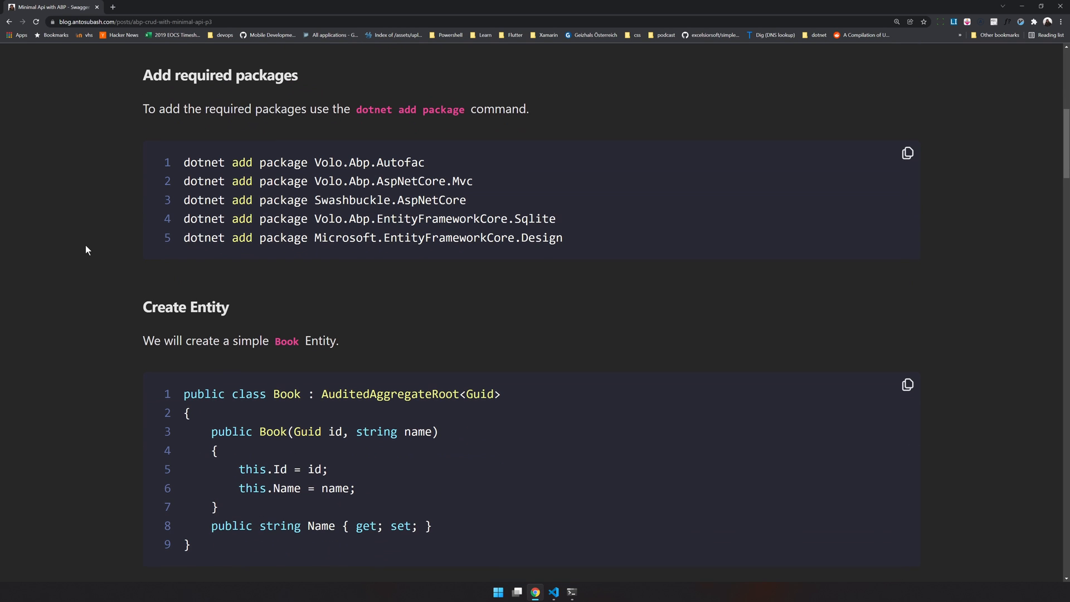
mouse_move(553, 592)
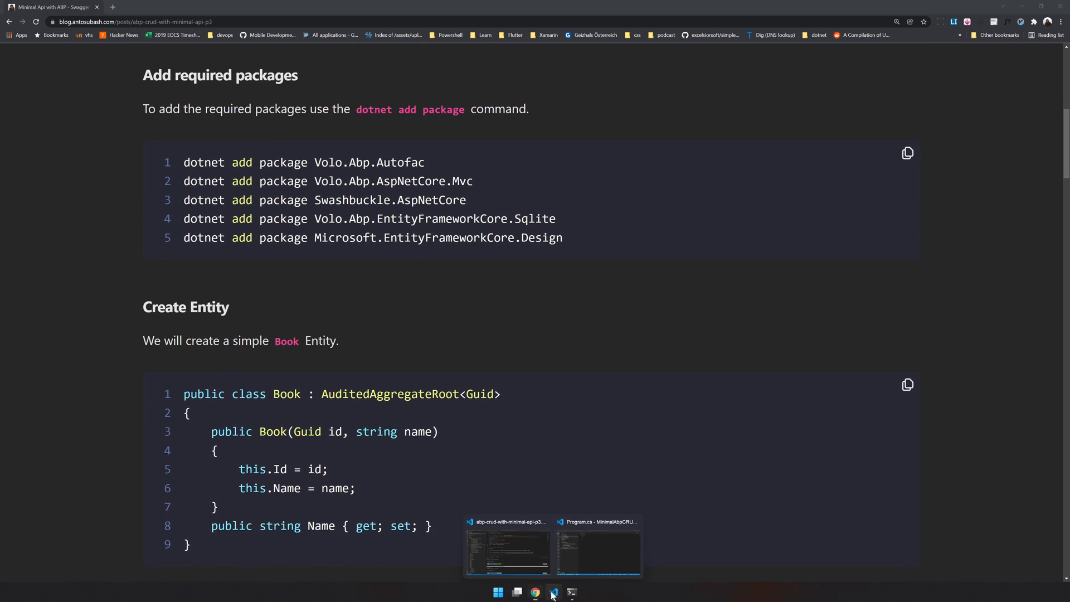
- Open MinimalAbpCRUD.csproj in VS Code to check its five package references
click(553, 592)
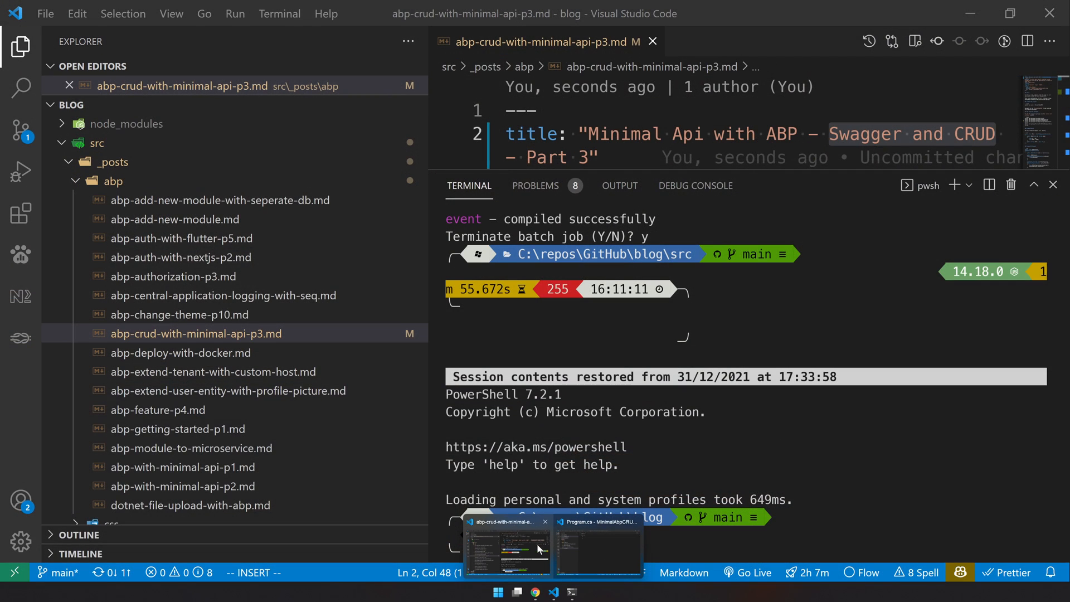
click(607, 550)
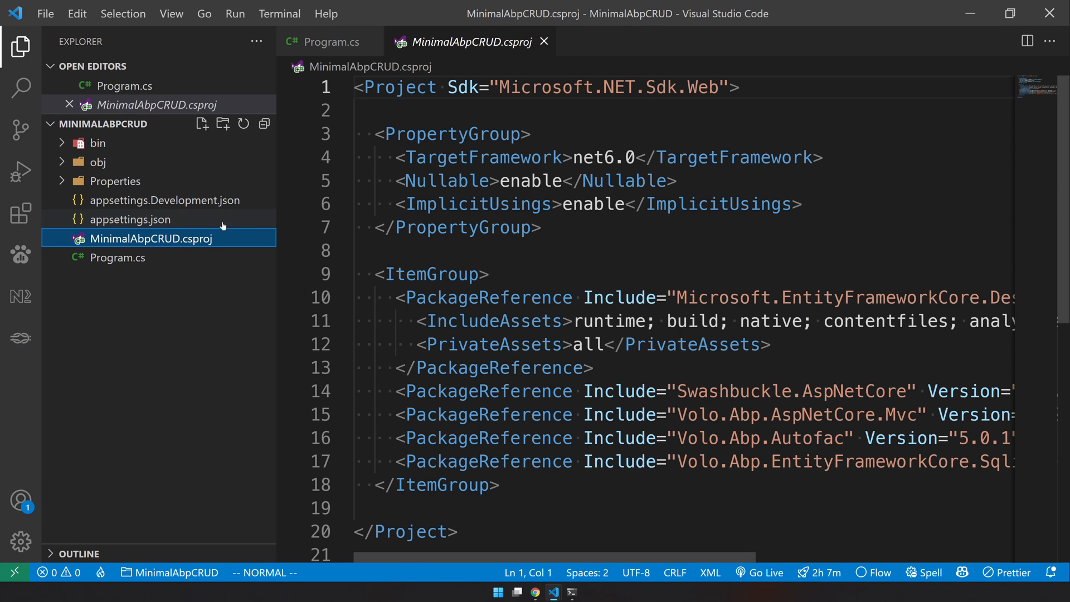
click(18, 52)
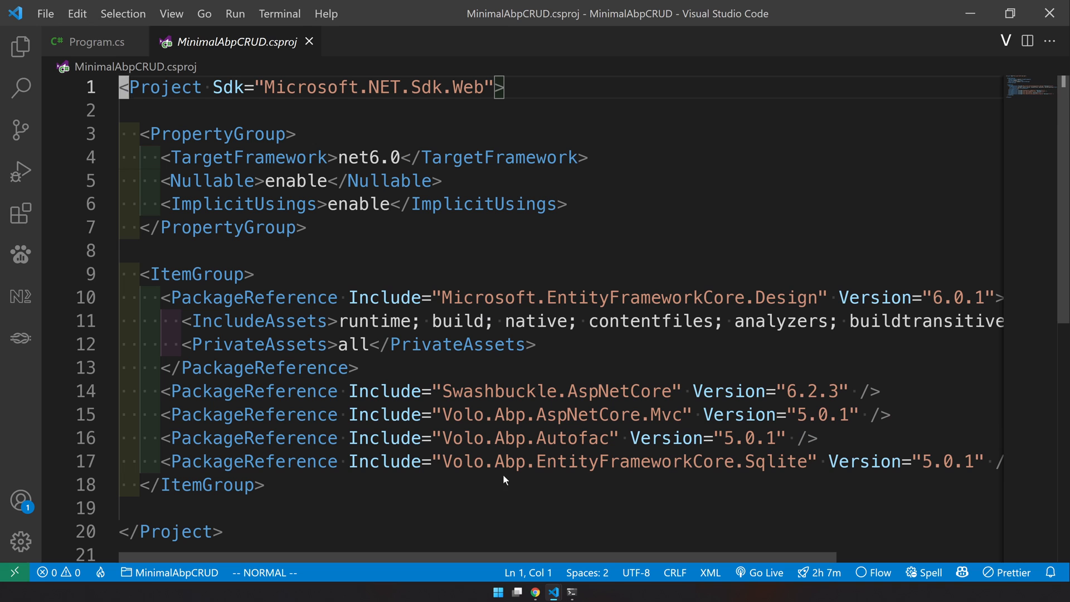
drag(616, 437, 747, 461)
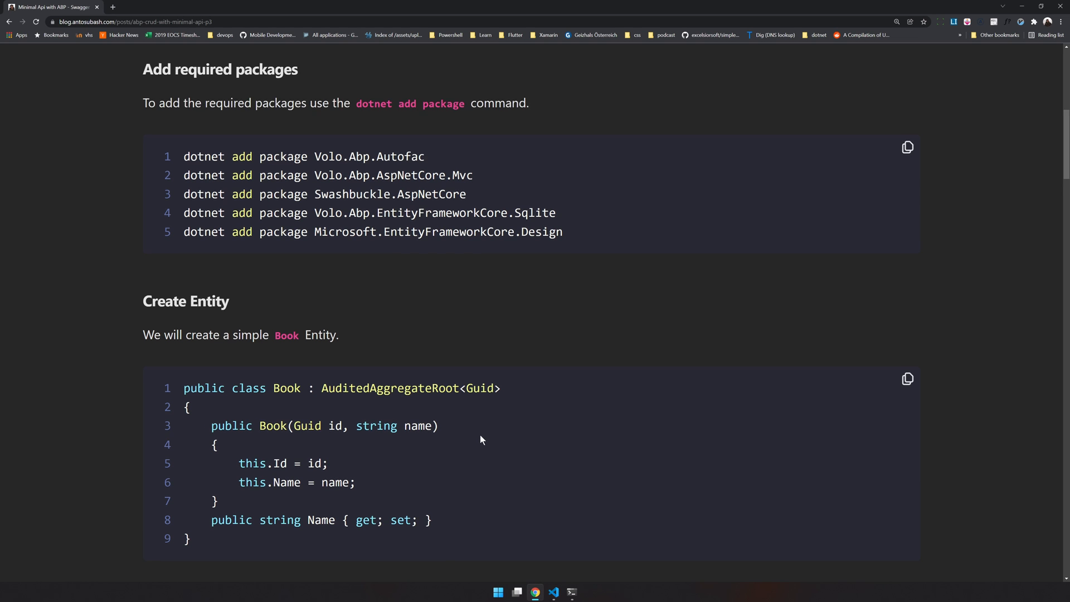
- Paste the Book class, import Volo.Abp.Domain.Entities, and change its base to AggregateRoot<Guid>
scroll(down, 3)
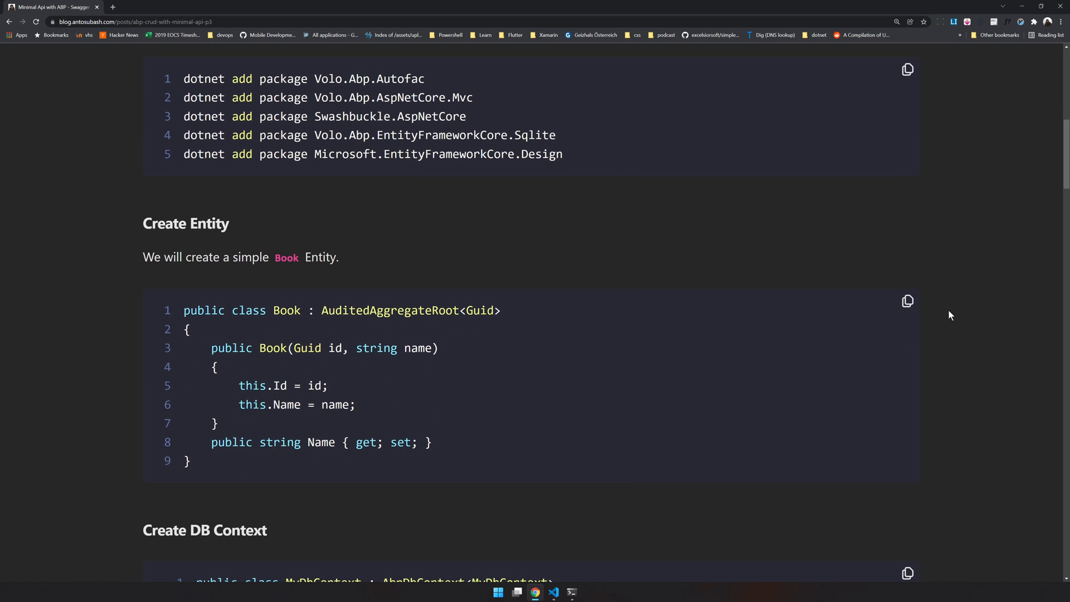
click(907, 301)
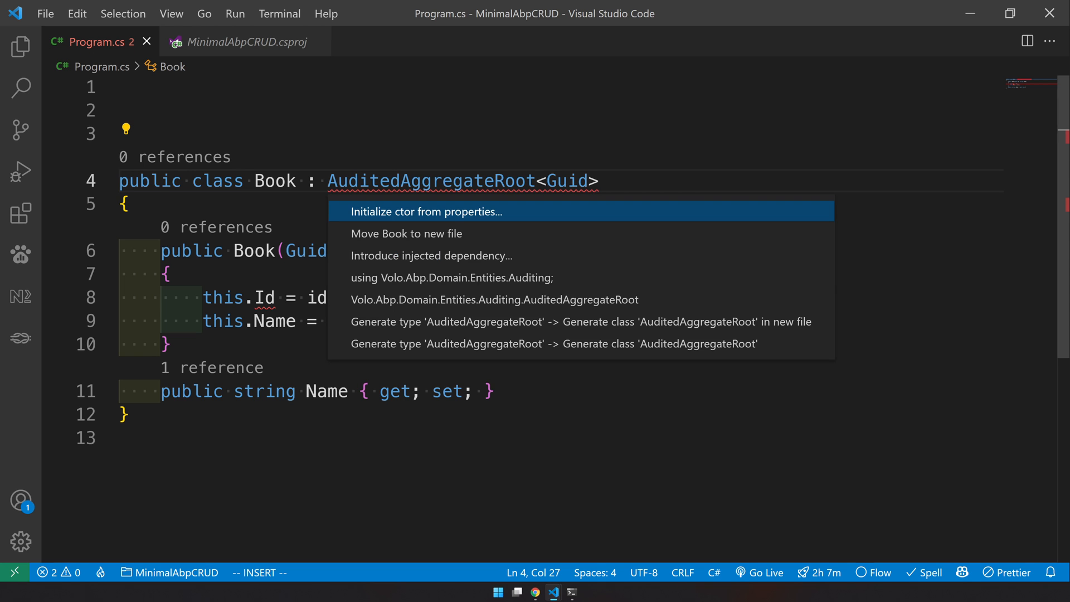
click(451, 278)
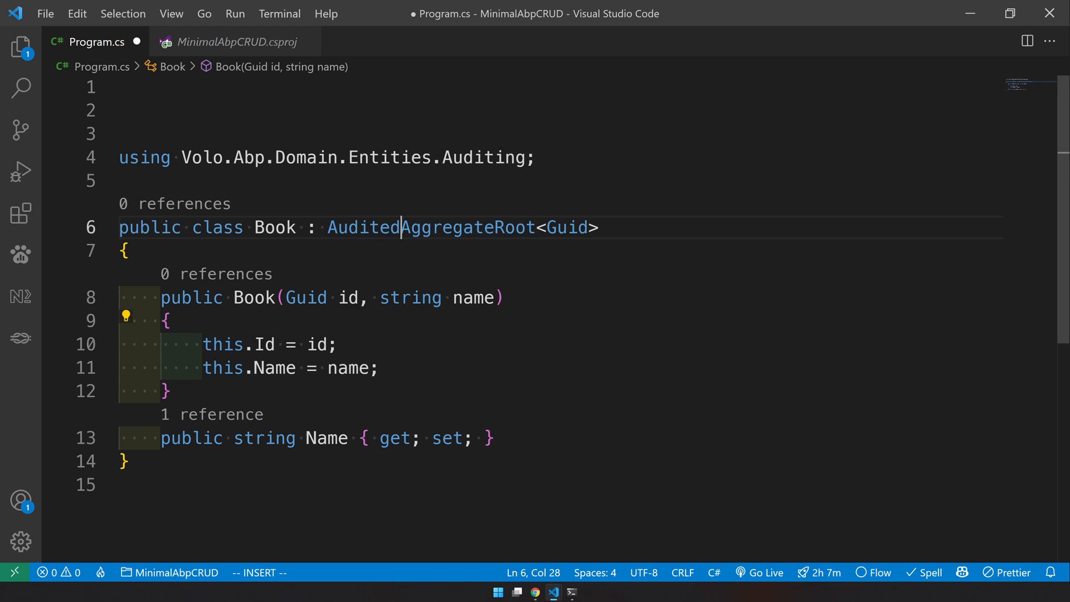
double_click(431, 227)
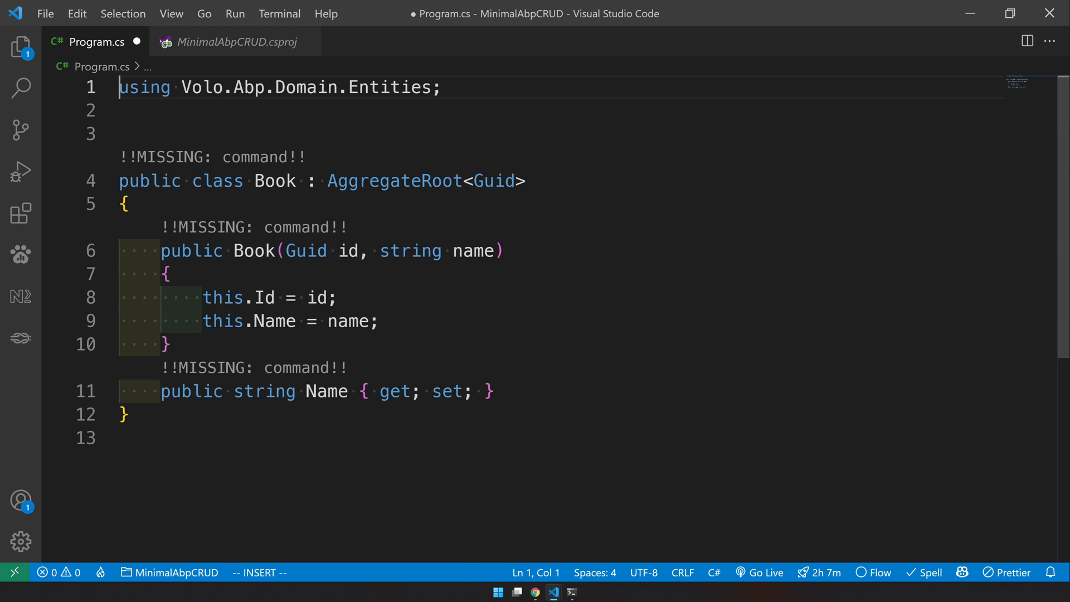
click(535, 592)
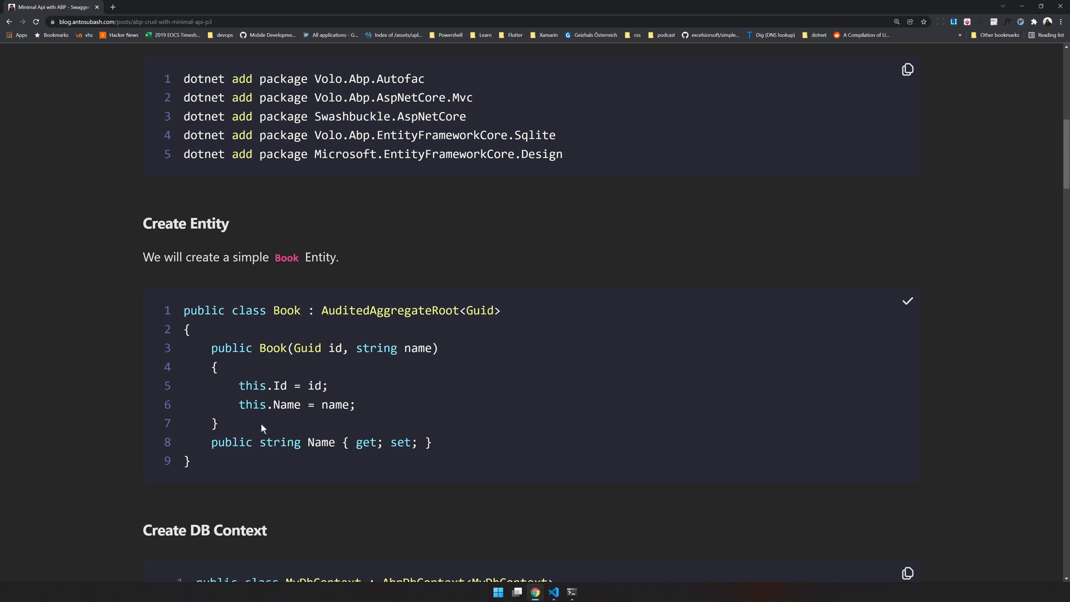
- Paste the MyDbContext snippet below Book, mapping Book to Books and seeding 'My Book'
scroll(down, 3)
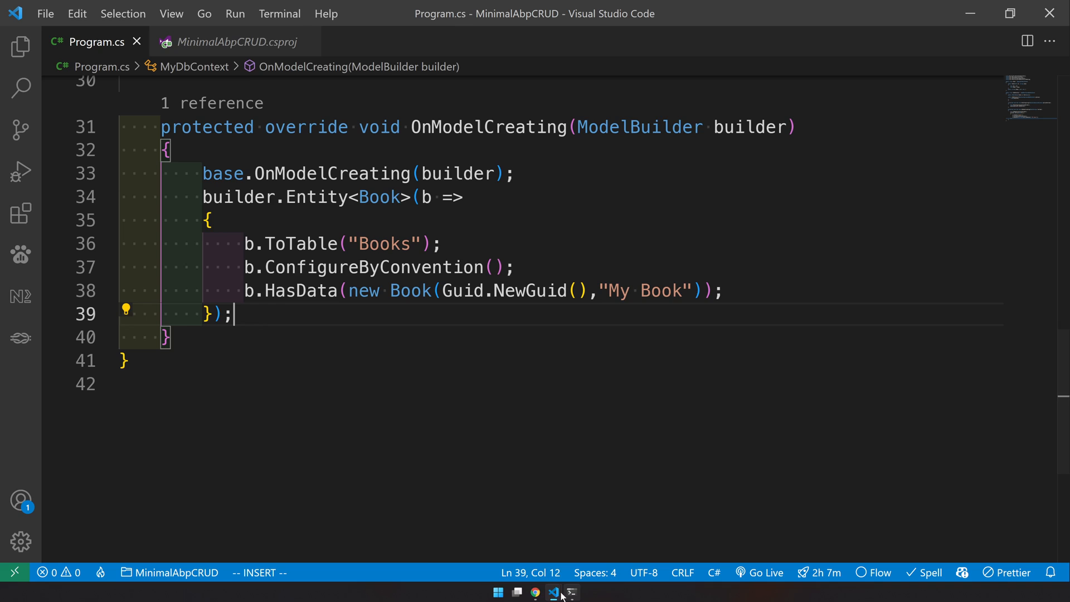
- Paste the MinimalModule registering MyDbContext, default repositories, SQLite and Swagger at the end of Program.cs
click(534, 591)
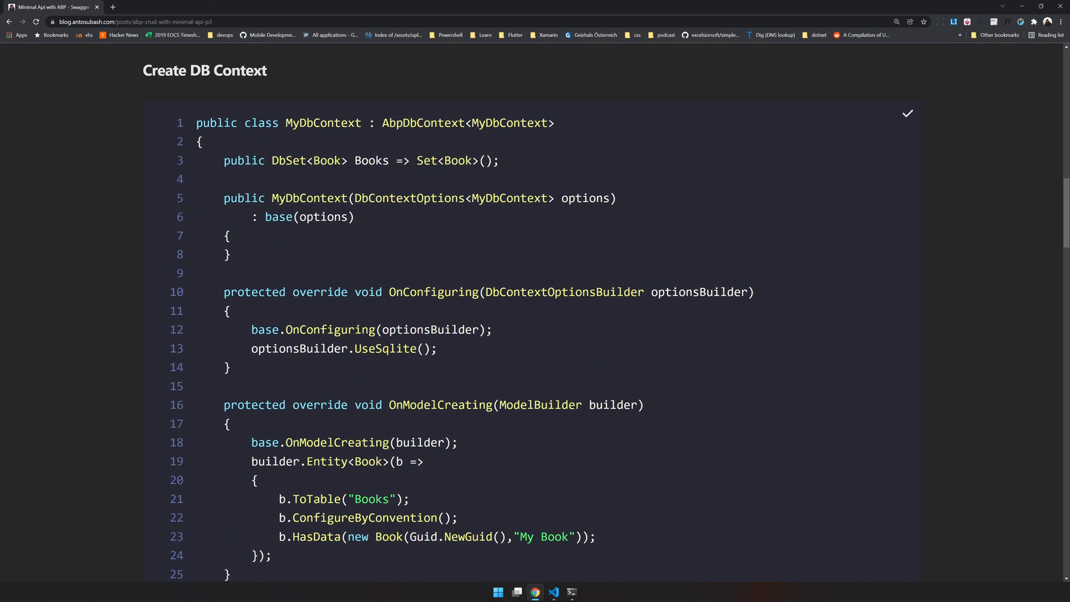
scroll(down, 3)
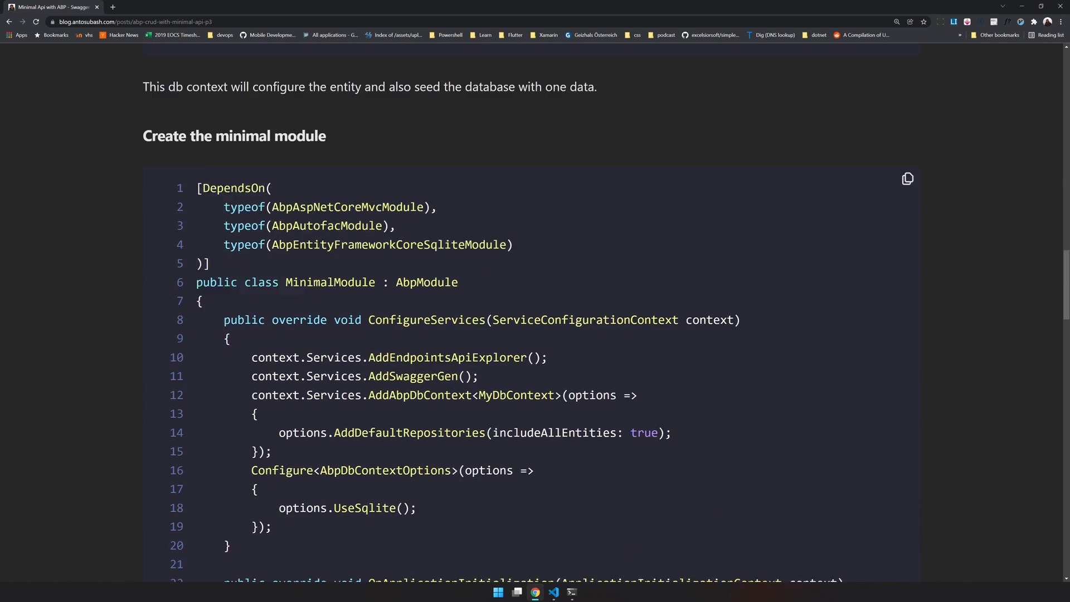
scroll(down, 3)
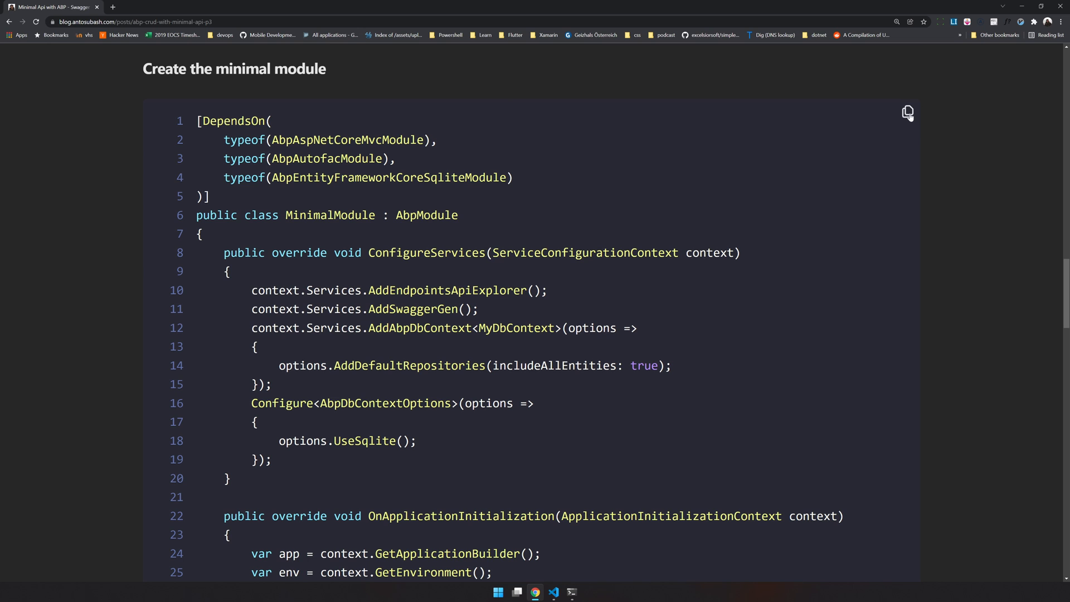
click(554, 590)
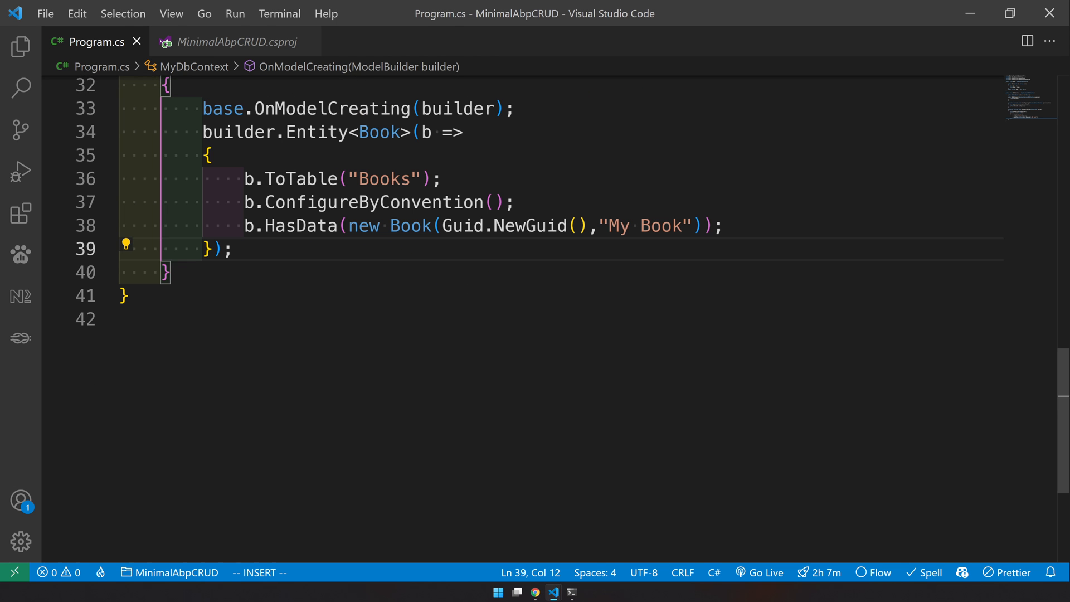
scroll(down, 3)
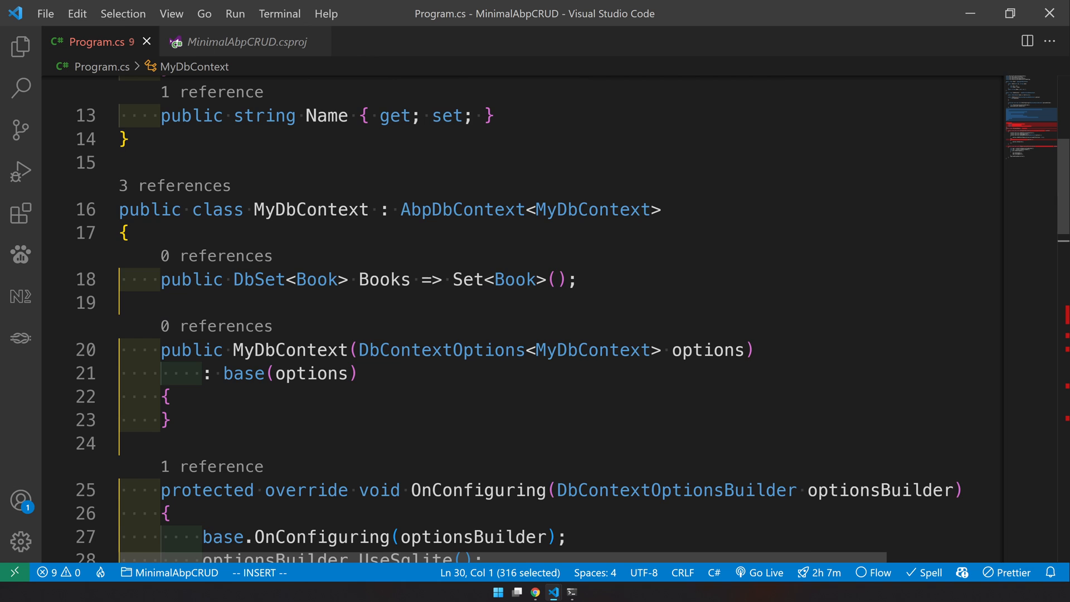
scroll(down, 3)
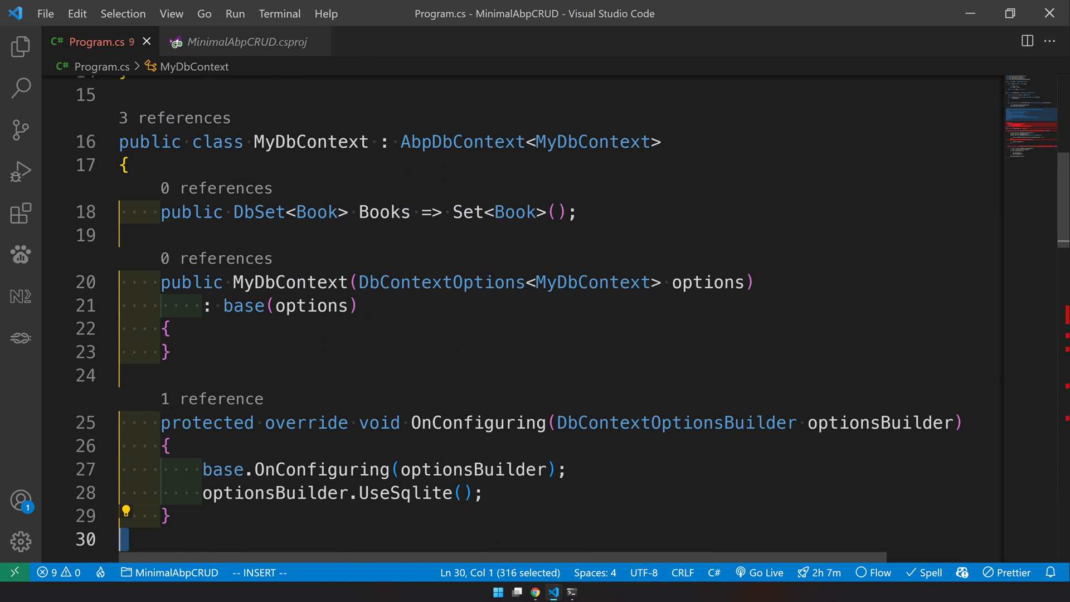
scroll(down, 3)
text(typeof(AbpAspNetCoreMvcModule),)
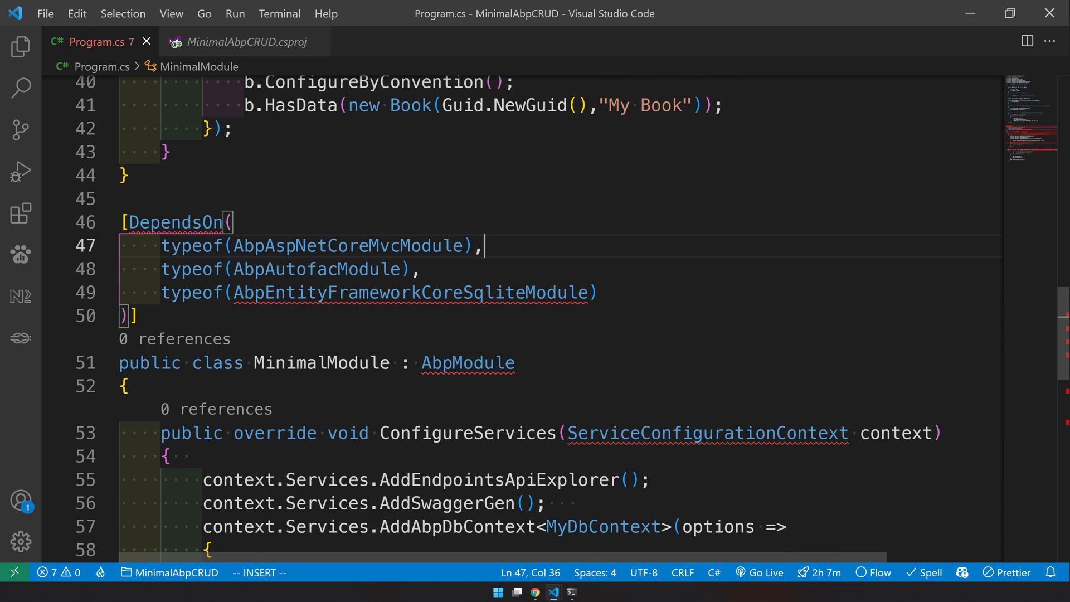
scroll(down, 3)
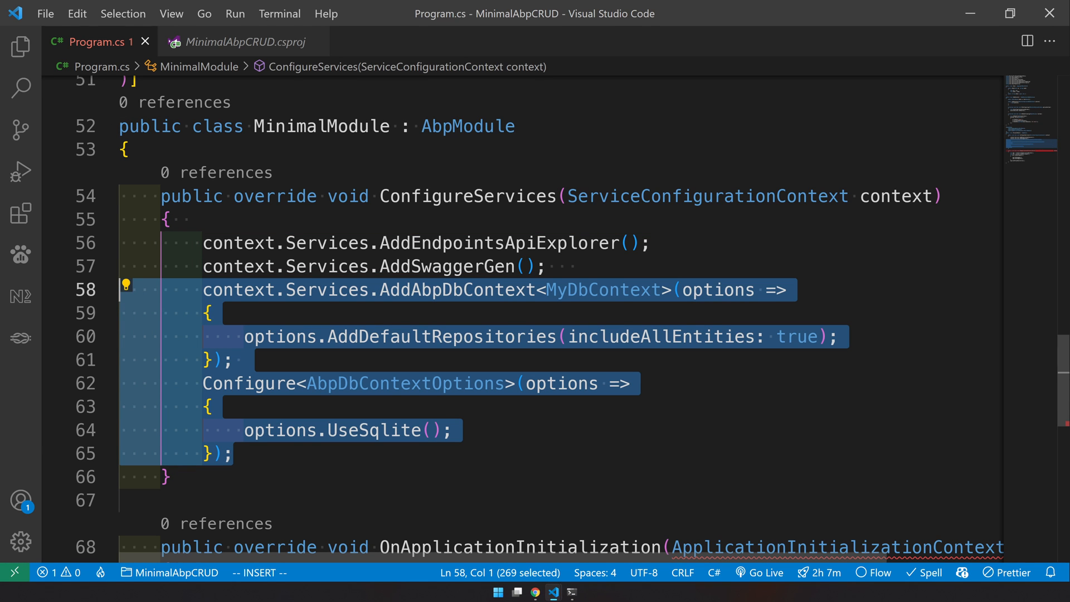
scroll(down, 3)
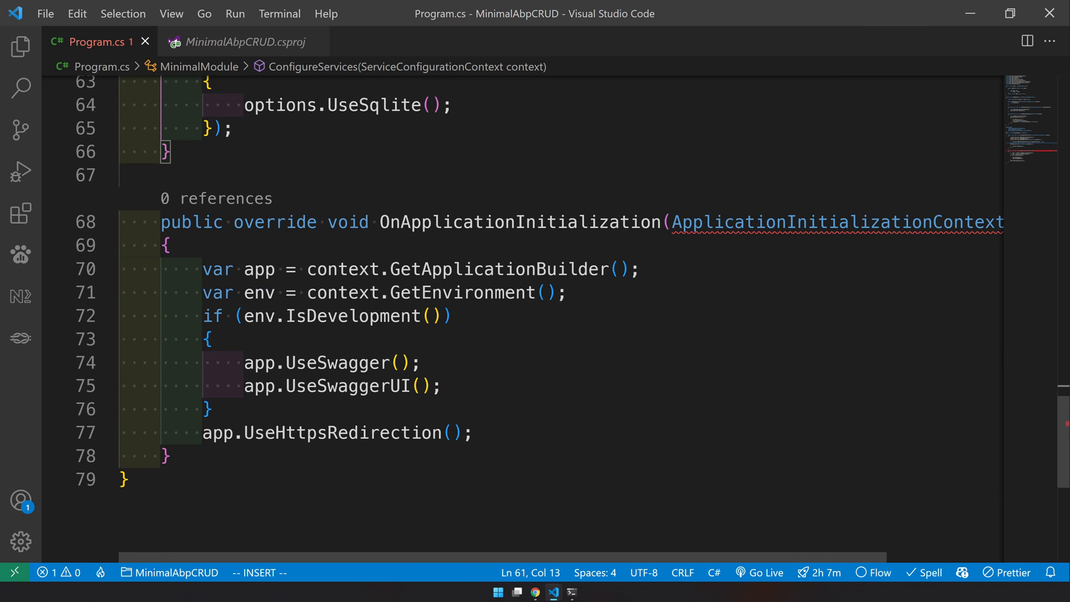
double_click(353, 316)
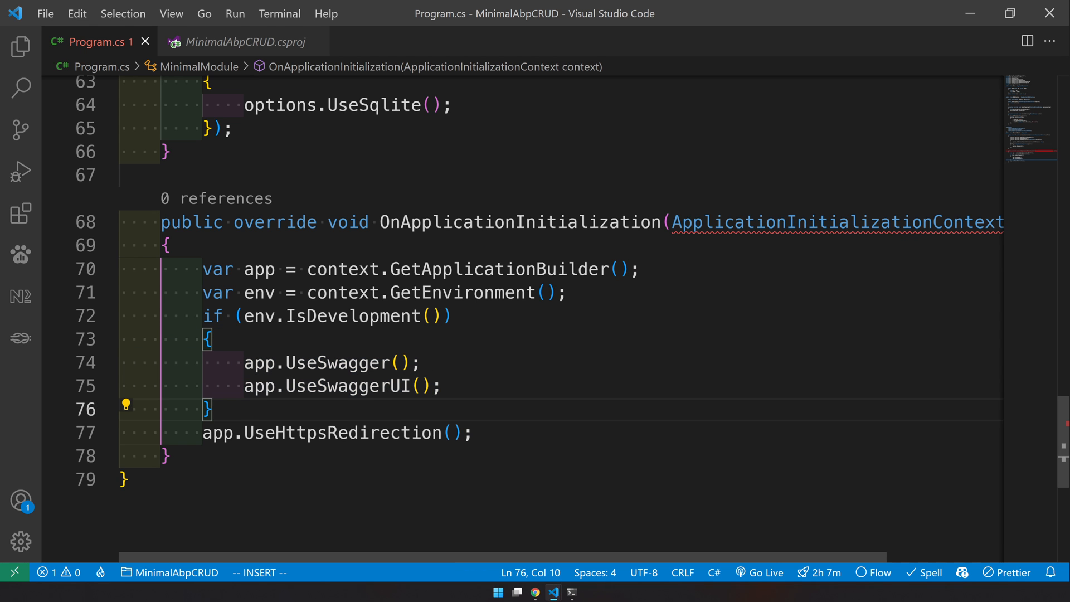
click(535, 591)
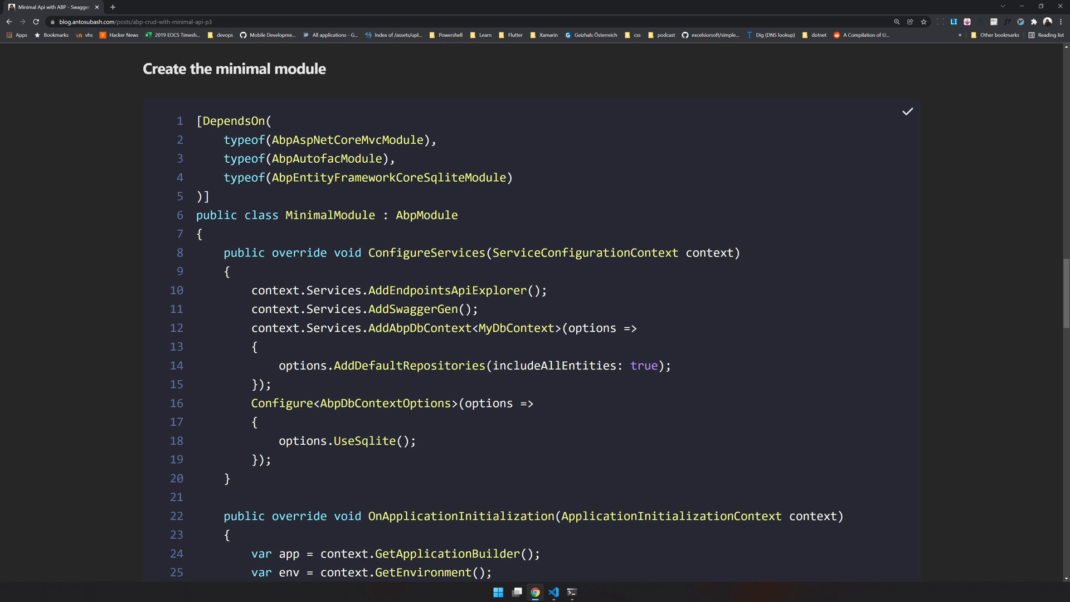
- Copy the builder setup lines from the blog's 'Create the minimal api' section
scroll(down, 3)
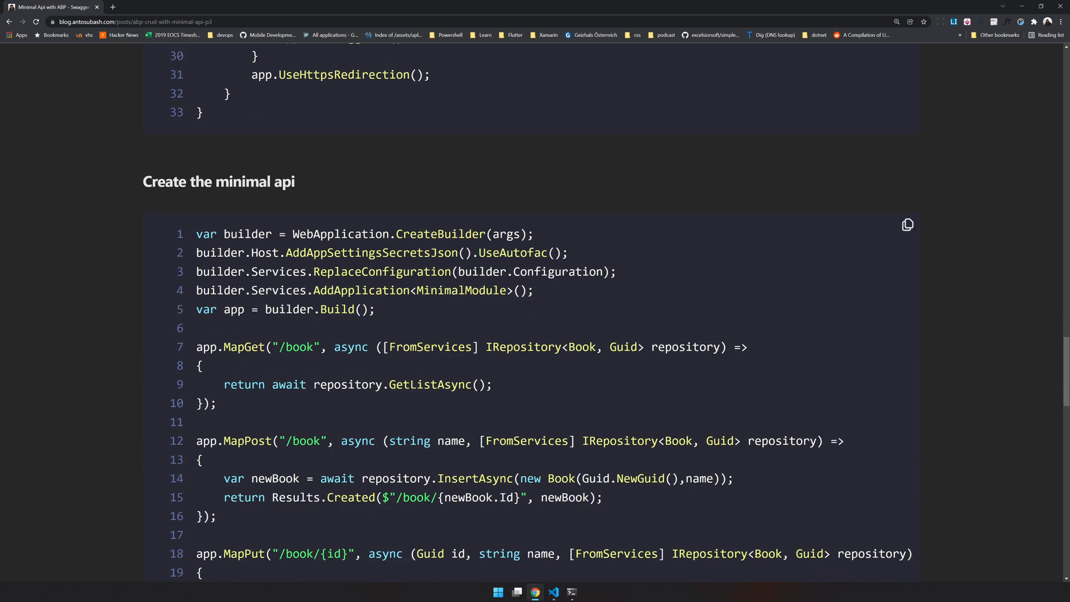
scroll(down, 3)
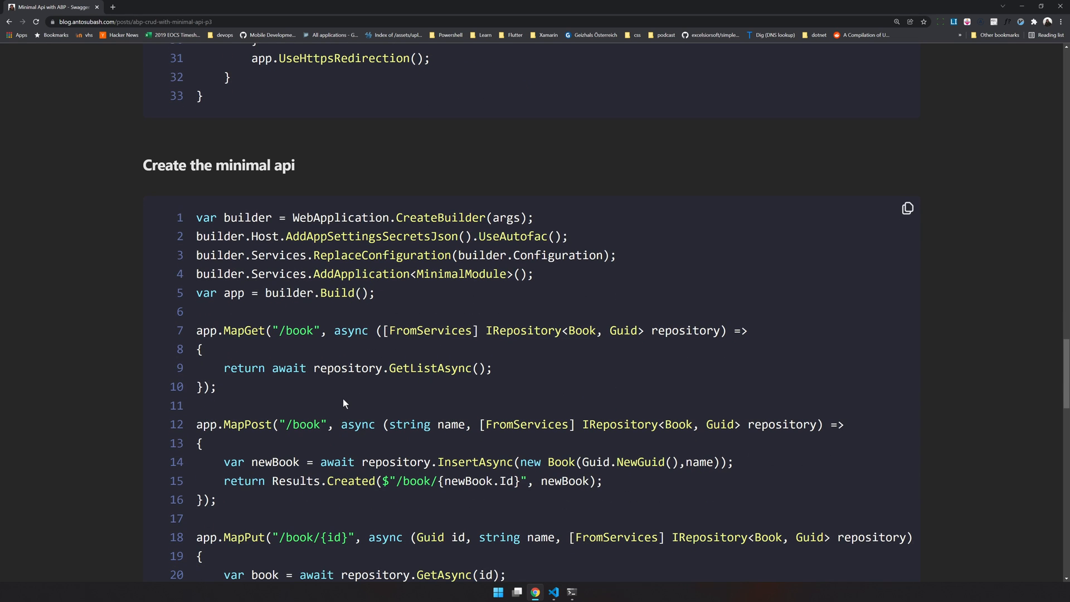
double_click(218, 165)
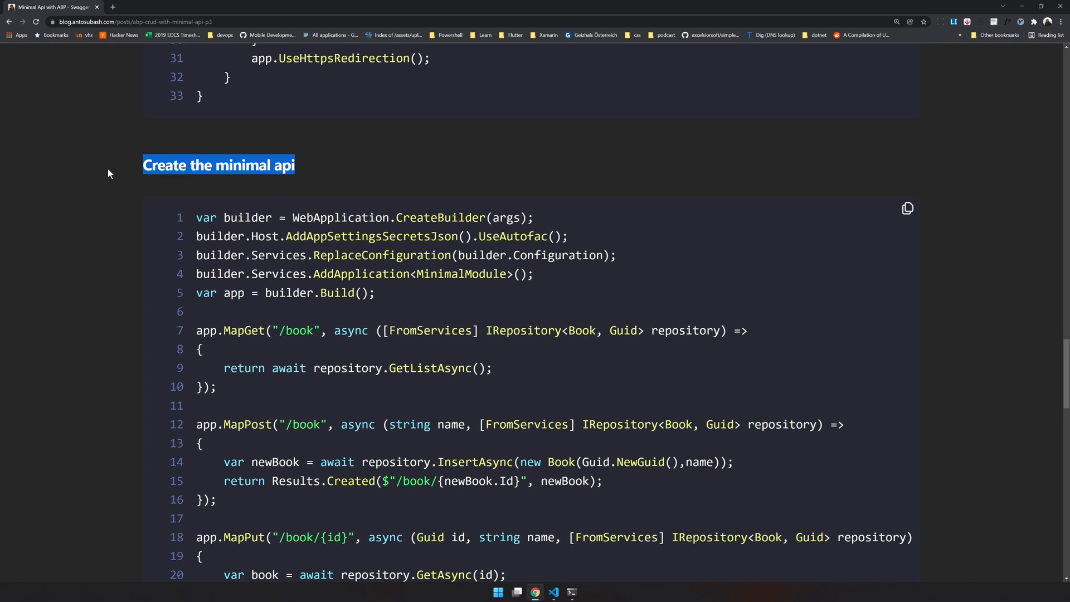
scroll(down, 3)
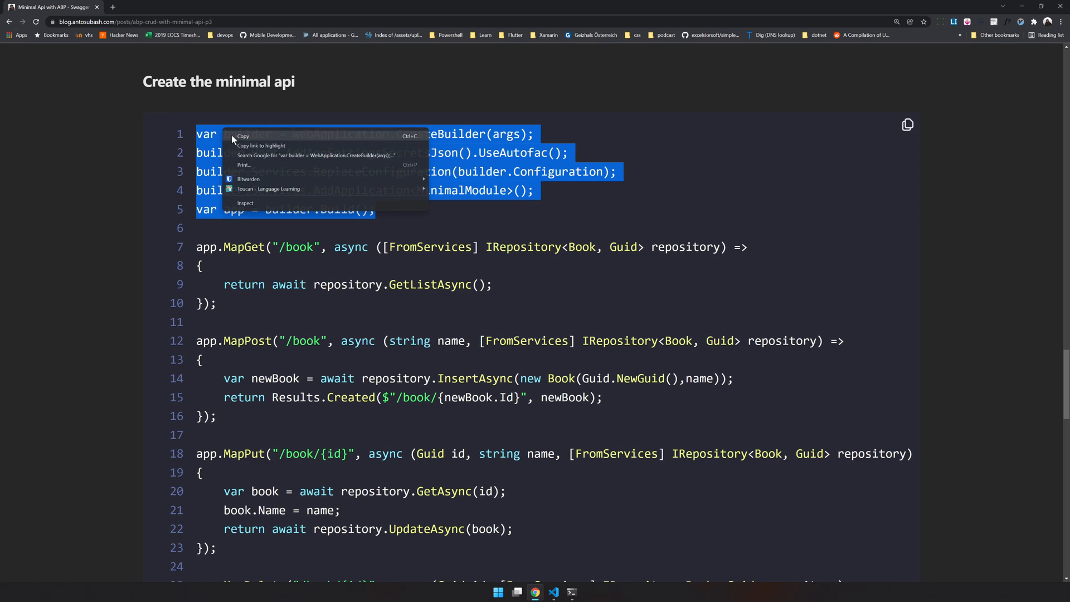
click(554, 591)
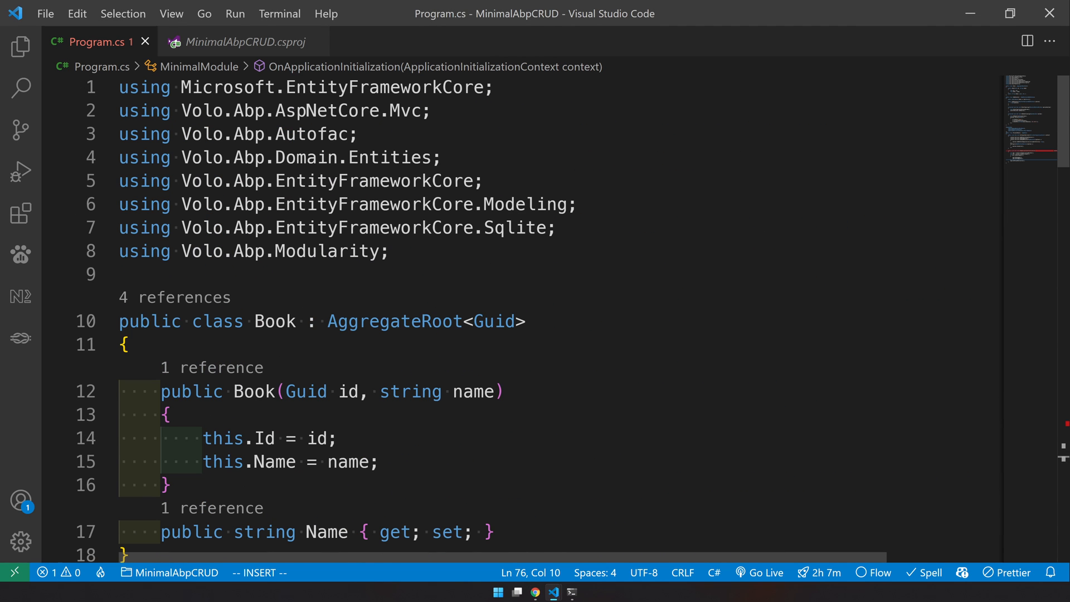
- Insert the builder setup and MapGet, MapPost, MapPut, MapDelete book endpoints below the usings
click(123, 275)
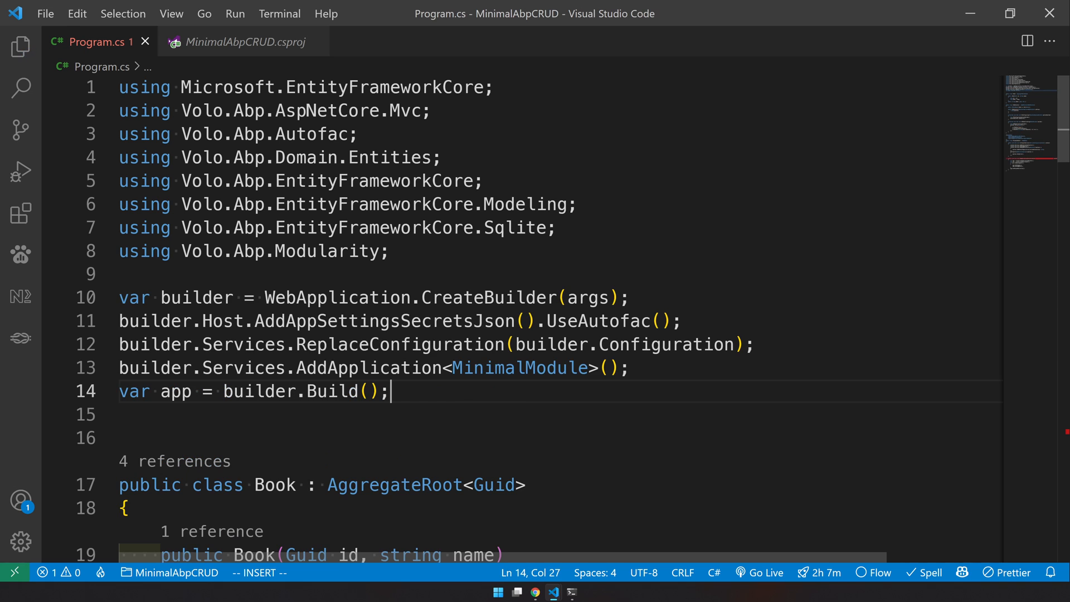
double_click(196, 297)
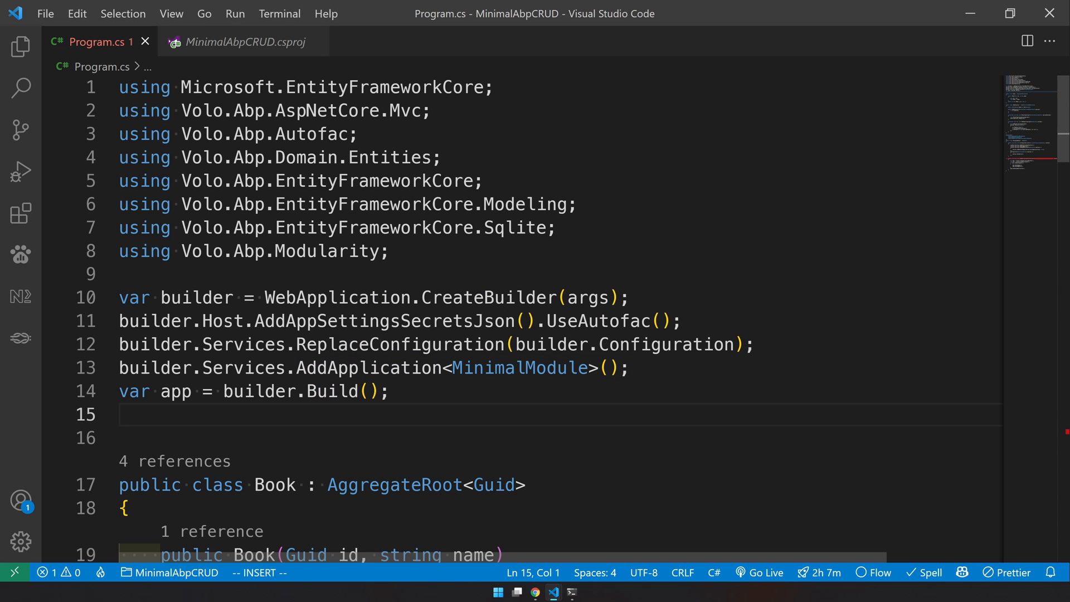
double_click(175, 391)
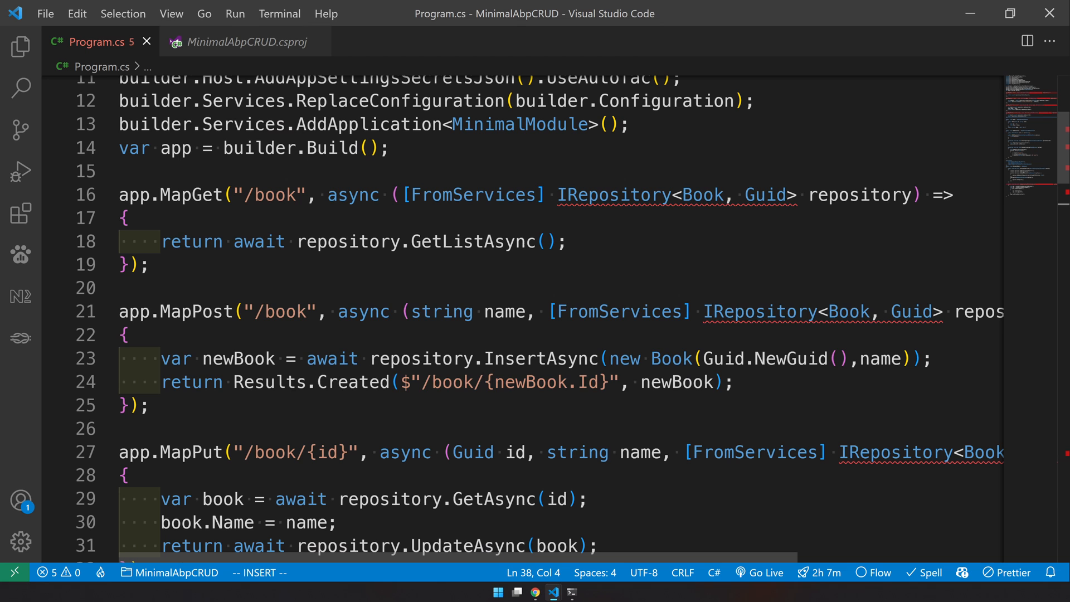
double_click(191, 195)
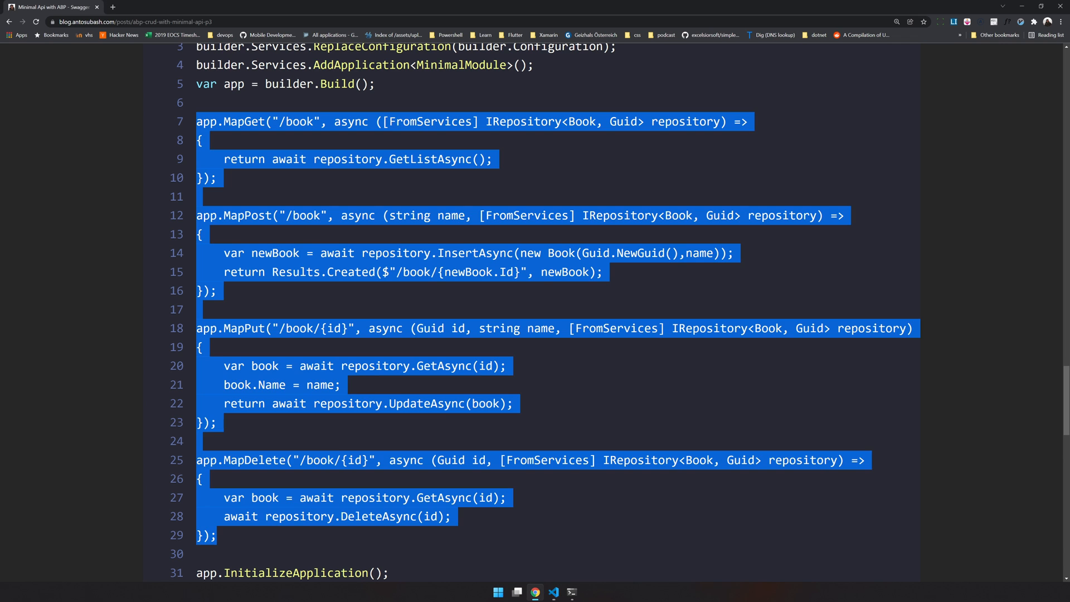
scroll(down, 3)
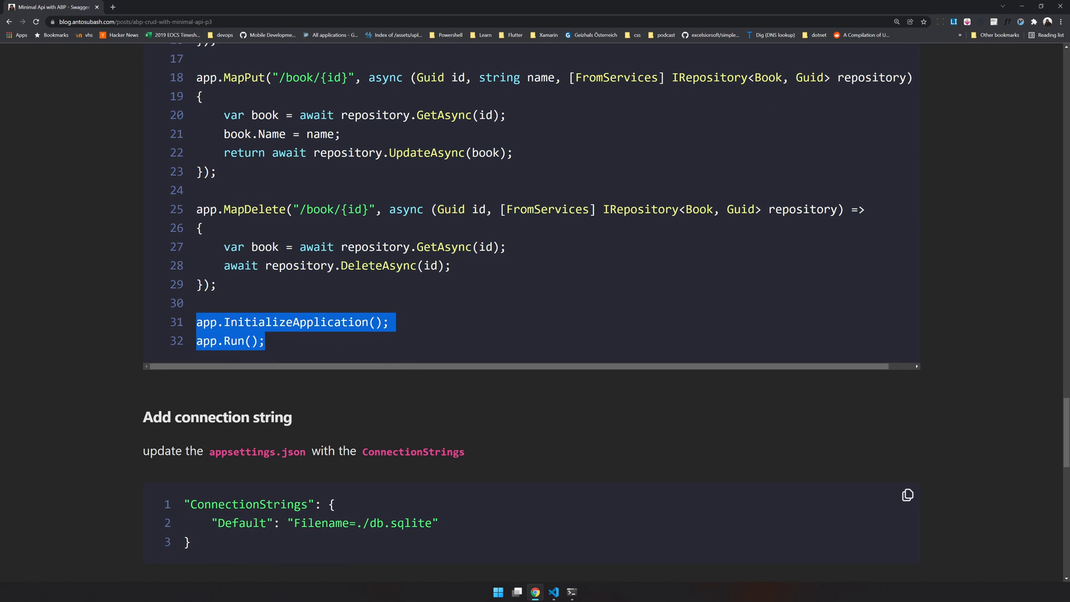
click(556, 591)
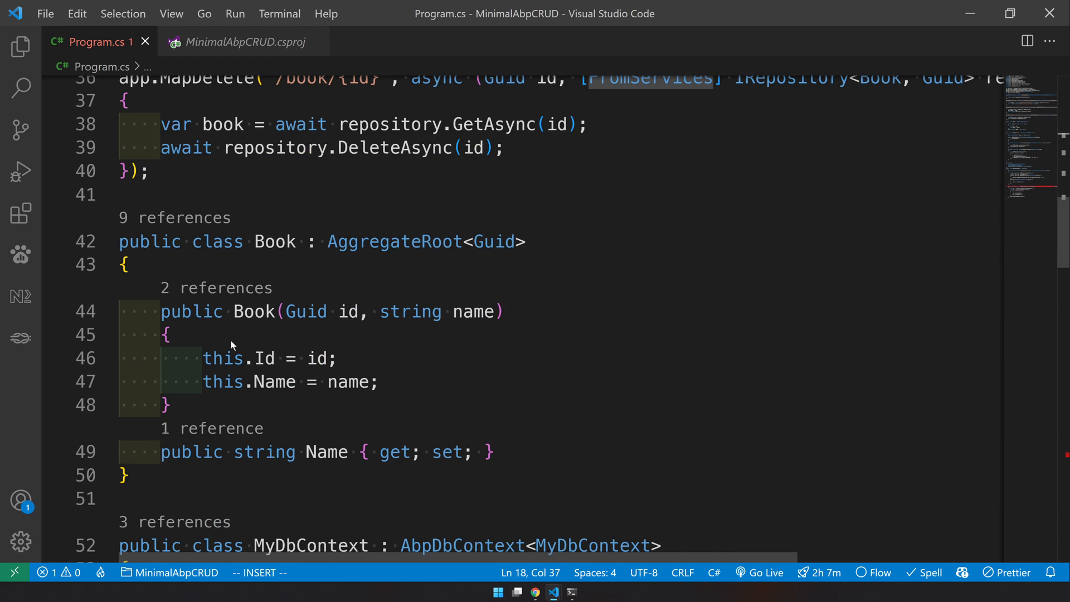
key(Enter)
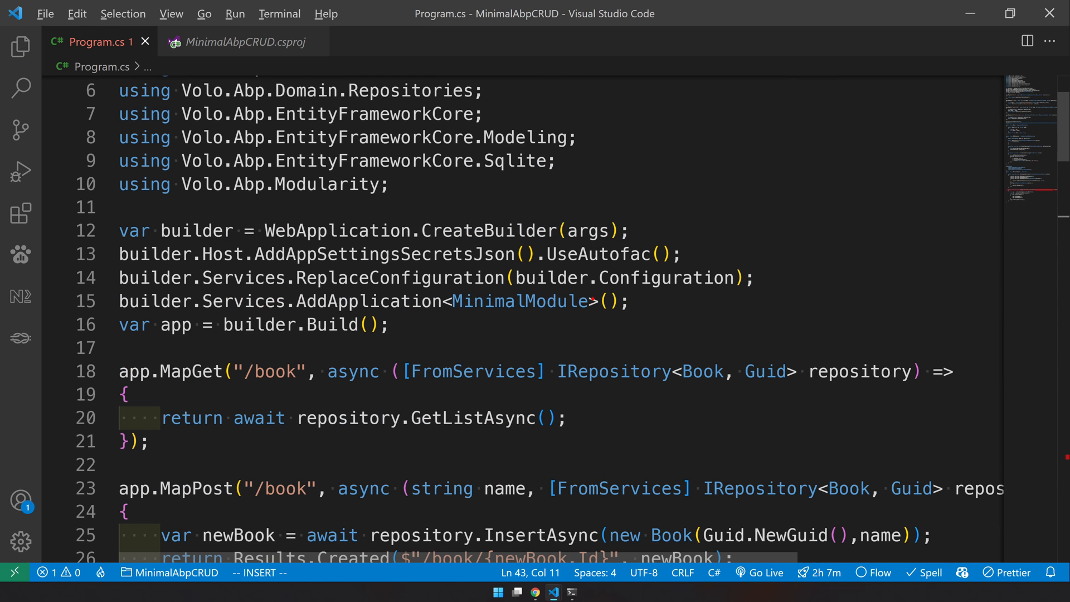
mouse_move(313, 324)
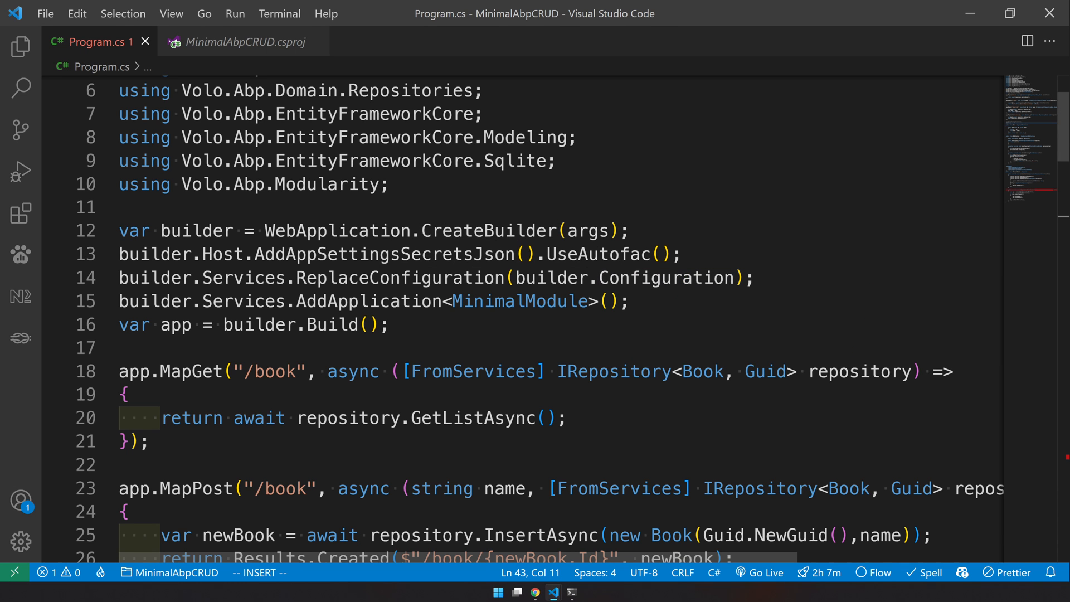
drag(557, 371, 795, 371)
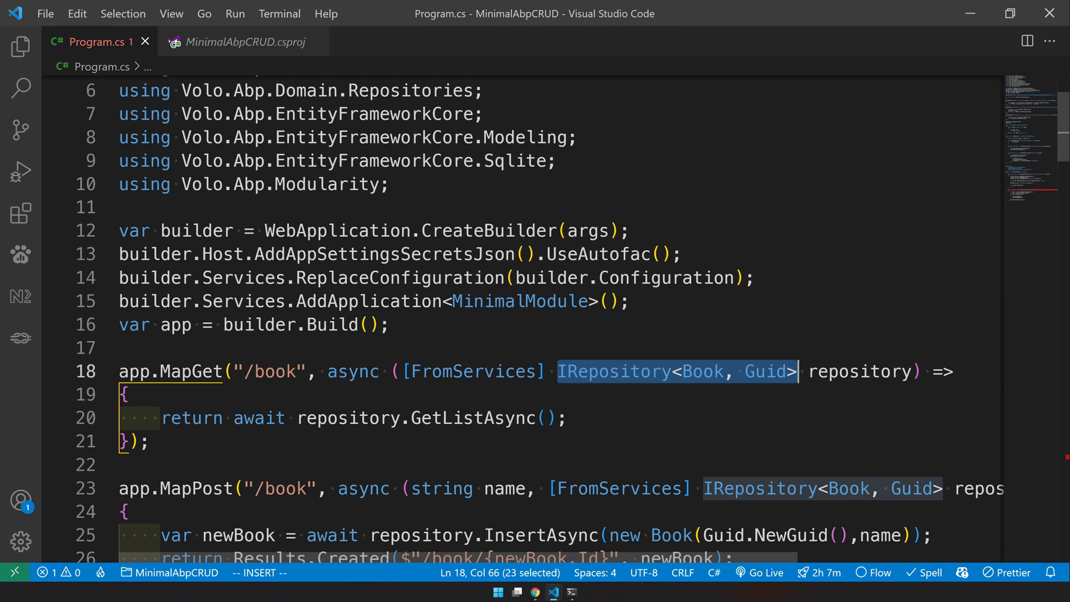
scroll(down, 3)
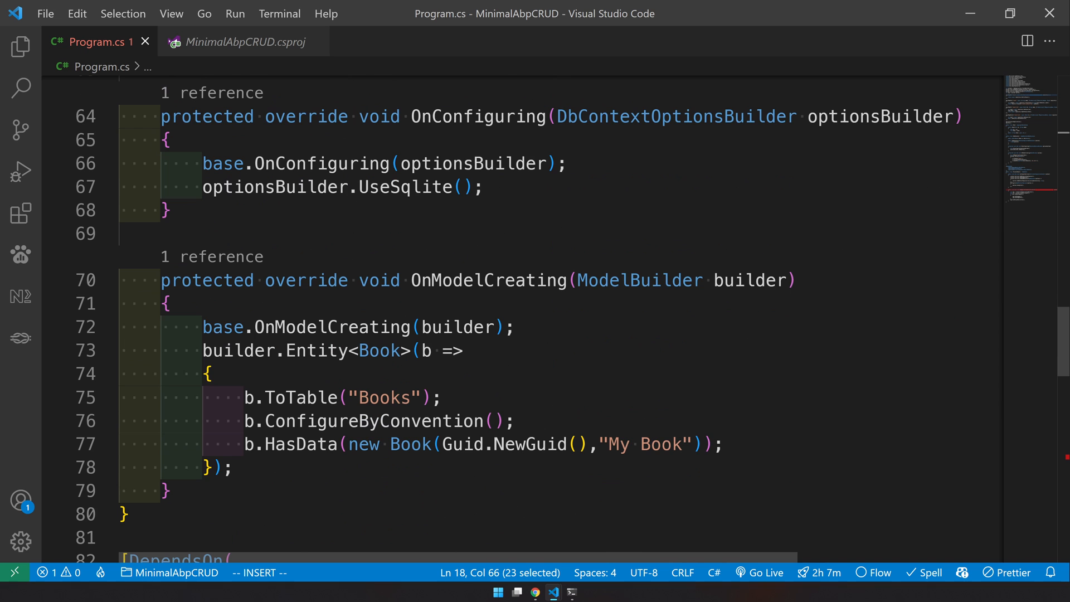
scroll(down, 3)
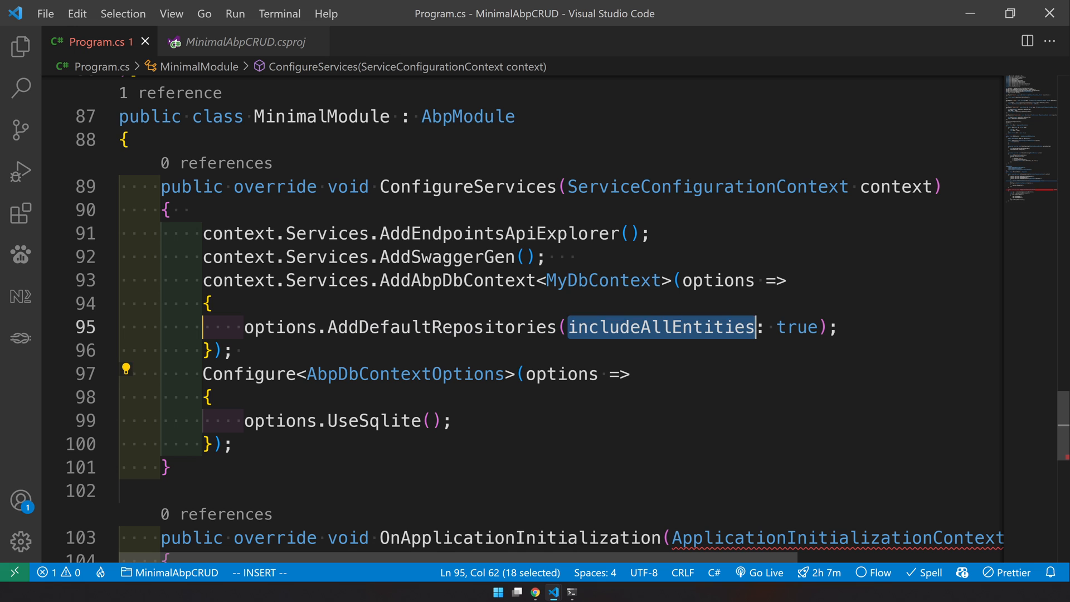
mouse_move(660, 327)
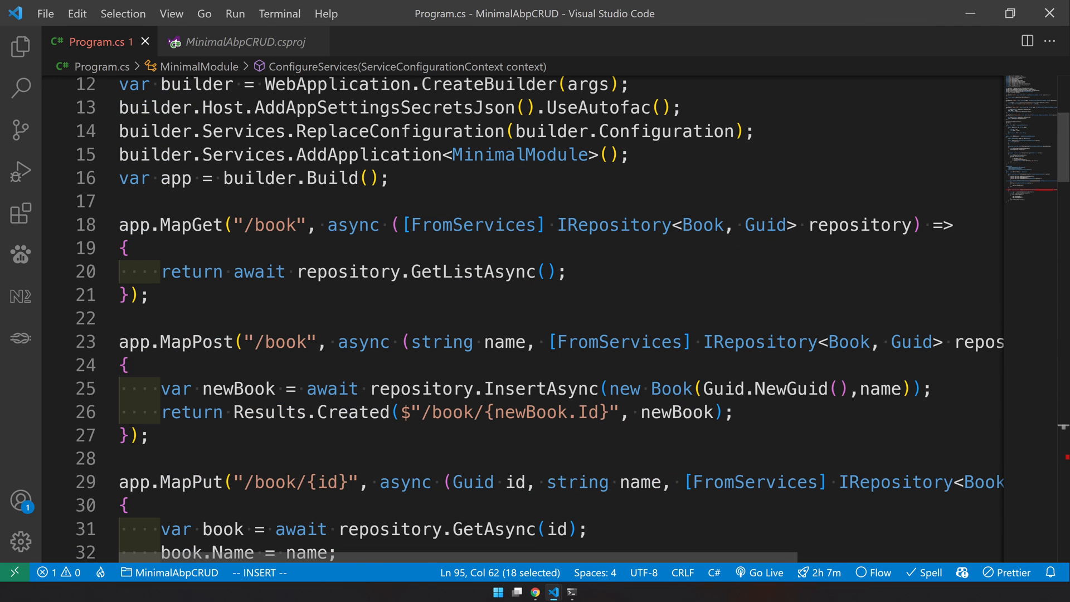
double_click(613, 225)
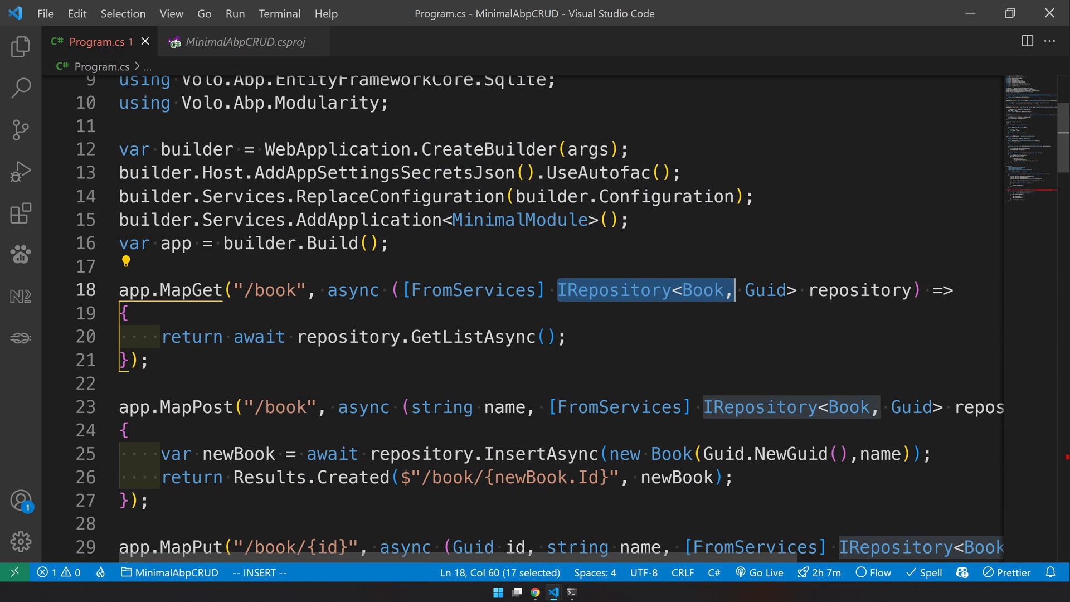
click(128, 313)
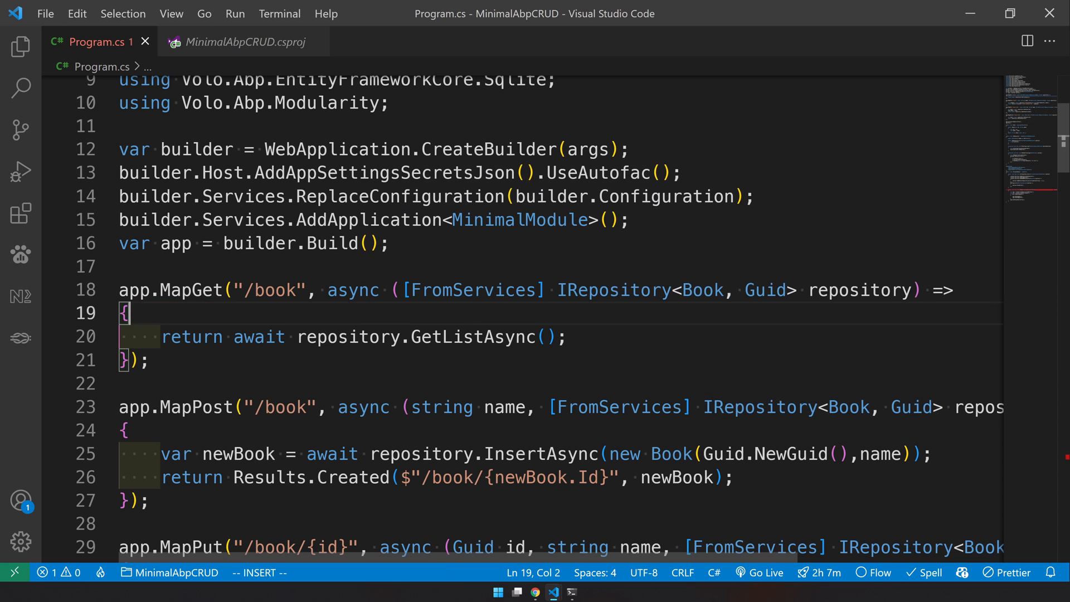
mouse_move(471, 337)
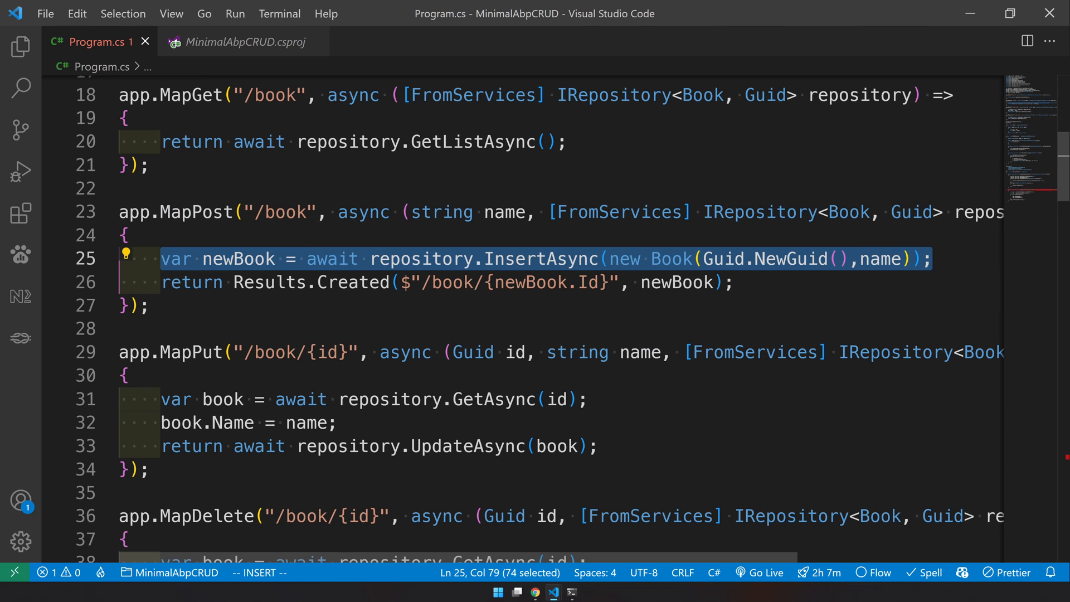
mouse_move(539, 258)
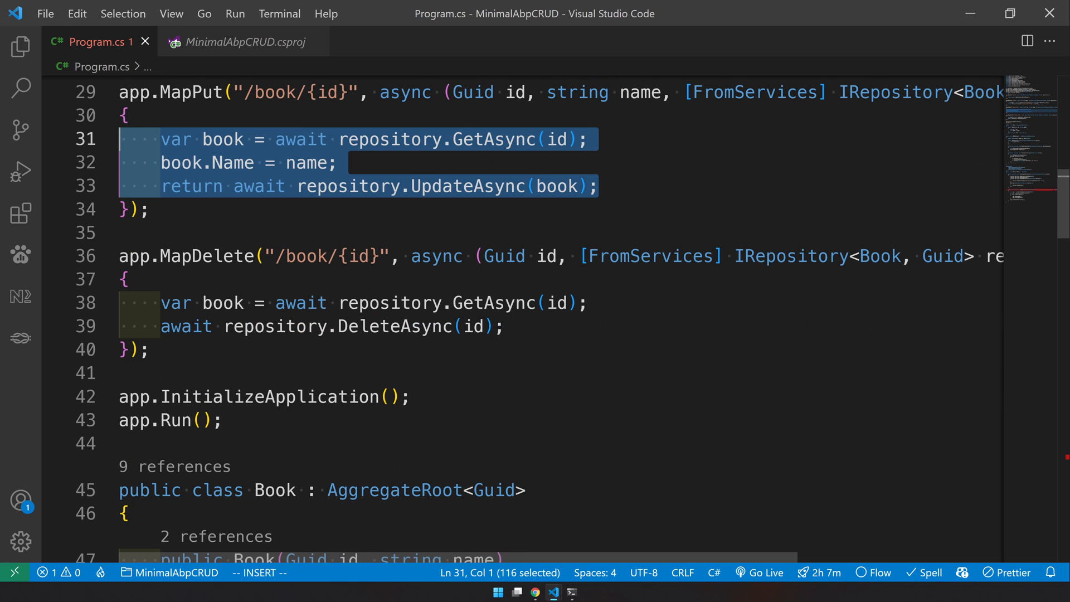
click(207, 256)
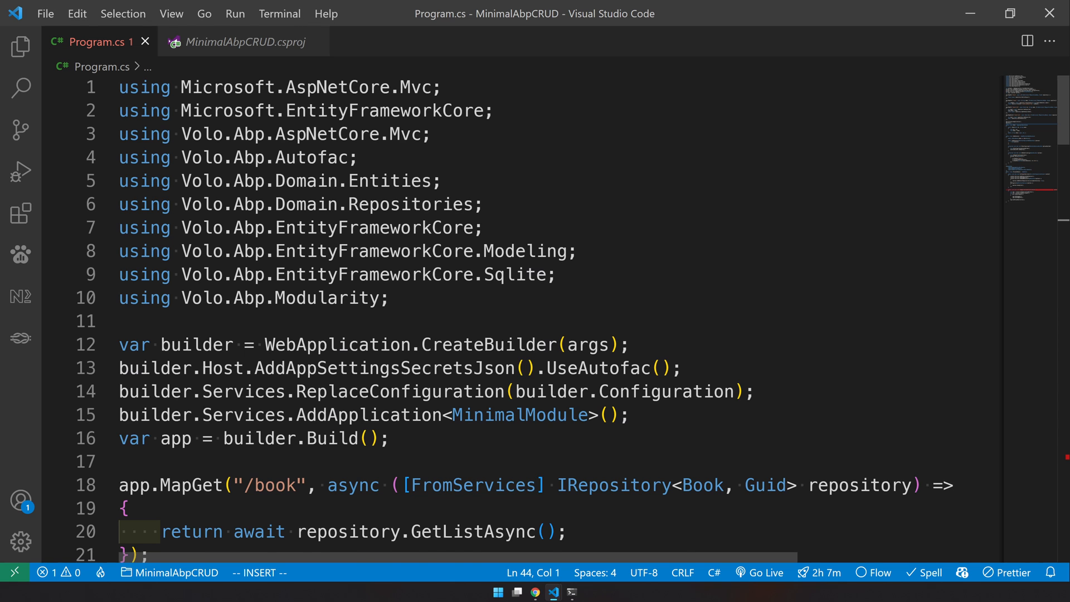
scroll(down, 3)
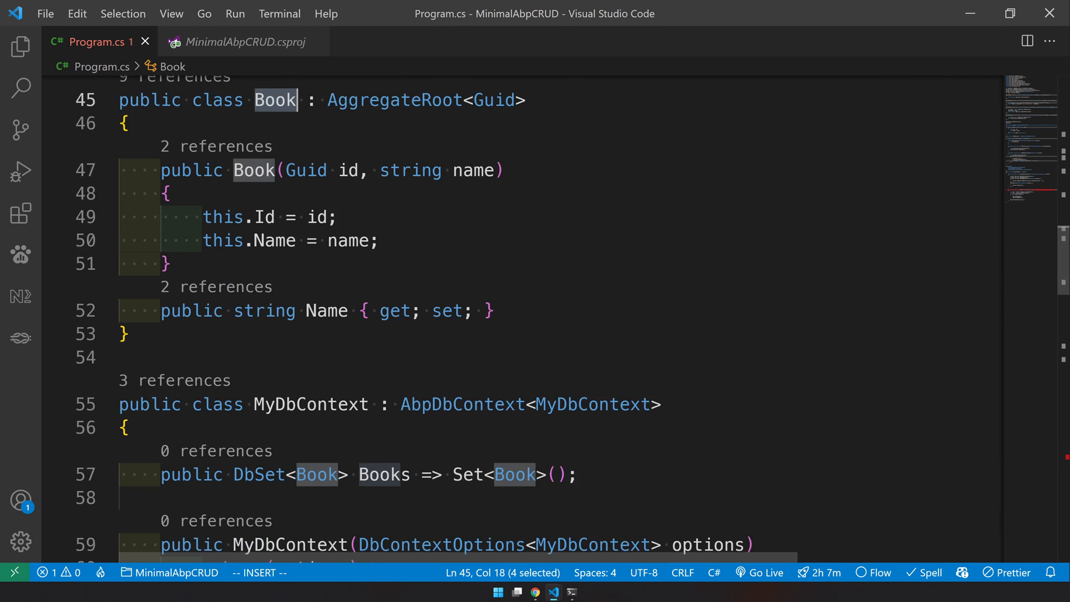
scroll(down, 3)
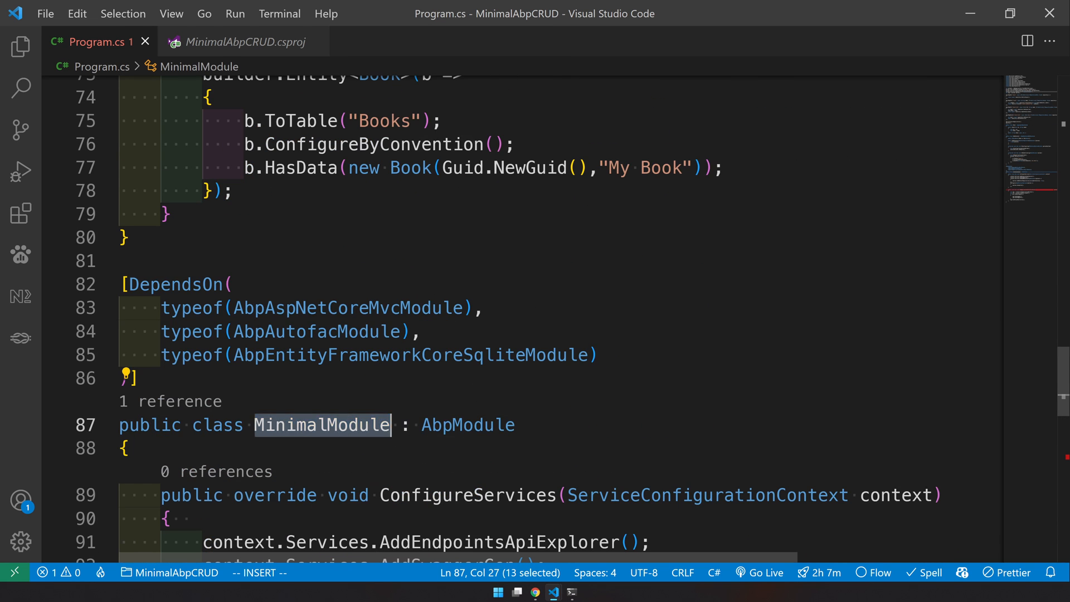
scroll(down, 3)
text(dotnet b)
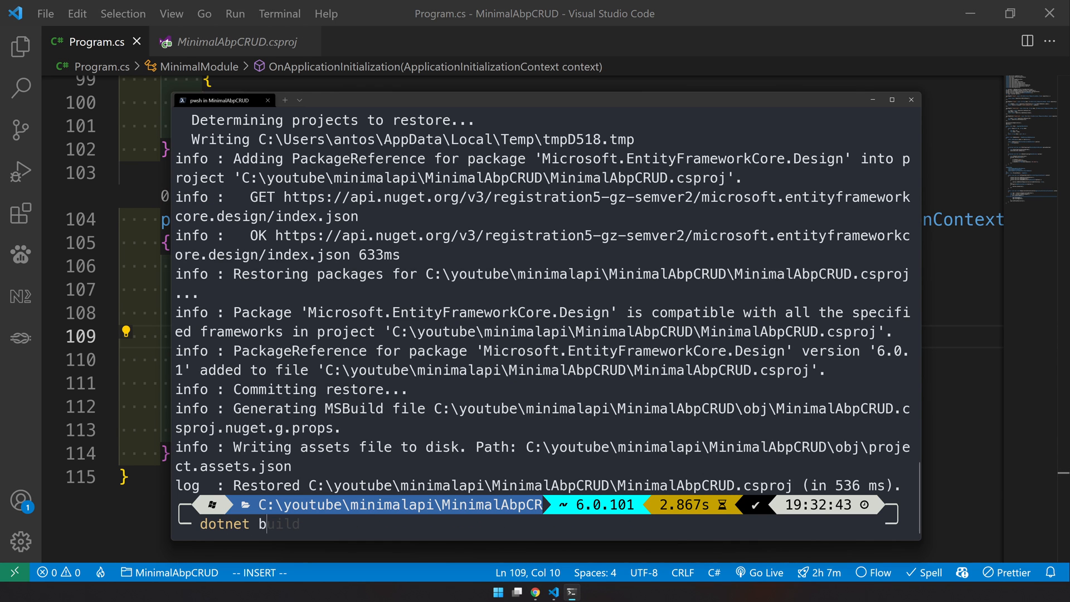
- Run dotnet build on MinimalAbpCRUD, then show the project files in VS Code
key(Enter)
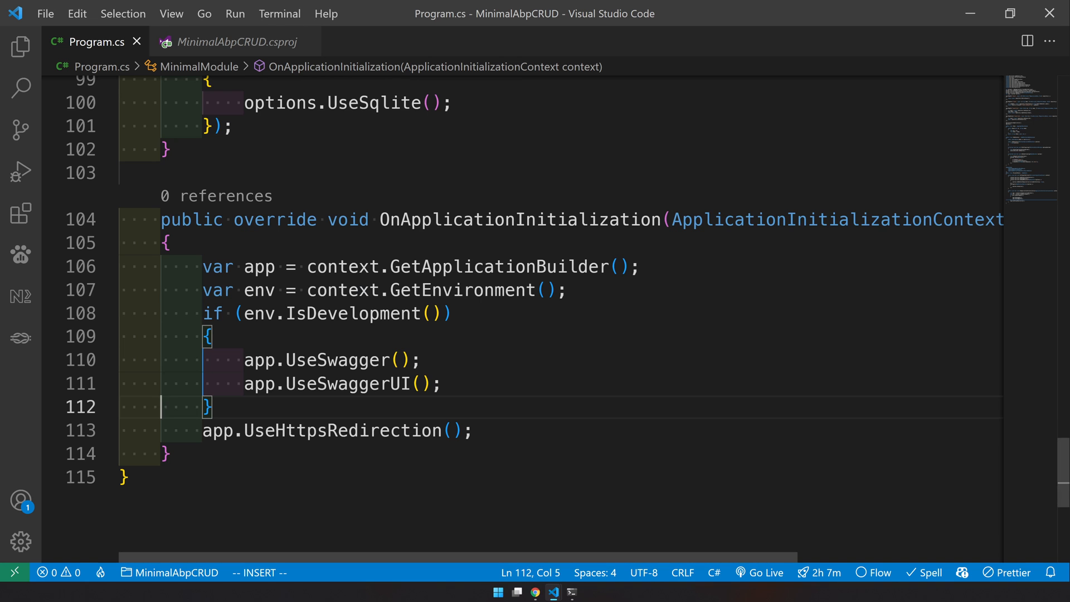
click(22, 44)
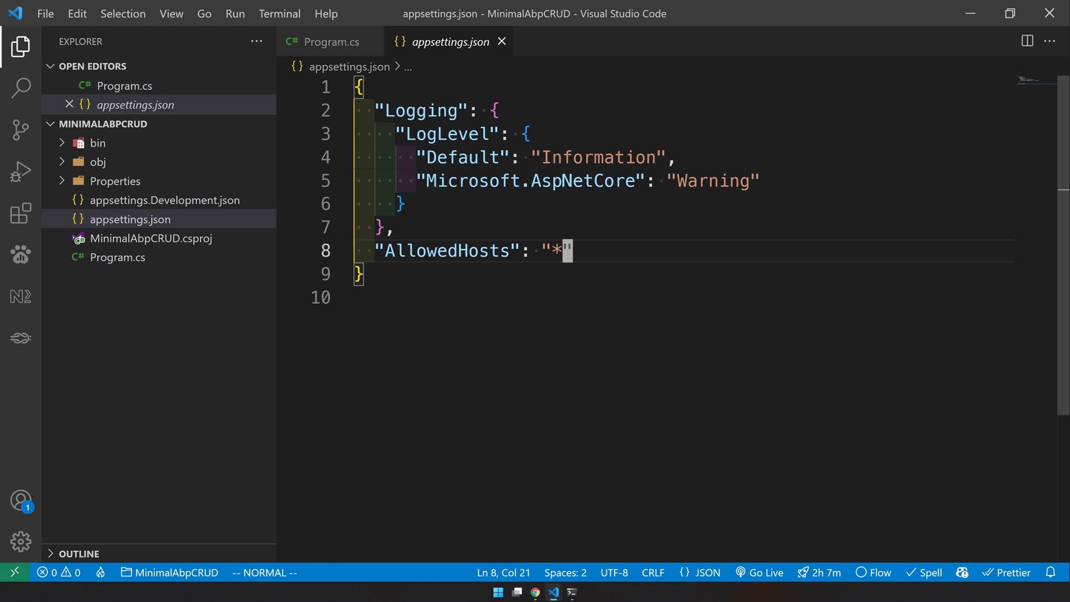
- Add a ConnectionStrings Default entry 'Filename=./db.sqlite' after AllowedHosts in appsettings.json
text(,)
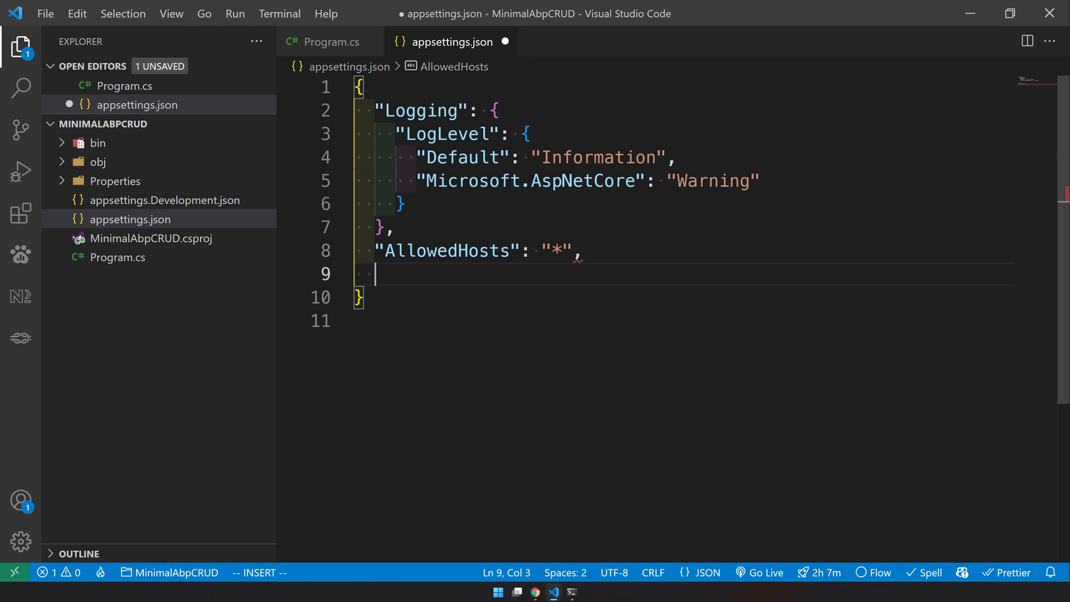
click(534, 591)
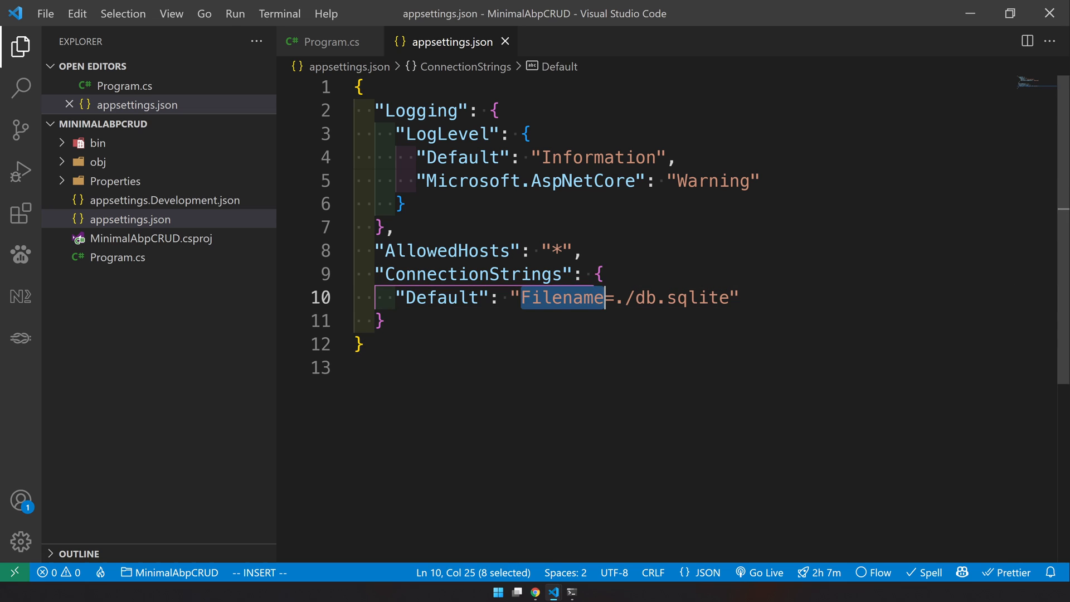
double_click(645, 298)
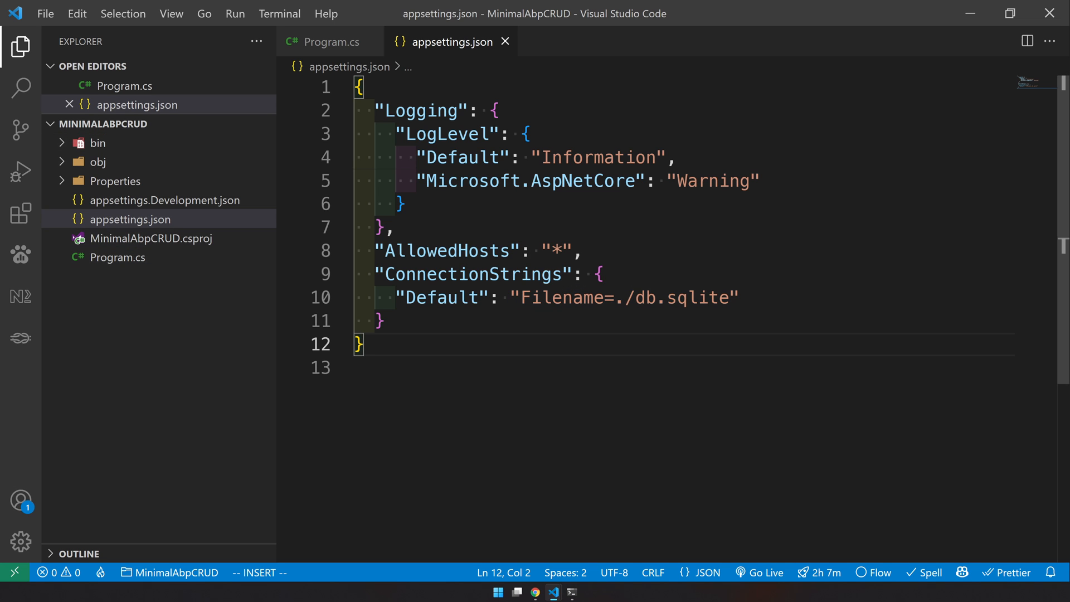
mouse_move(209, 397)
text(dotnet ef migrations add init)
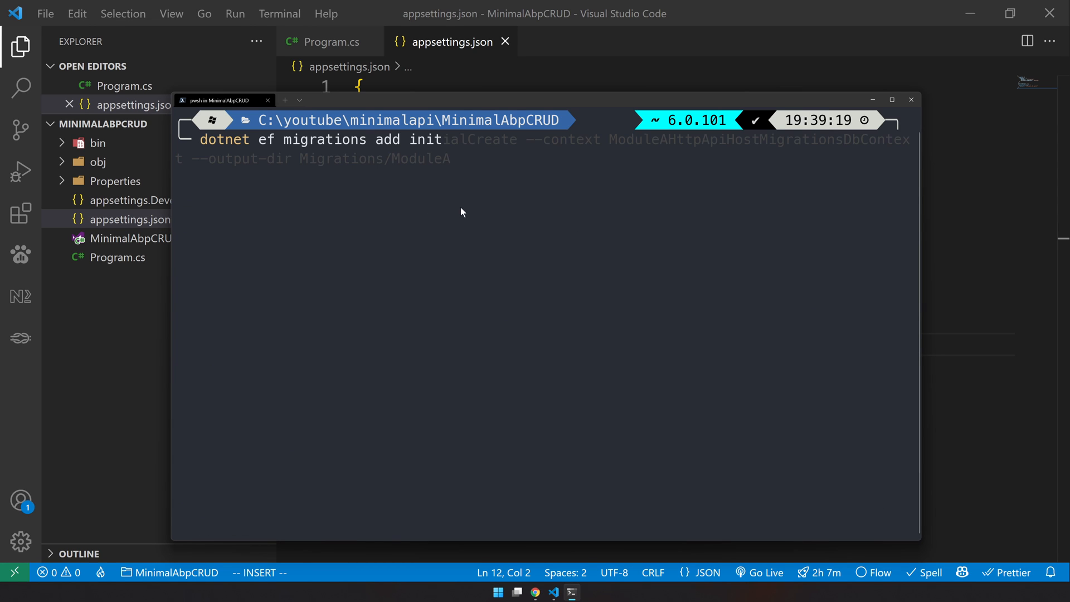
- Run dotnet ef migrations add init to create the init migration
key(Enter)
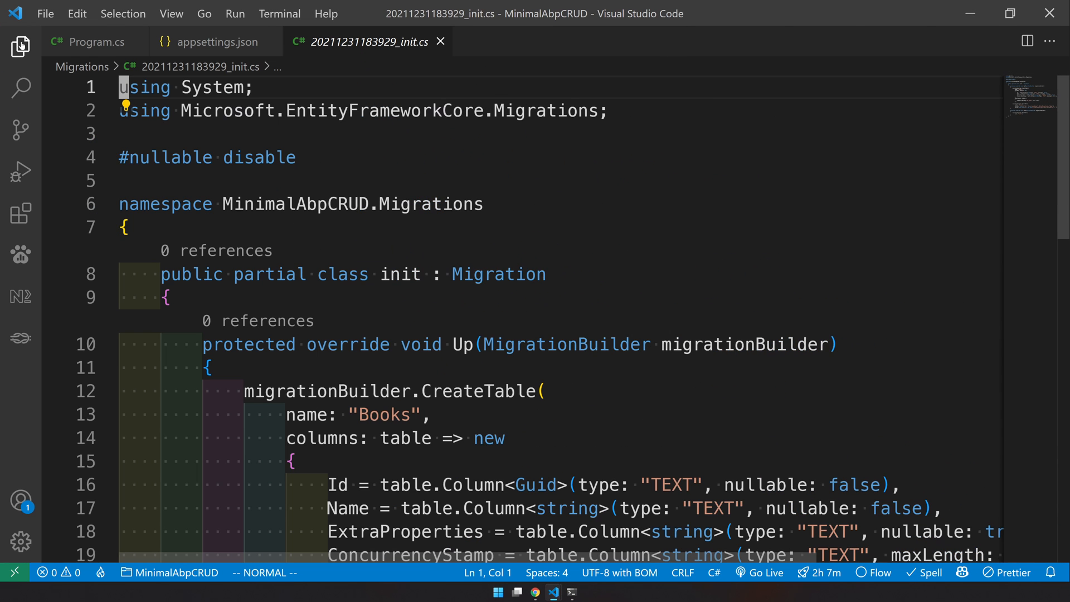
scroll(down, 3)
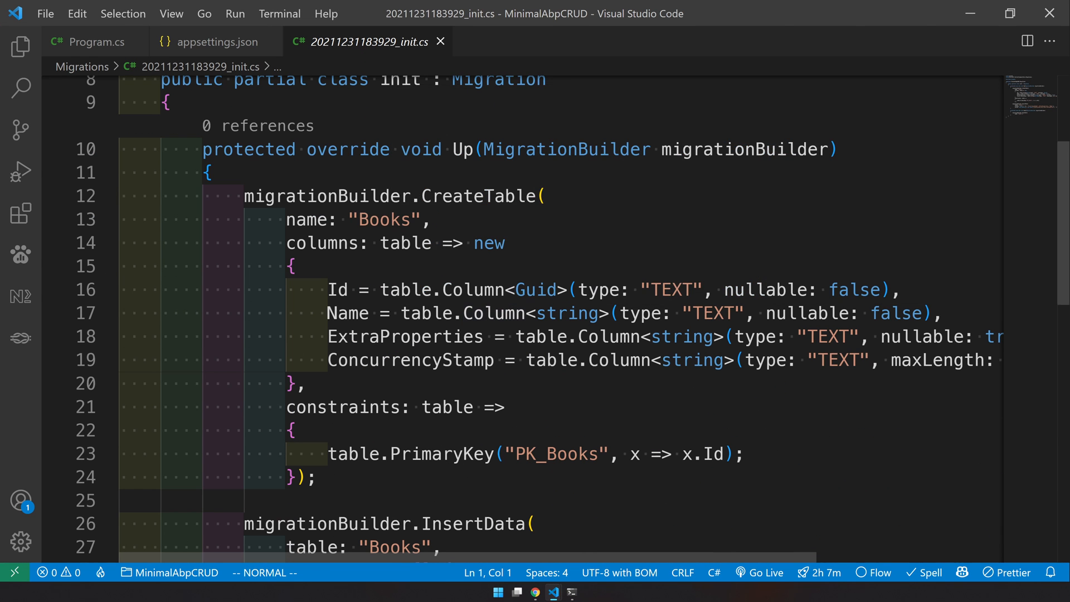
double_click(383, 220)
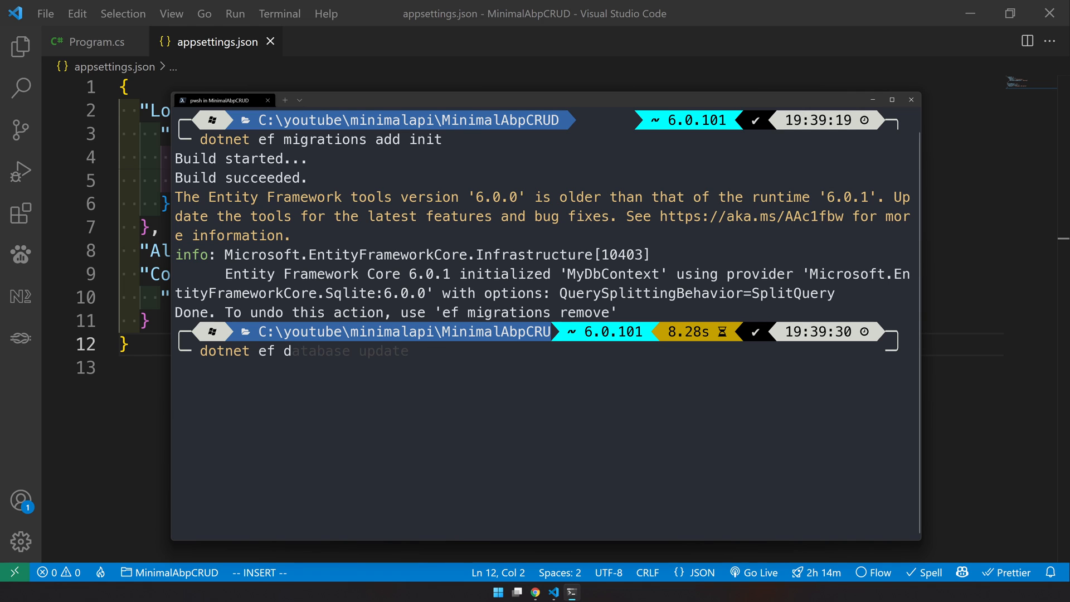
- Run dotnet ef database update and highlight the INSERT statement adding 'My Book'
key(Enter)
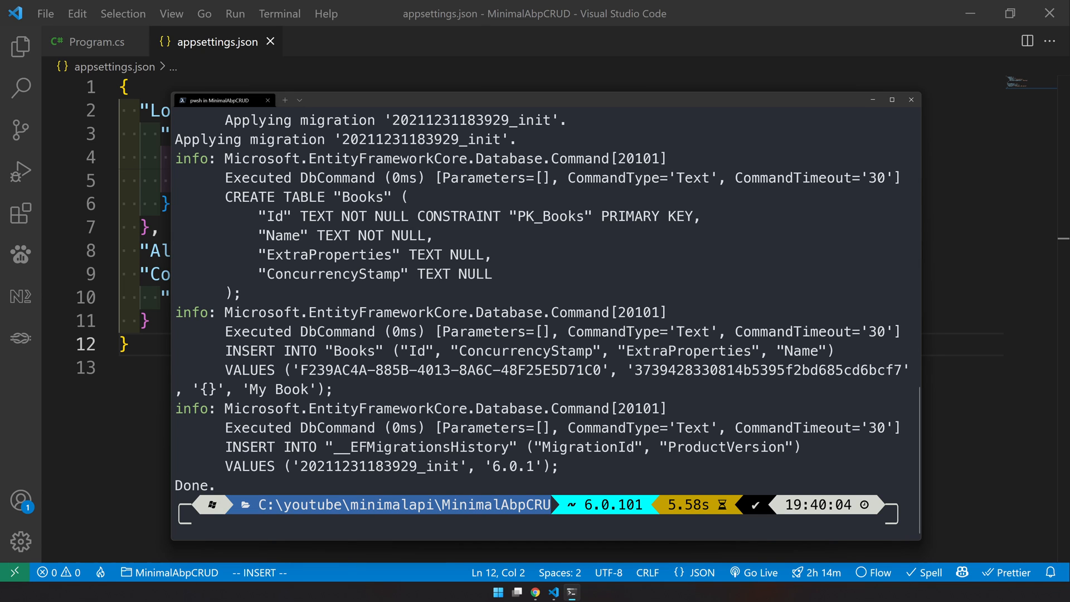
double_click(249, 350)
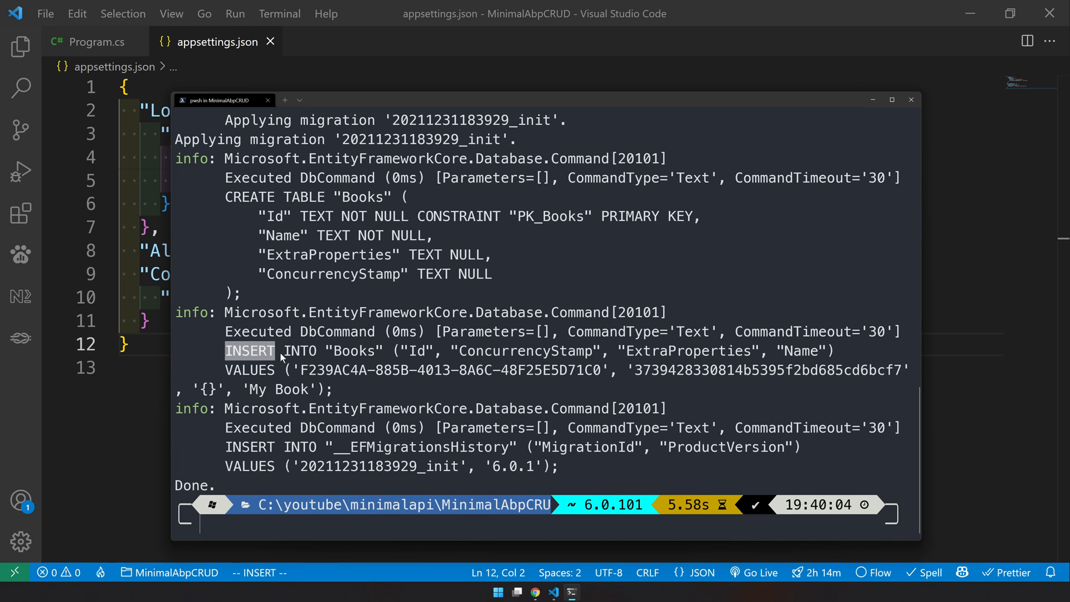
drag(225, 350, 334, 389)
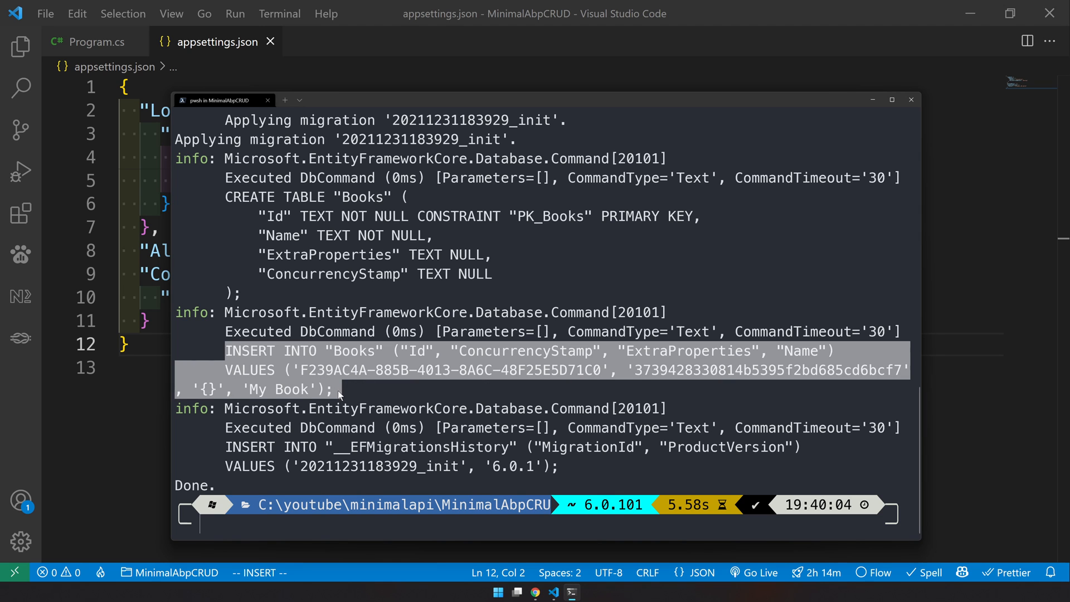
double_click(275, 389)
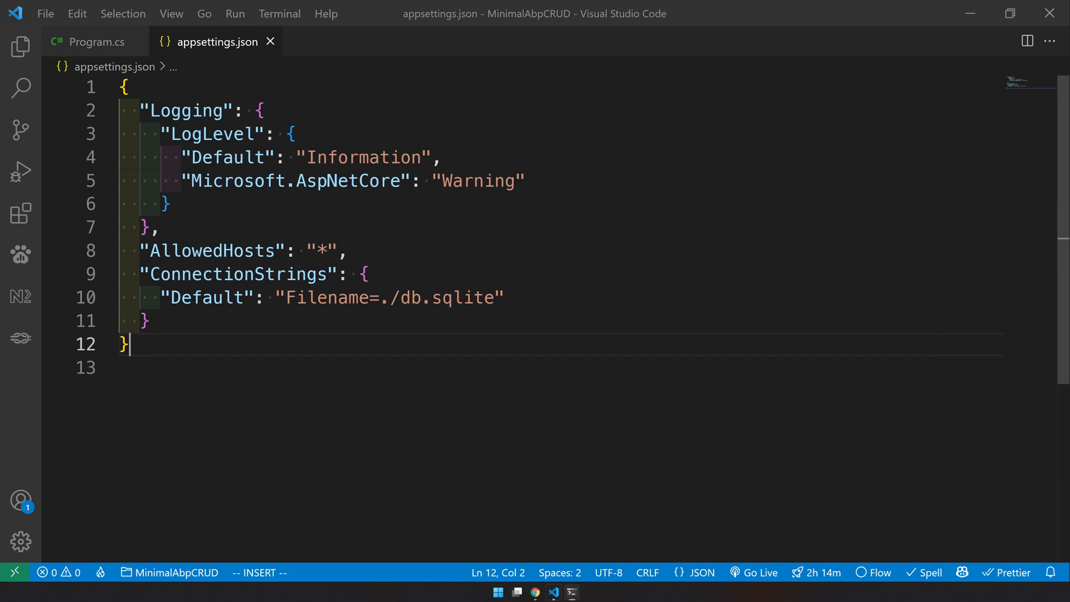
key(Ctrl+Shift+P)
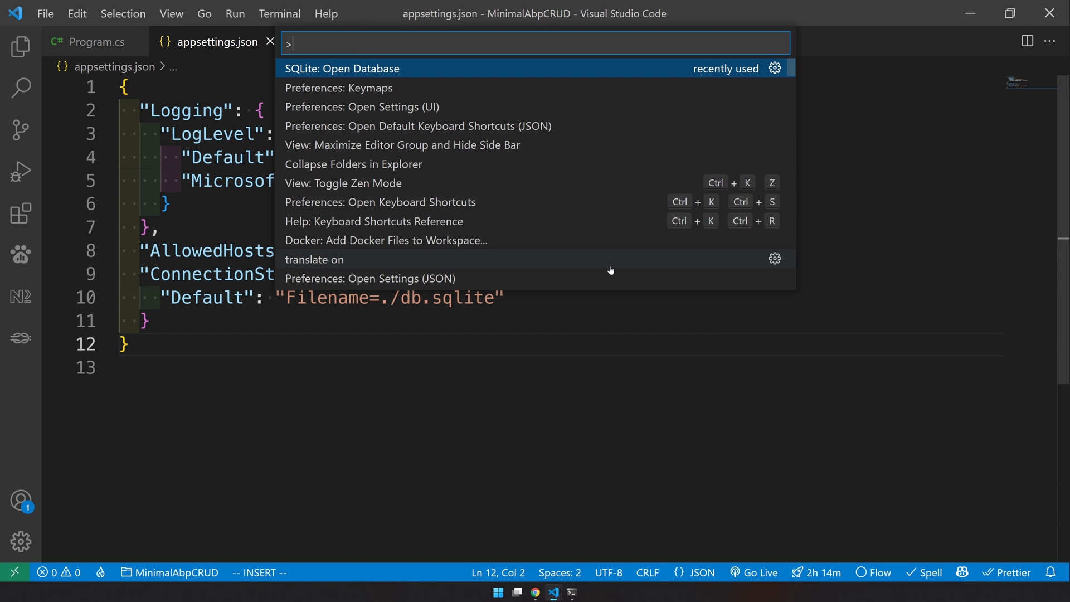
click(360, 68)
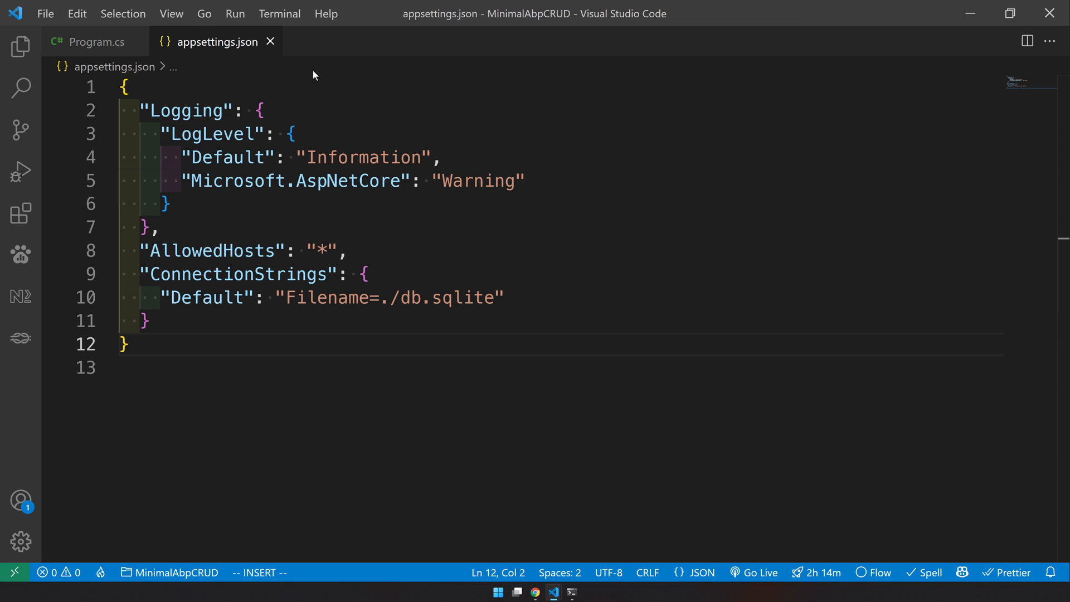
mouse_move(19, 295)
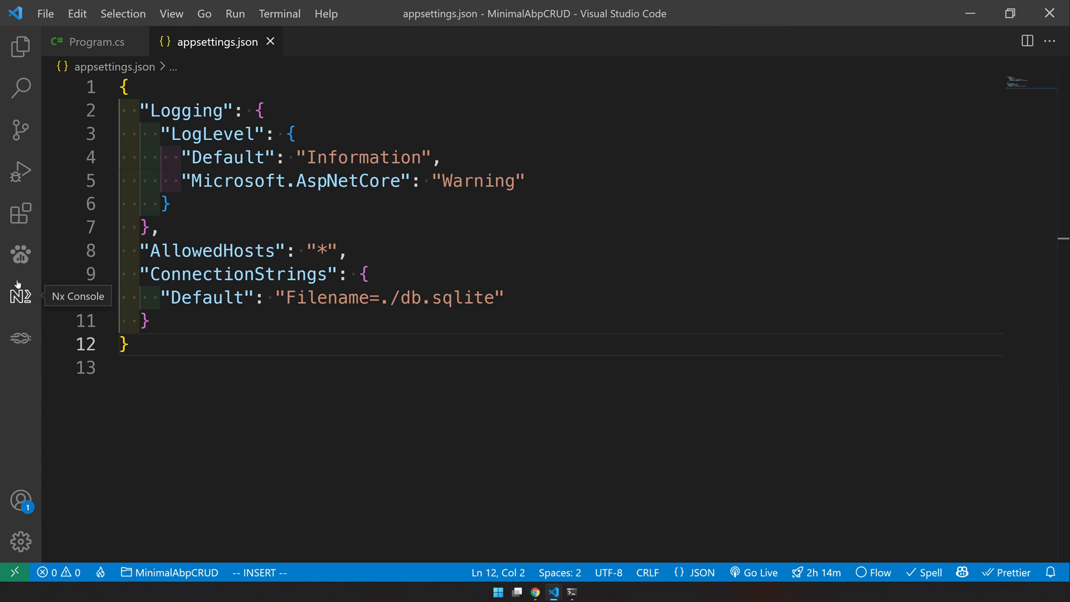
- Browse db.sqlite's __EFMigrationsHistory and Books tables in SQLite Explorer, then close the results
click(20, 44)
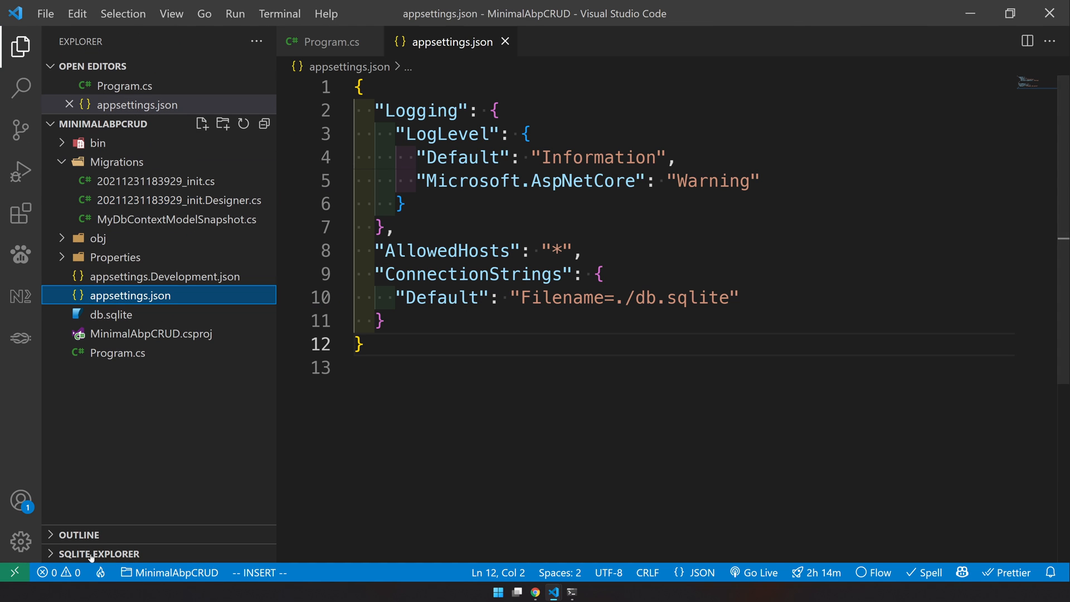
click(84, 554)
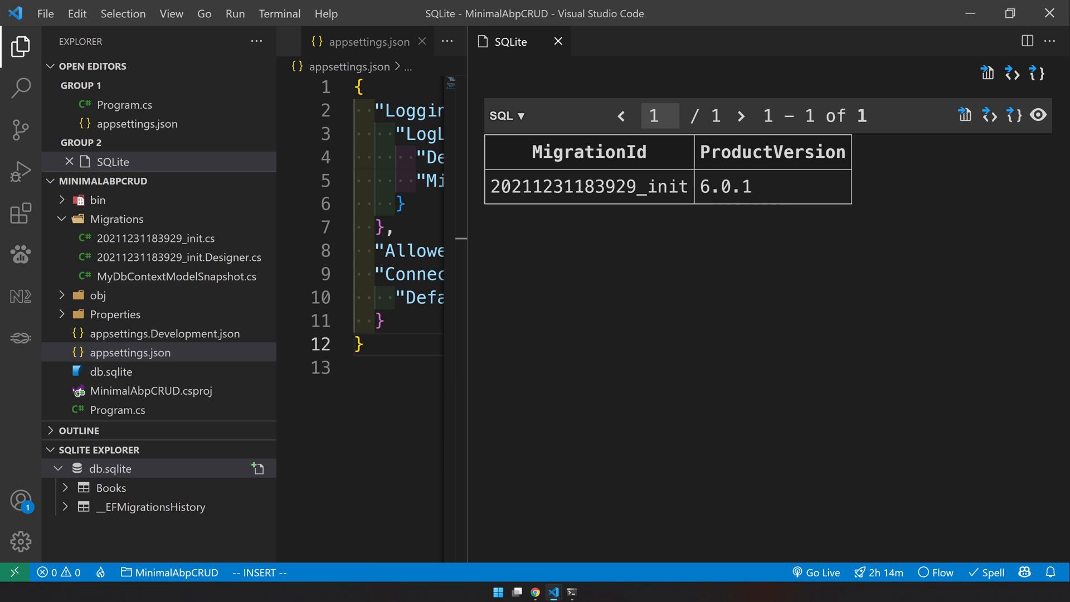
mouse_move(112, 488)
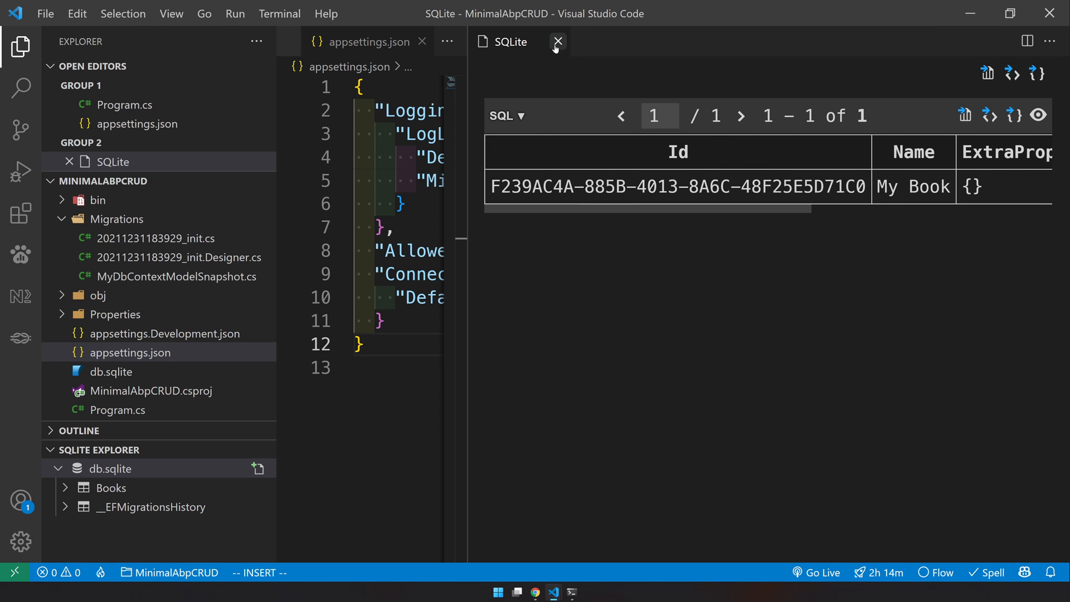
click(557, 41)
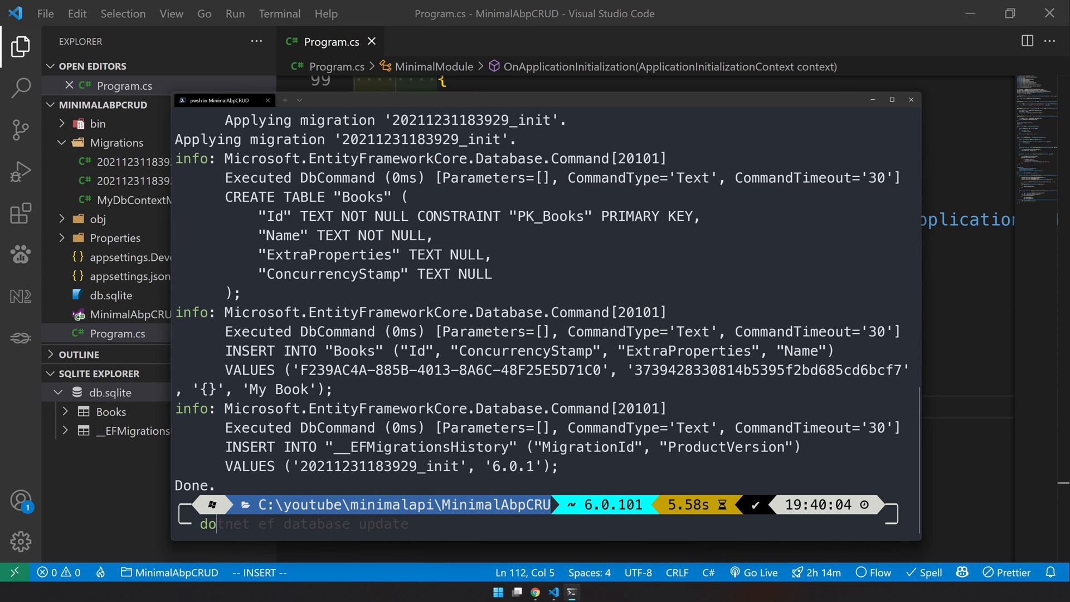
- Start the MinimalAbpCRUD app with dotnet run
text(dotnet run)
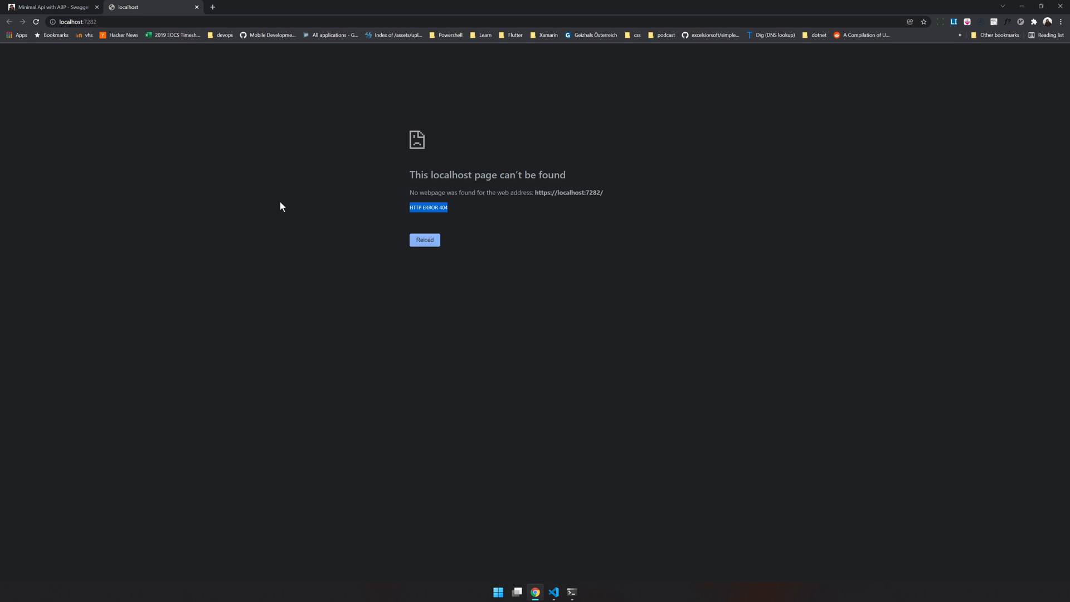
- Execute GET /book at localhost:7282/swagger and highlight the logged SQL query
text(https://localhost:7282/swa)
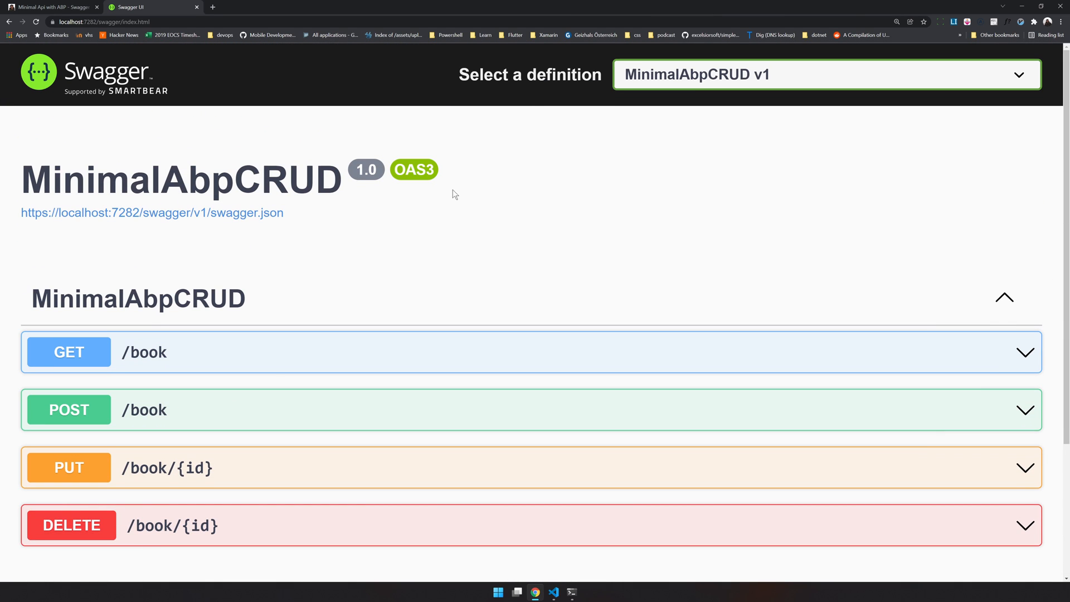
scroll(down, 3)
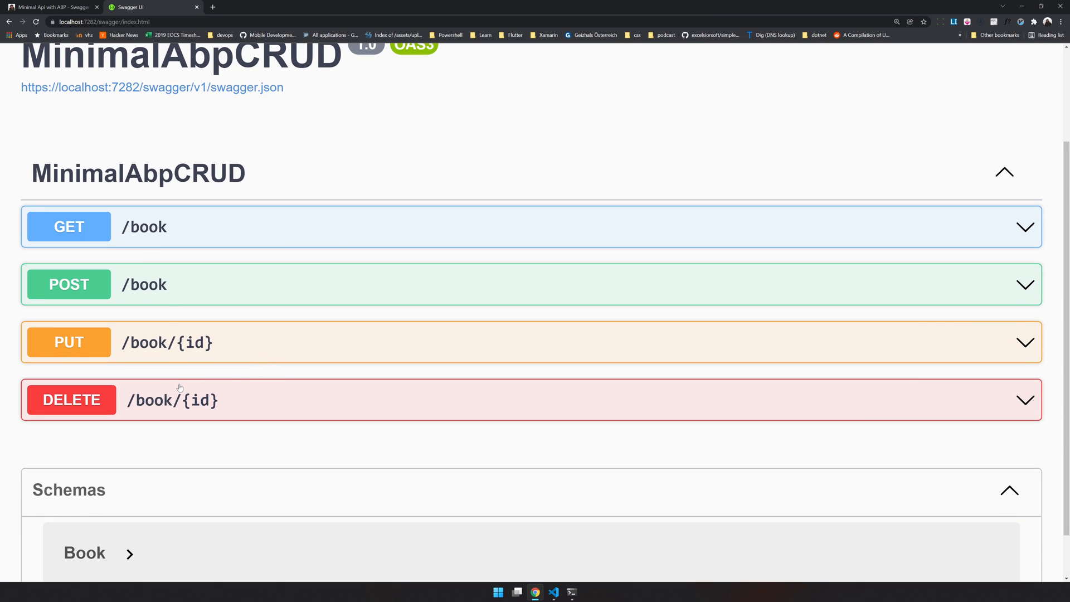
mouse_move(176, 234)
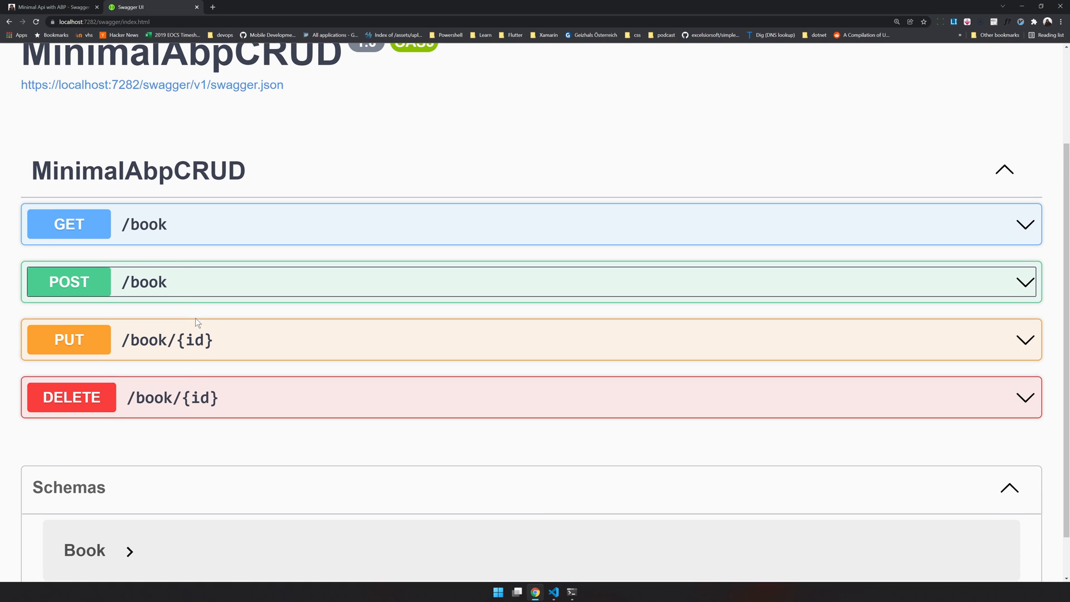
scroll(down, 3)
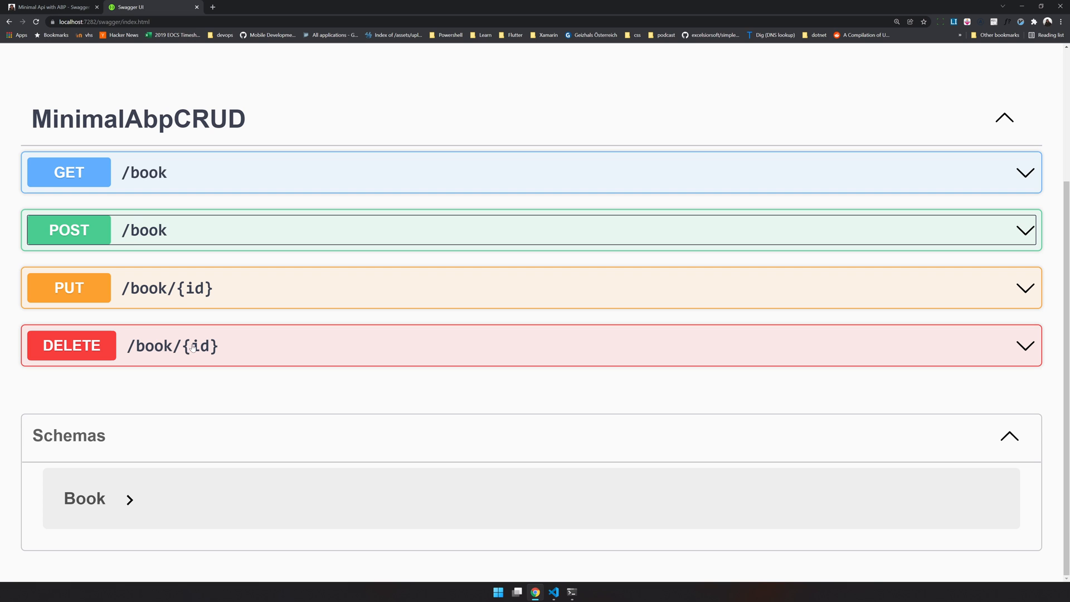
click(85, 498)
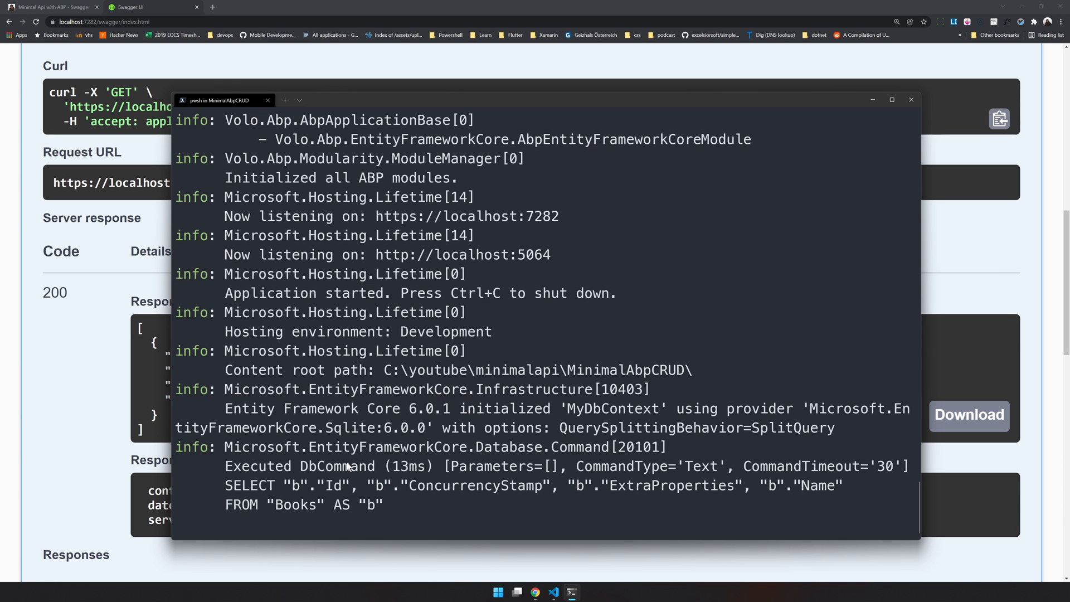
drag(225, 466, 382, 505)
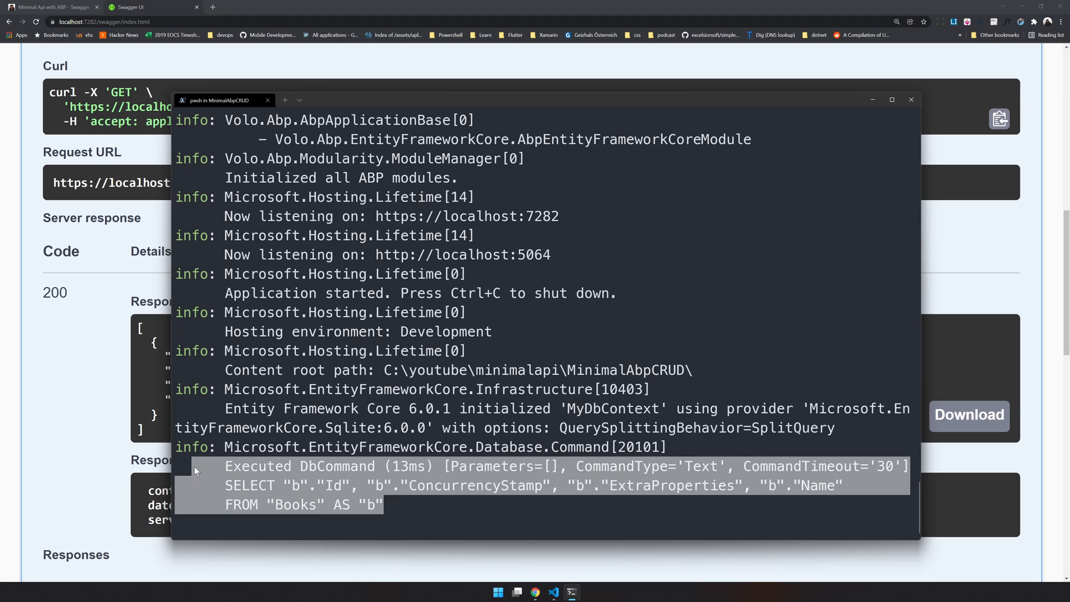
mouse_move(206, 478)
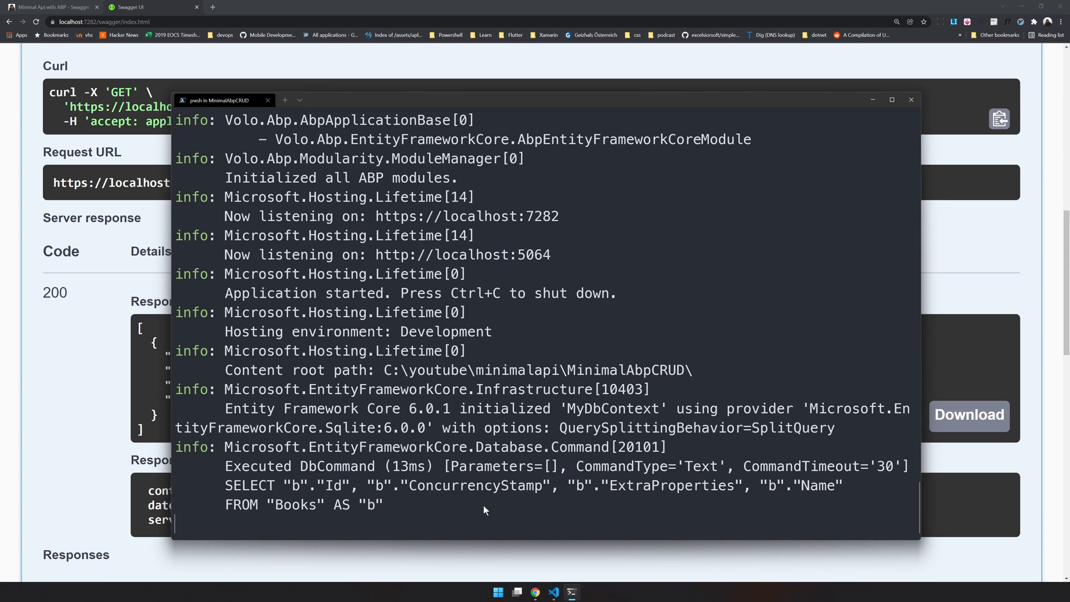
click(910, 100)
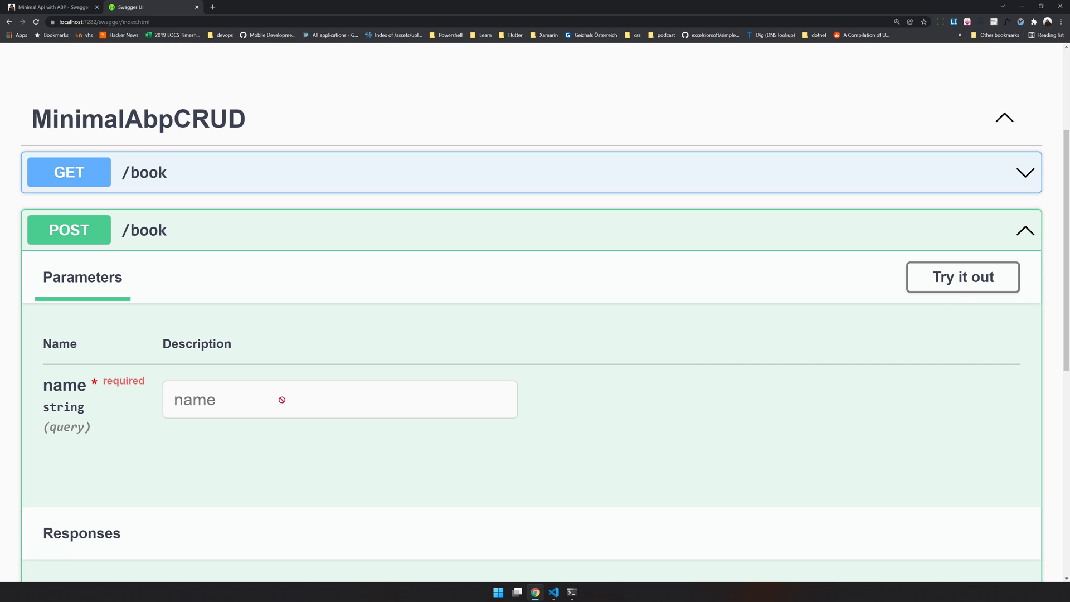
- Create 'New book' through POST /book and review the 201 response
click(963, 277)
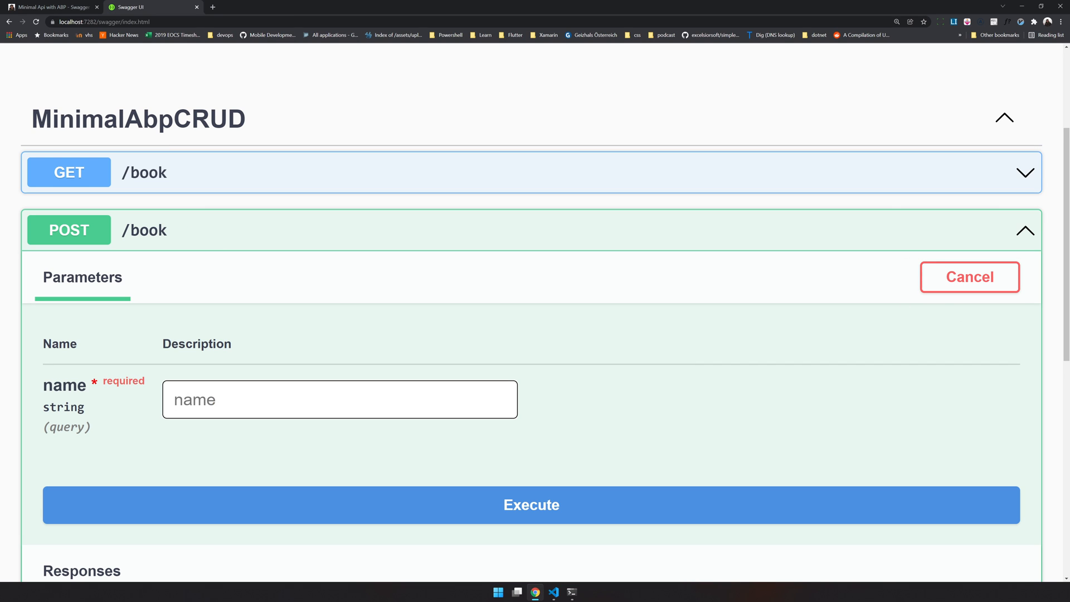
text(New book)
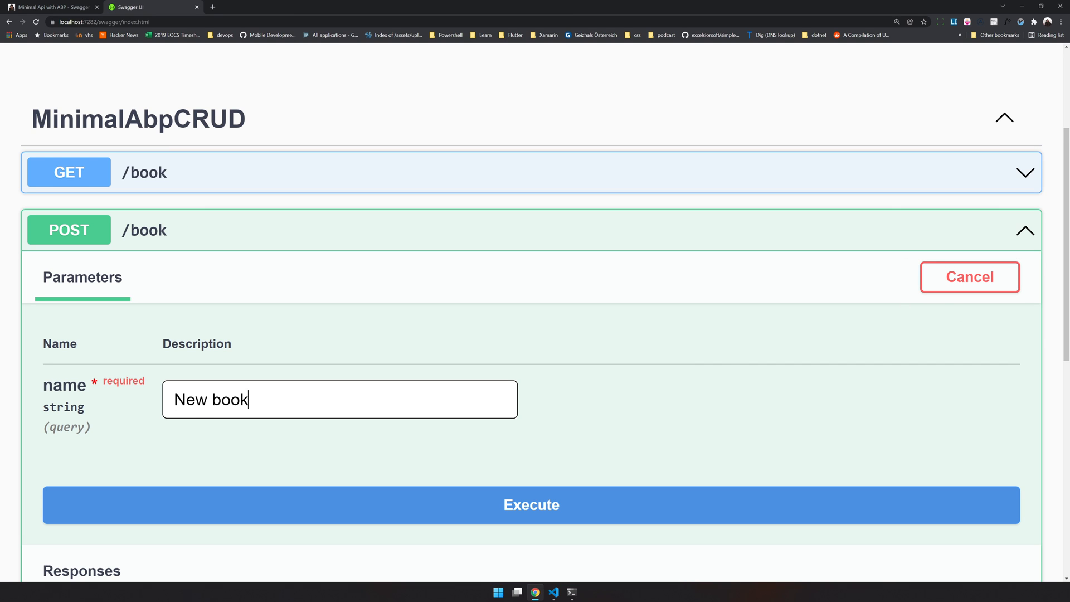
click(531, 505)
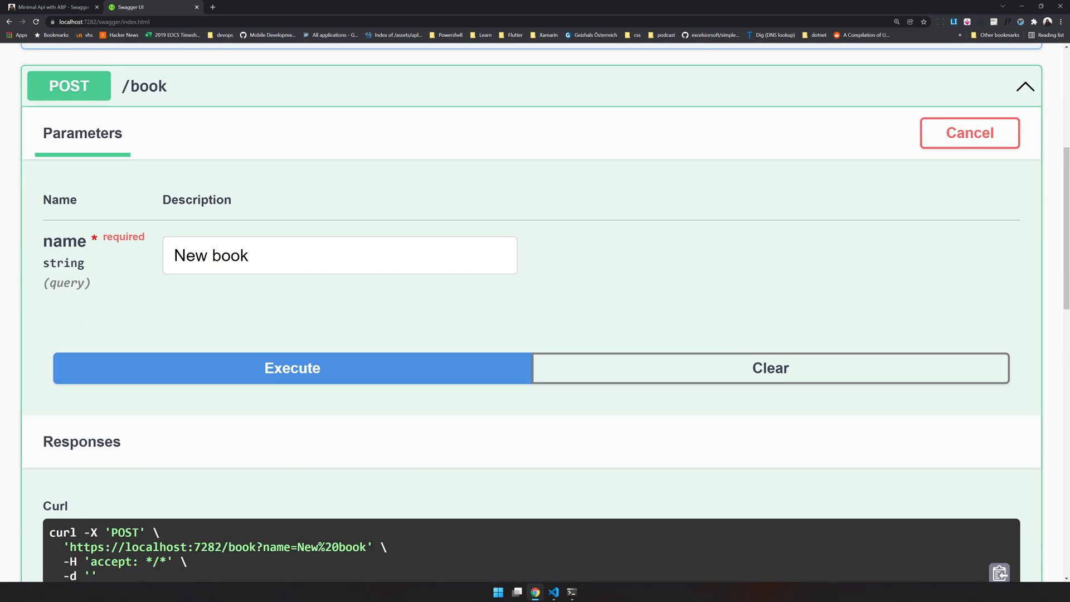
click(292, 367)
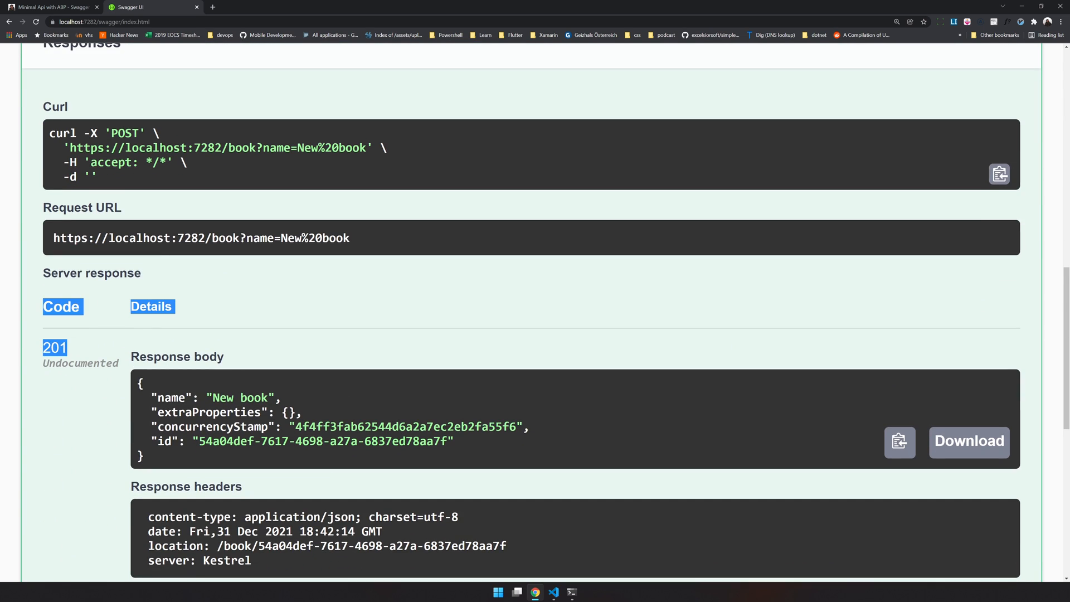
scroll(up, 3)
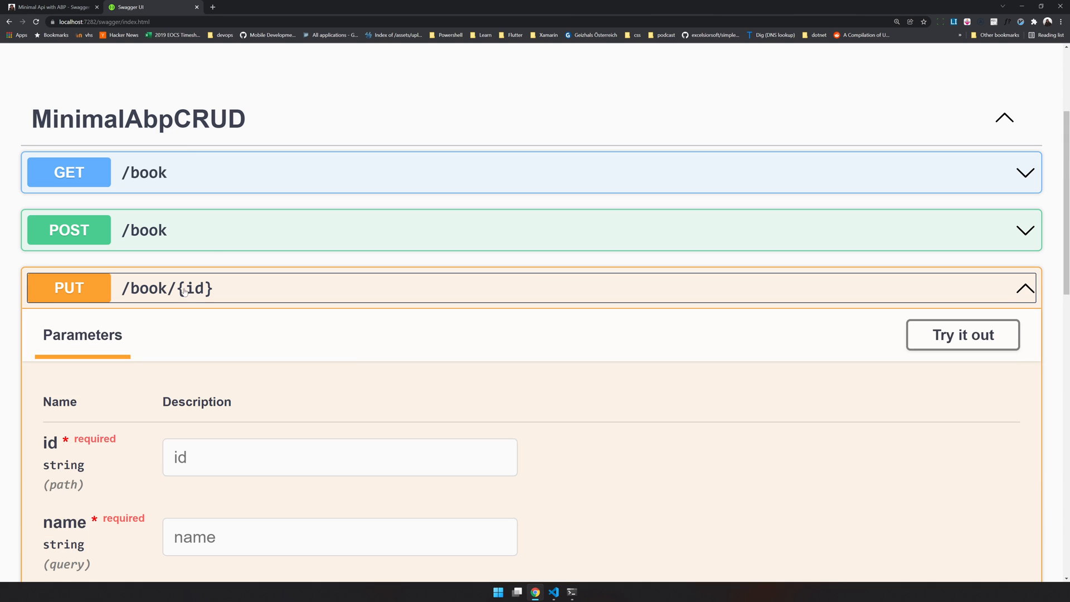
- Fill PUT /book/{id} with My Book's id f239ac4a-885b-4013-8a6c-48f25e5d71c0 and name 'My Book 123'
scroll(down, 3)
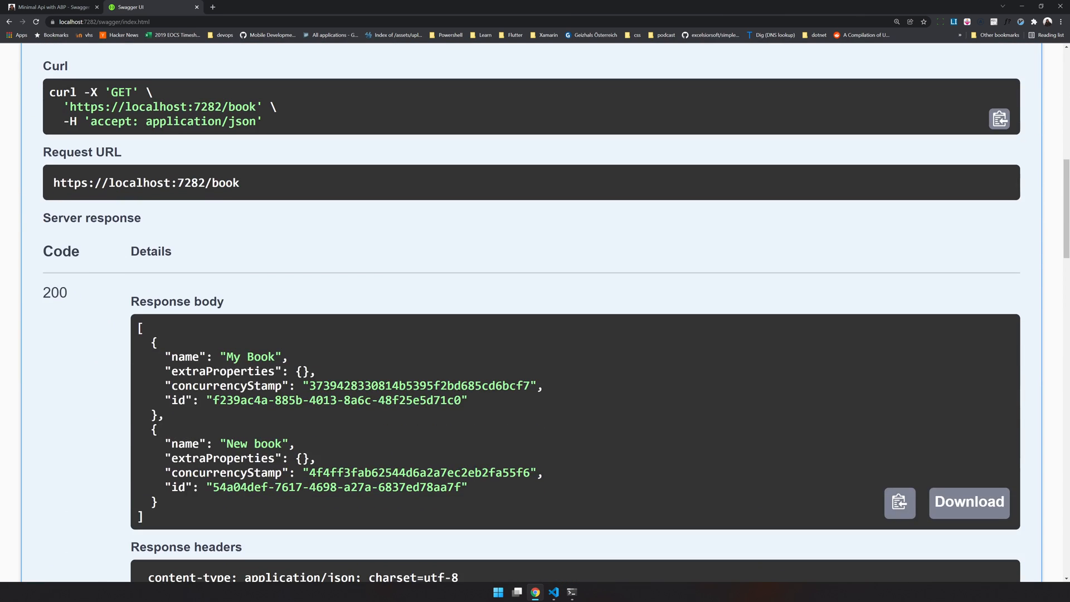
double_click(337, 400)
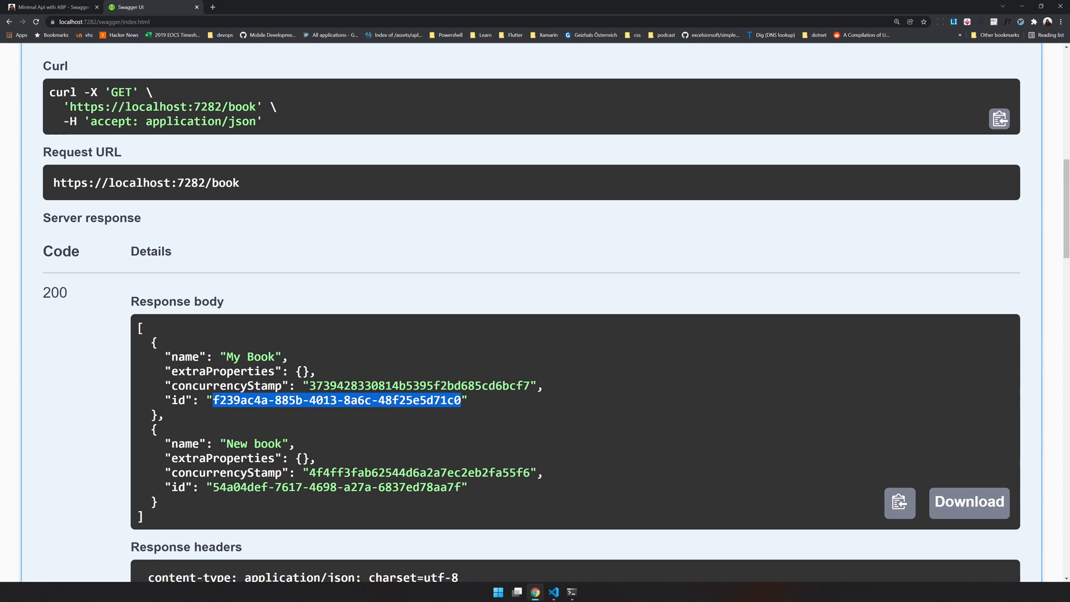
scroll(down, 3)
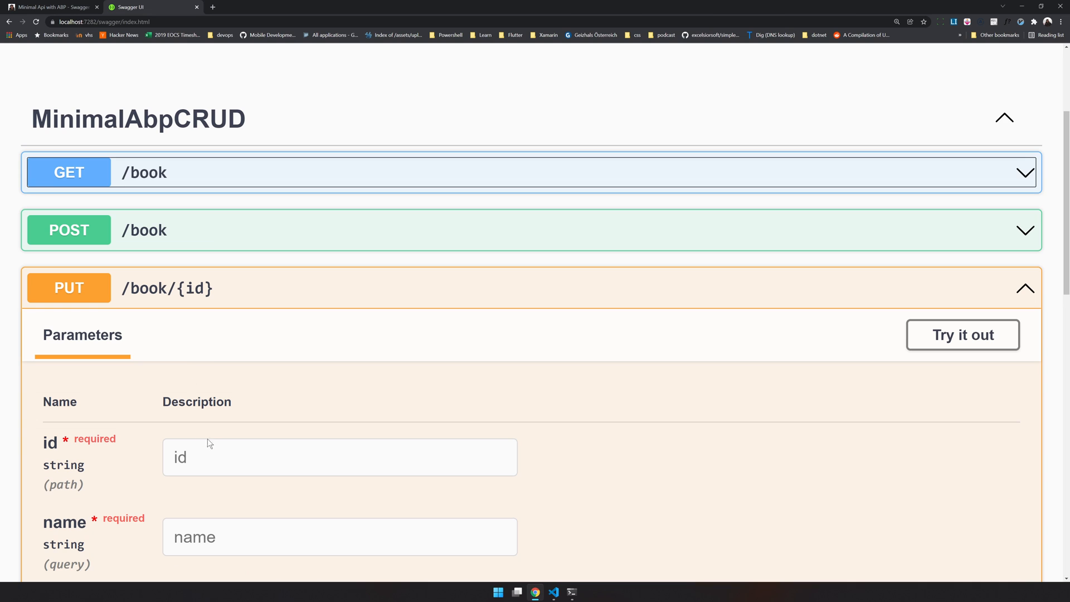
click(963, 335)
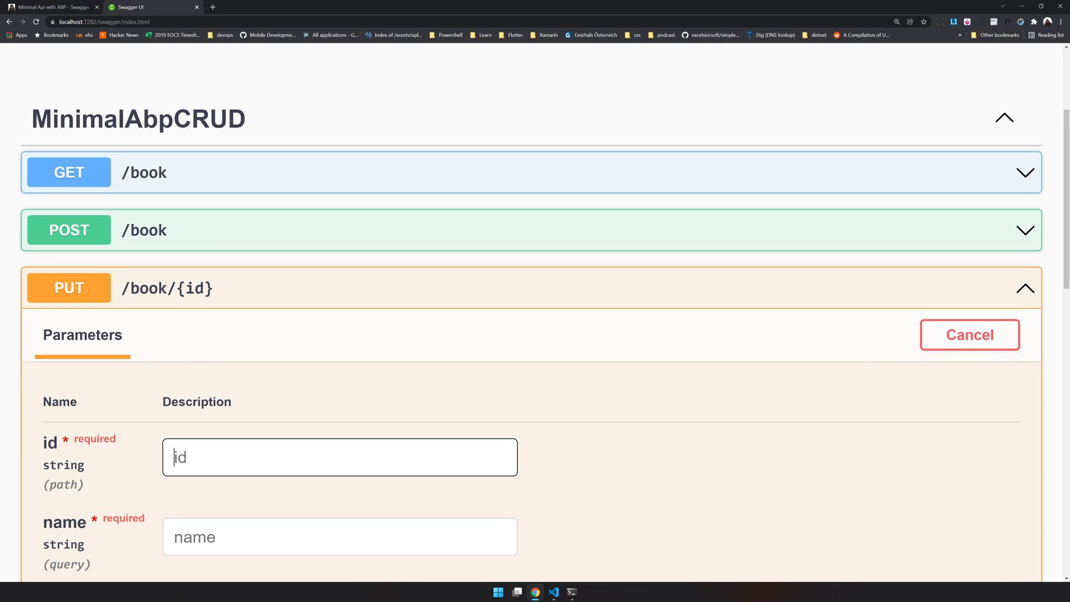
text(f239ac4a-885b-4013-8a6c-48f25e5d71c0)
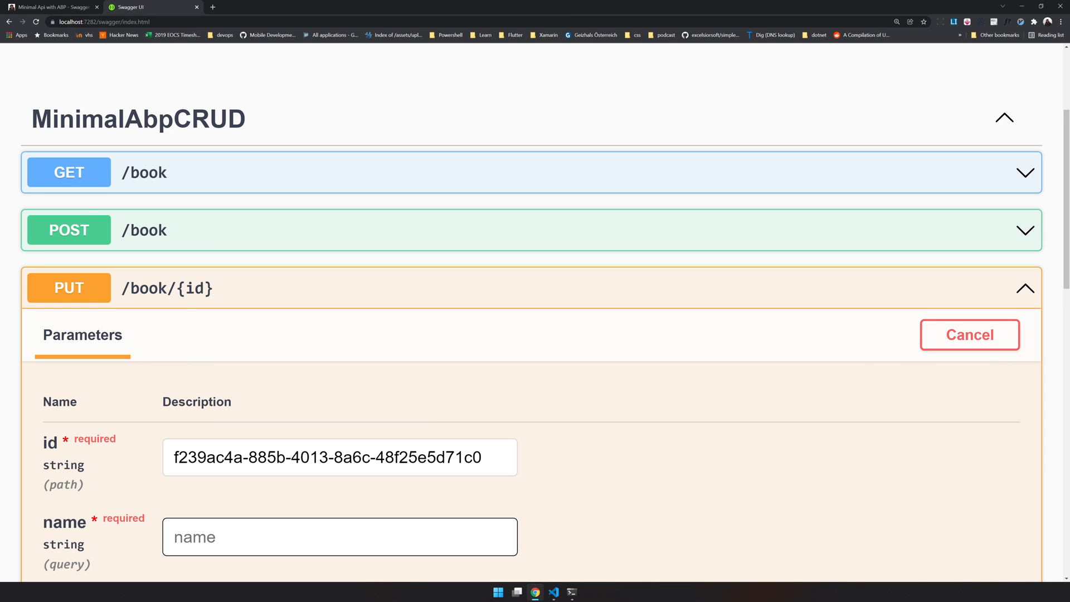
text(My Boo)
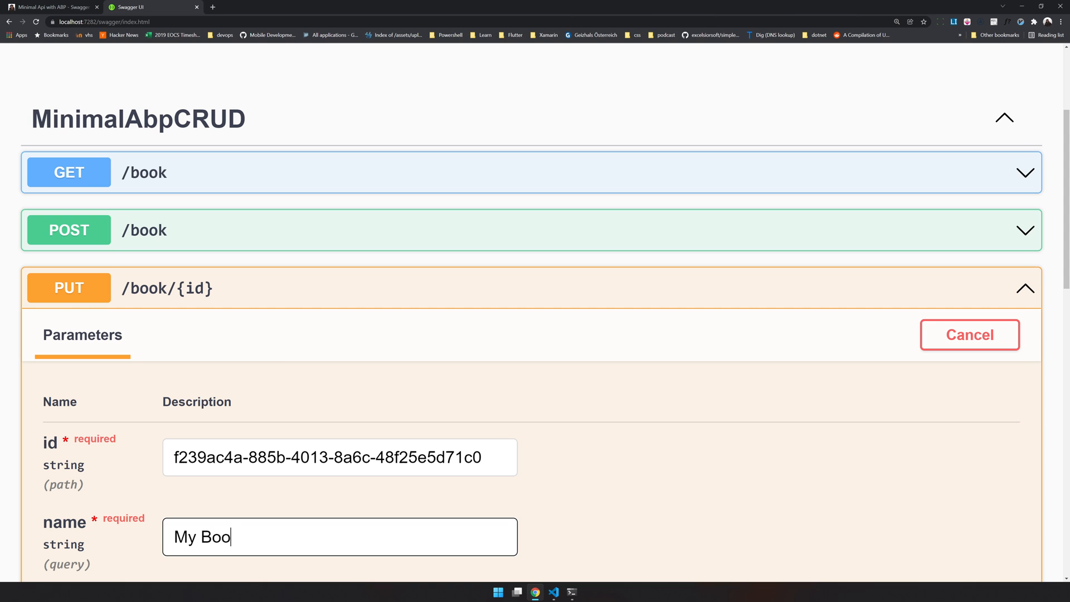
text(k 123)
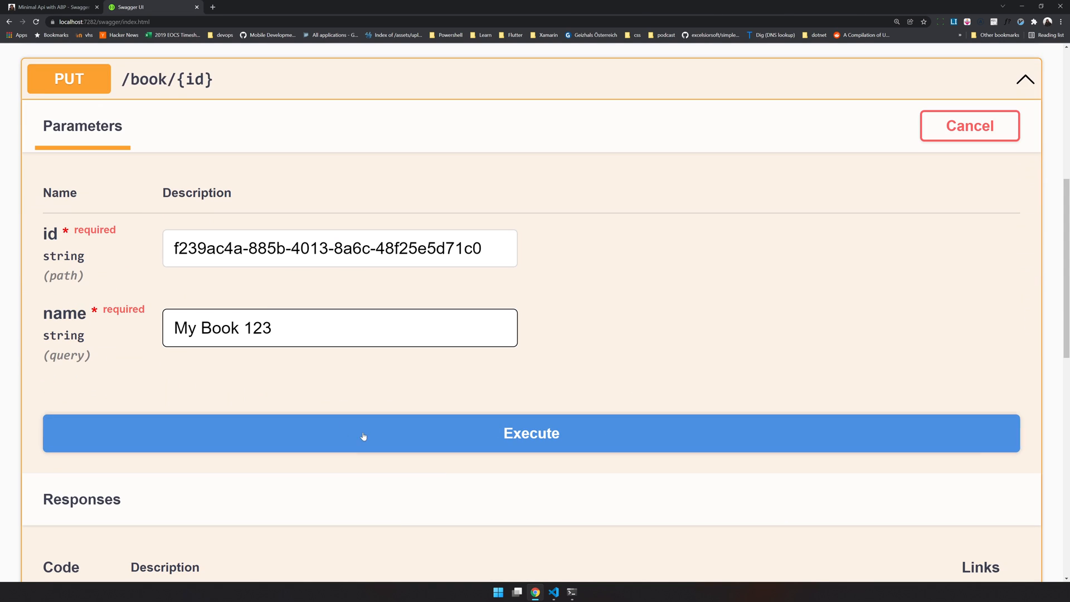
- Execute the rename and rerun GET /book to confirm 'My Book 123'
click(531, 432)
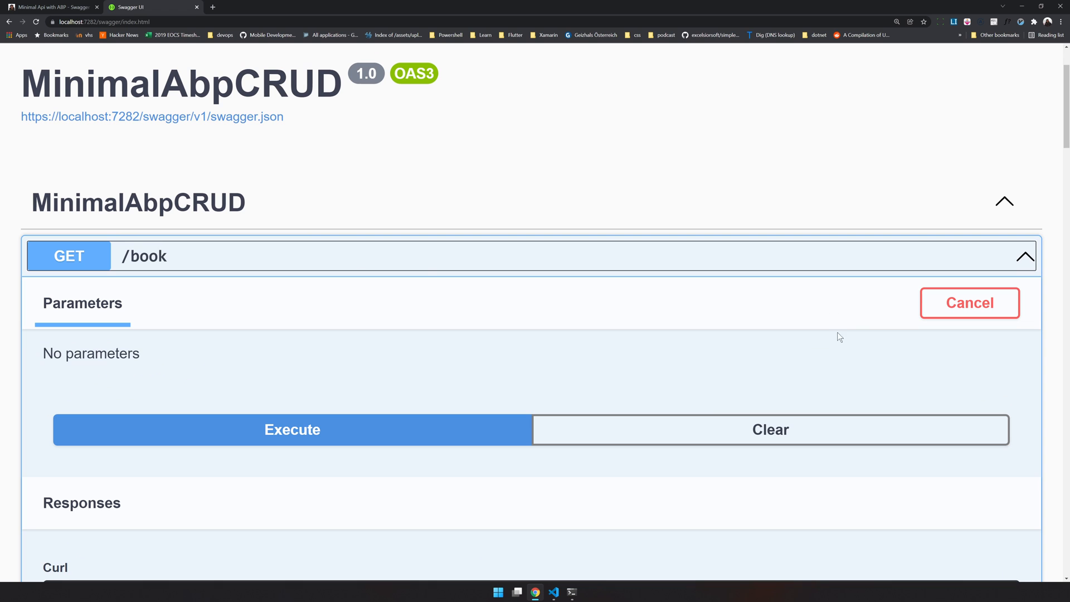
click(292, 430)
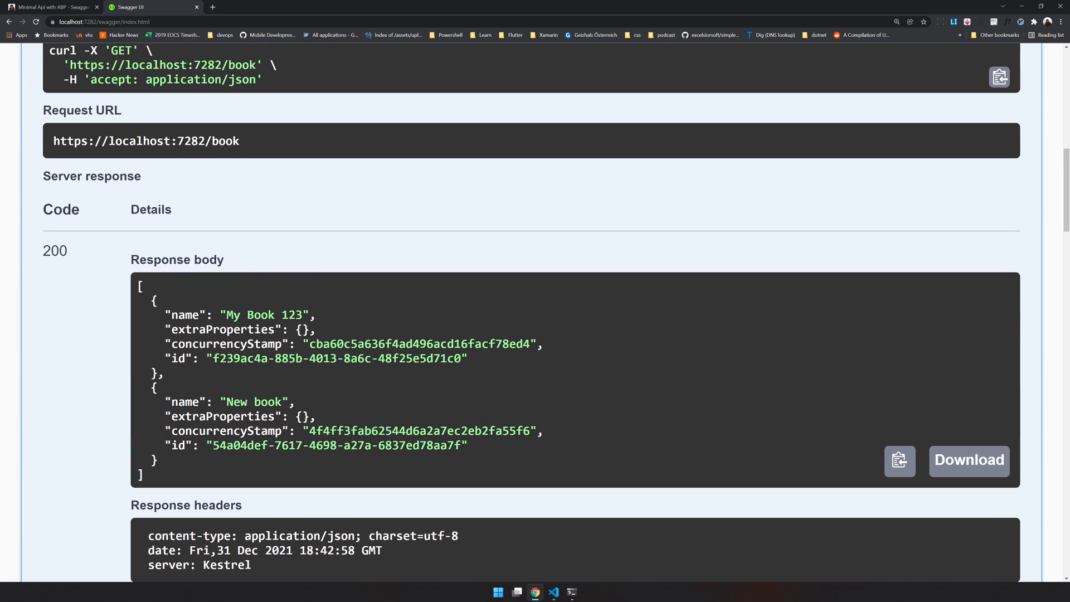
double_click(266, 315)
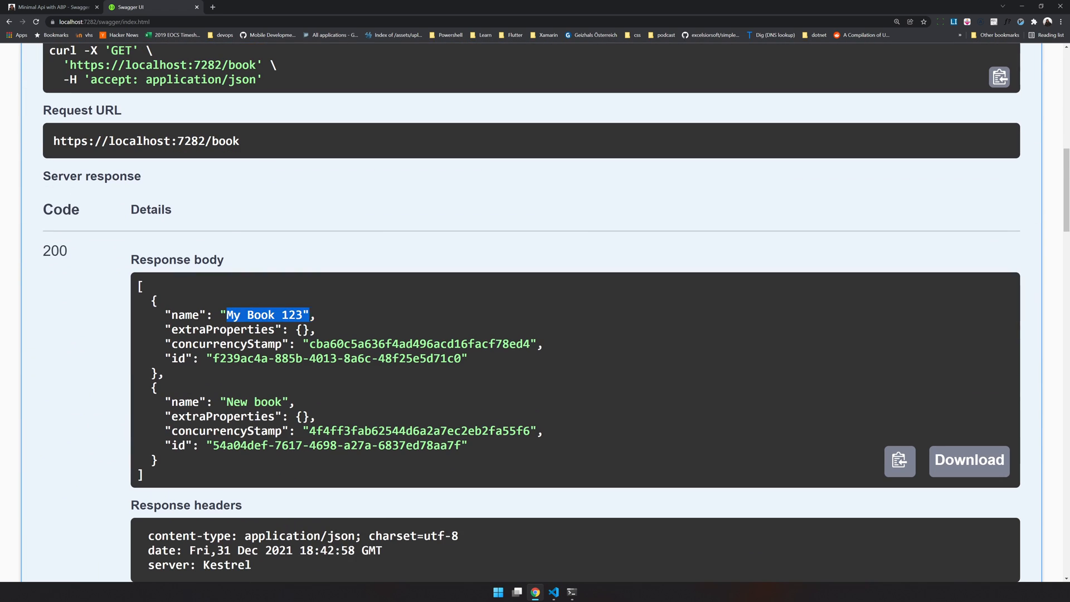
scroll(down, 3)
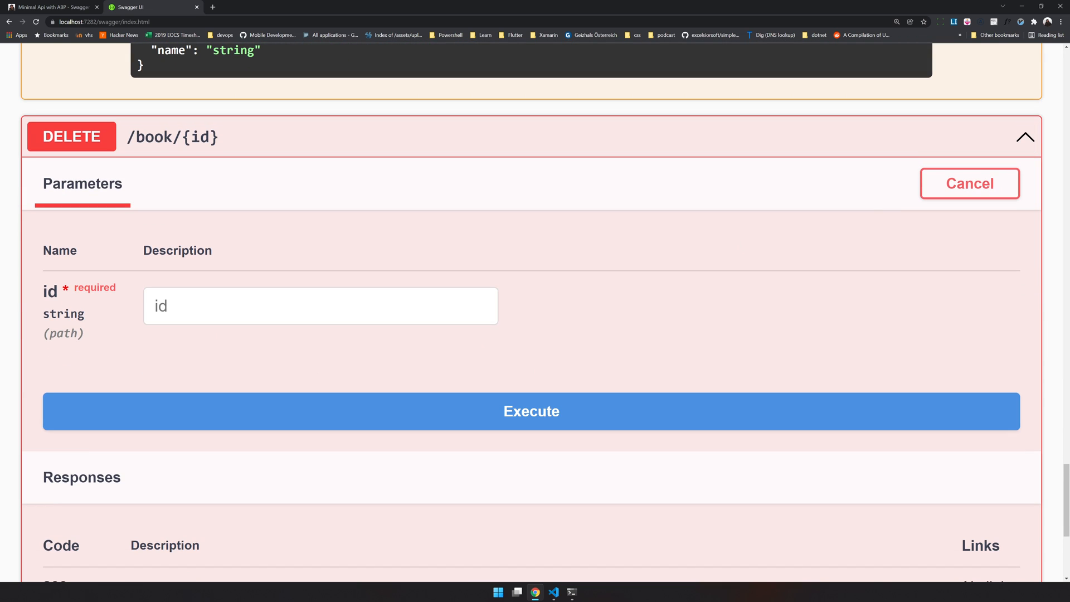
- Delete book f239ac4a-885b-4013-8a6c-48f25e5d71c0 via DELETE /book/{id}, confirming only 'New book' remains
text(f239ac4a-885b-4013-8a6c-48f25e5d71c0)
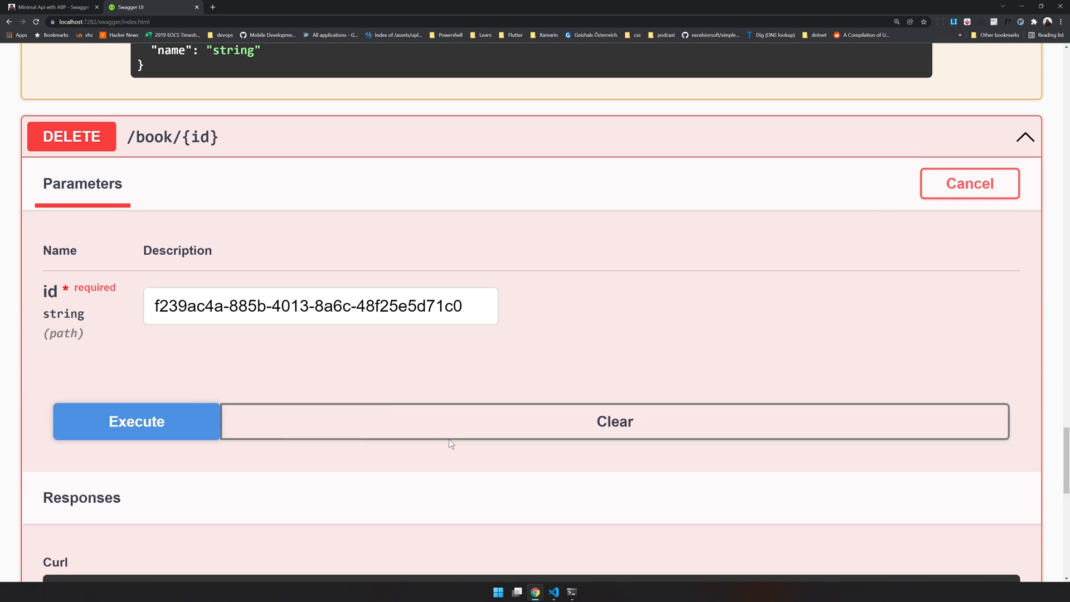
click(136, 421)
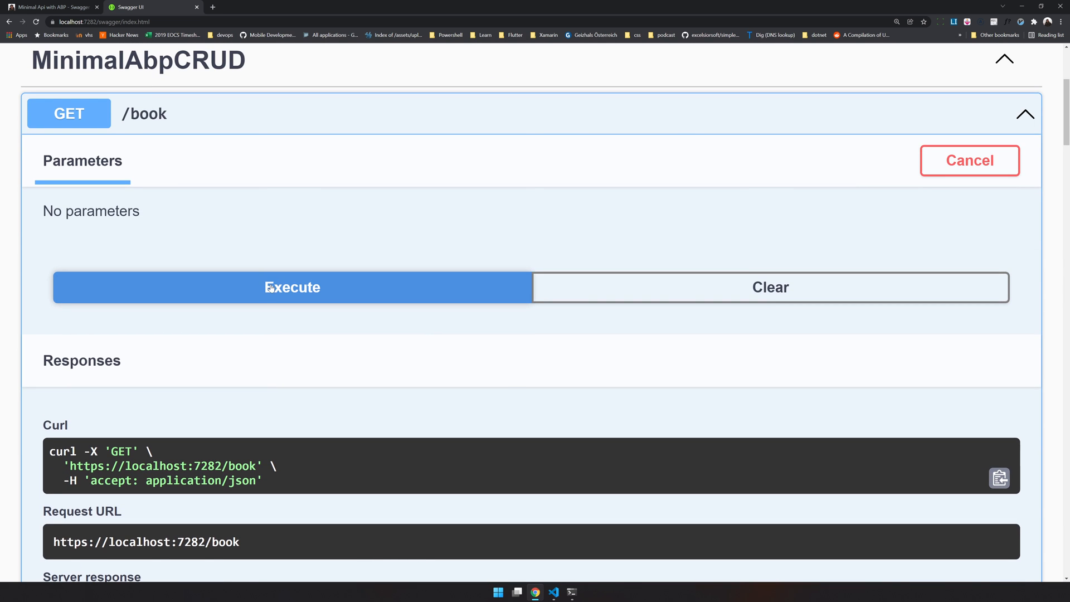
click(292, 288)
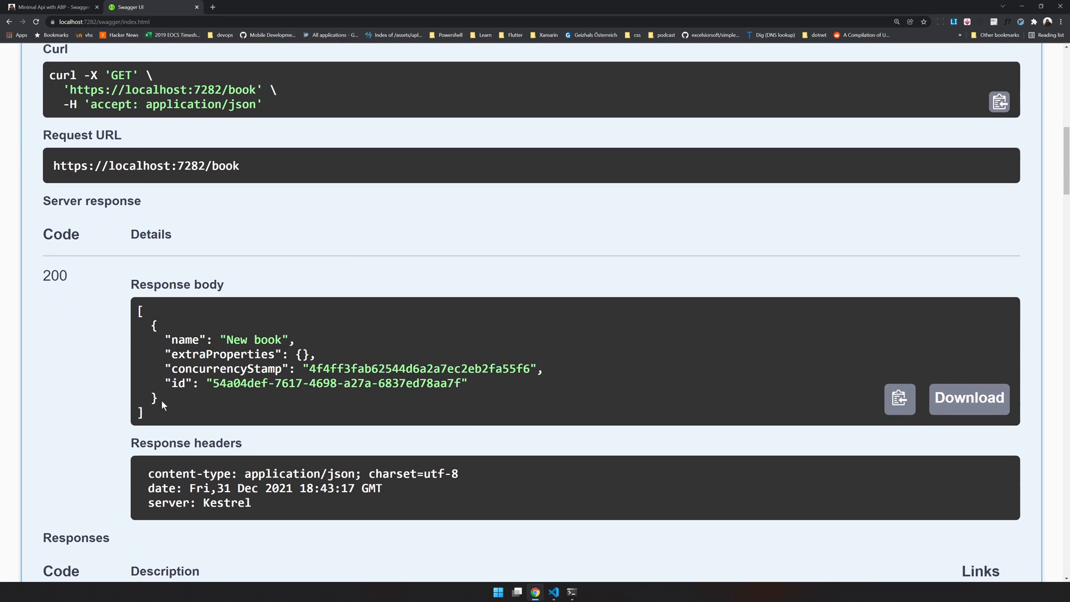
mouse_move(446, 321)
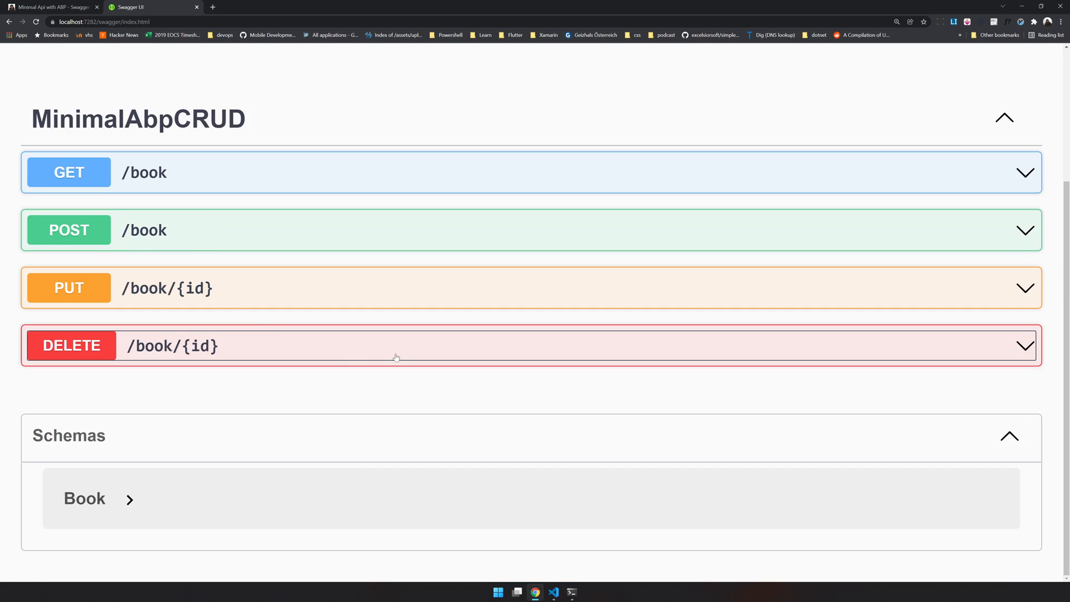
scroll(up, 3)
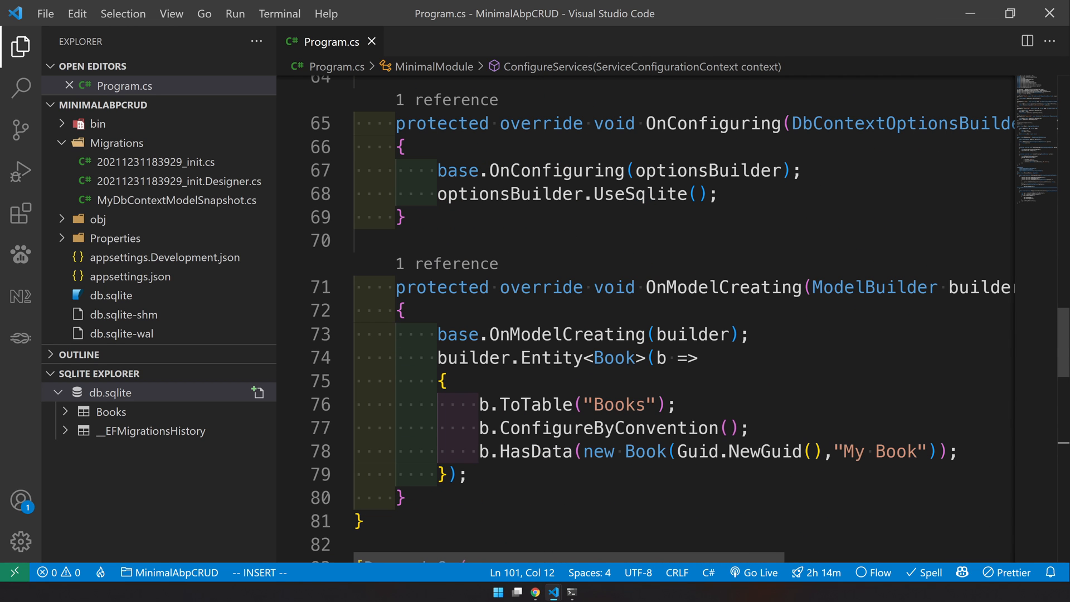
- Inspect the Book entity's ToTable("Books") mapping and HasData seed for 'My Book' in Program.cs
double_click(620, 404)
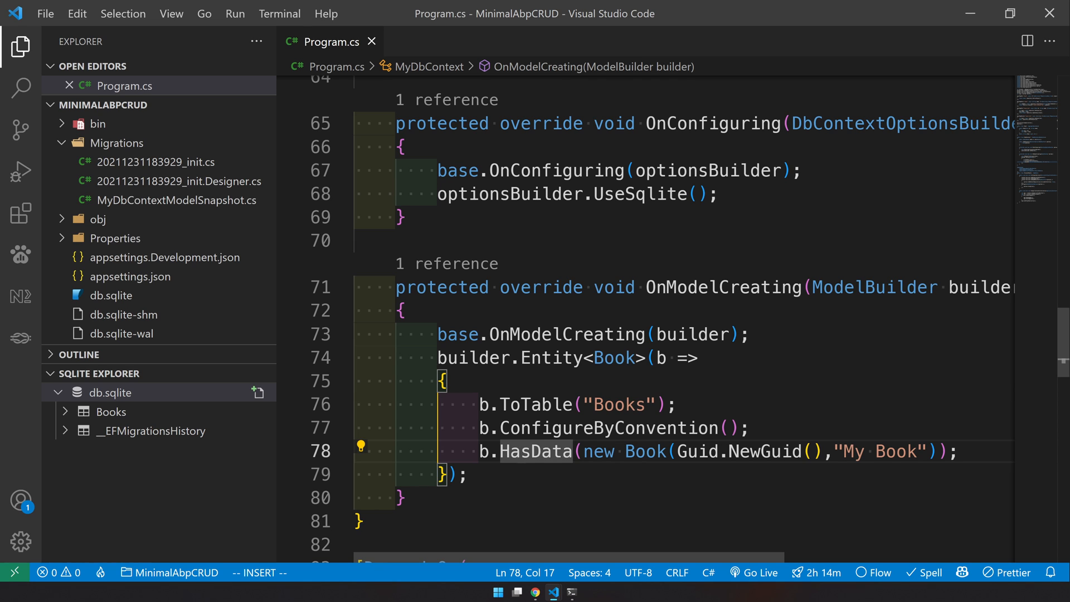
click(444, 380)
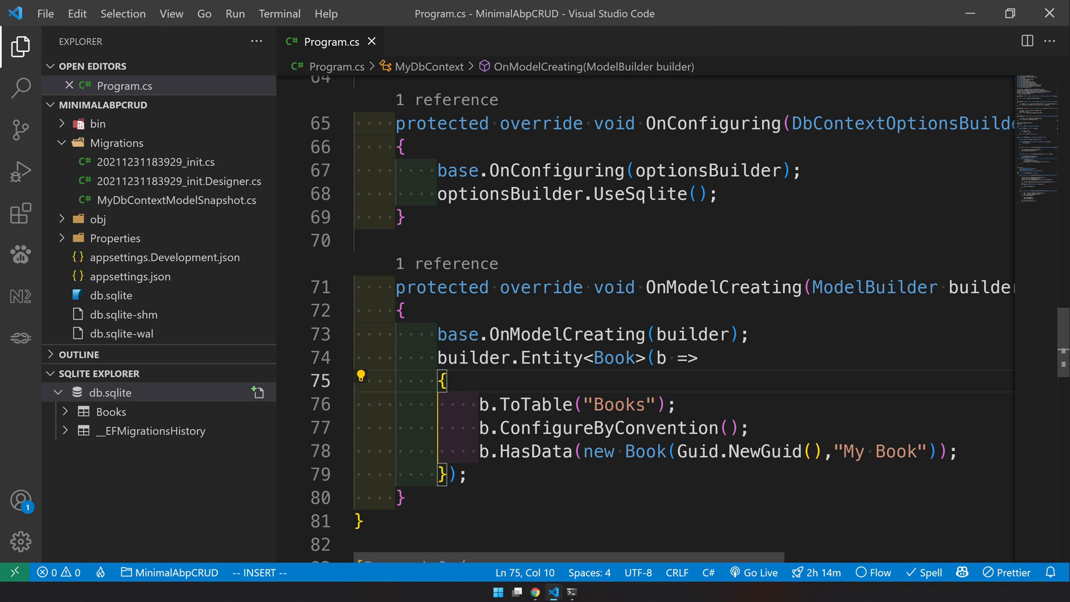
mouse_move(532, 387)
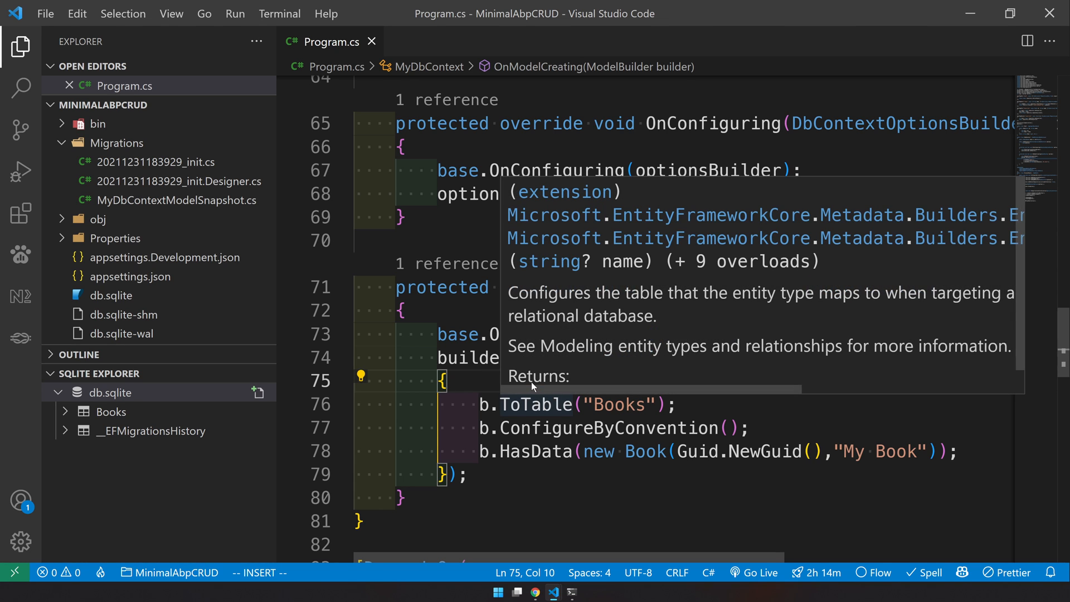